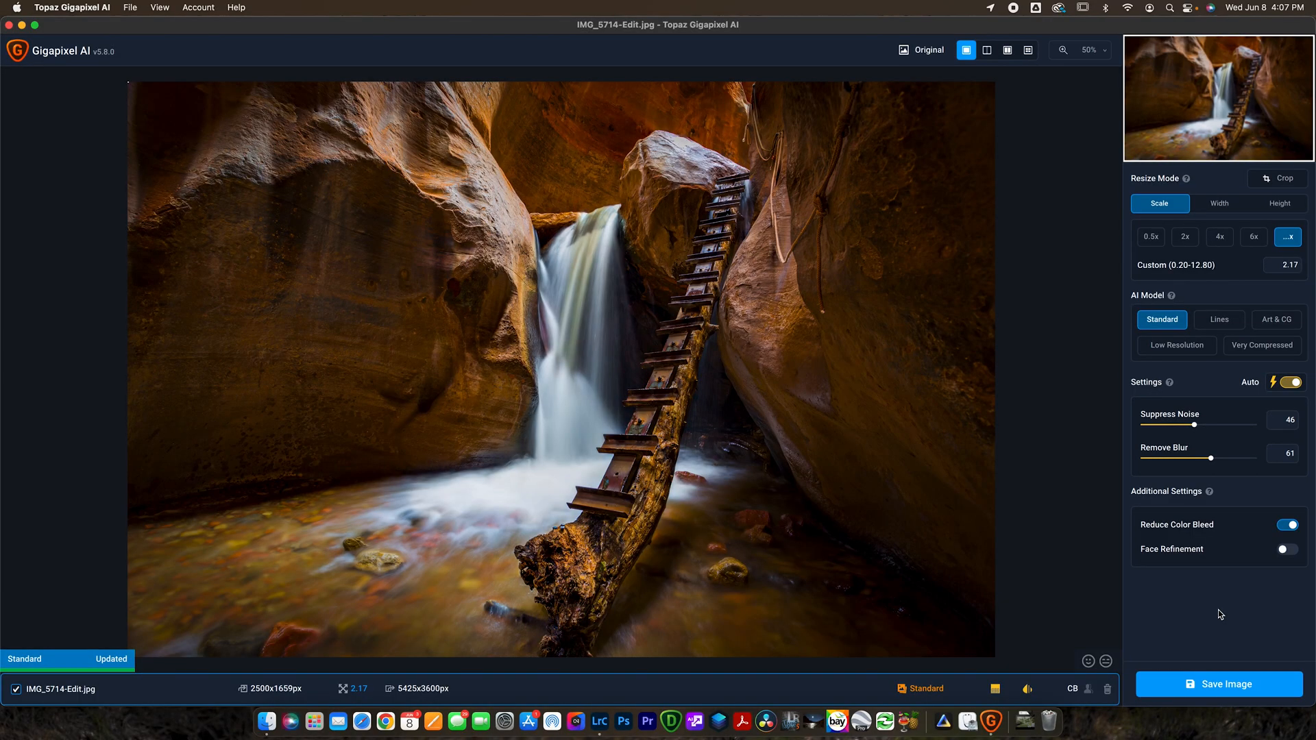
{"action": "mouse_move", "coordinate": [746, 339]}
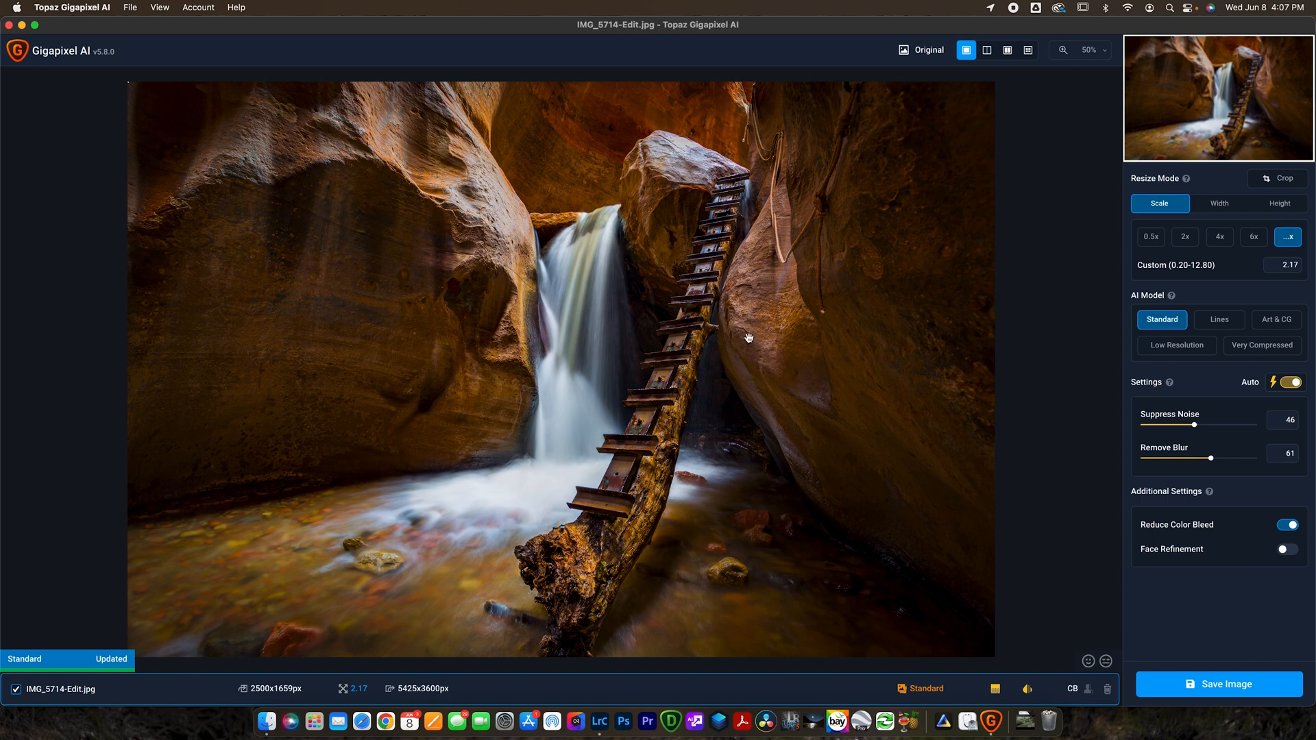
{"action": "mouse_move", "coordinate": [507, 453]}
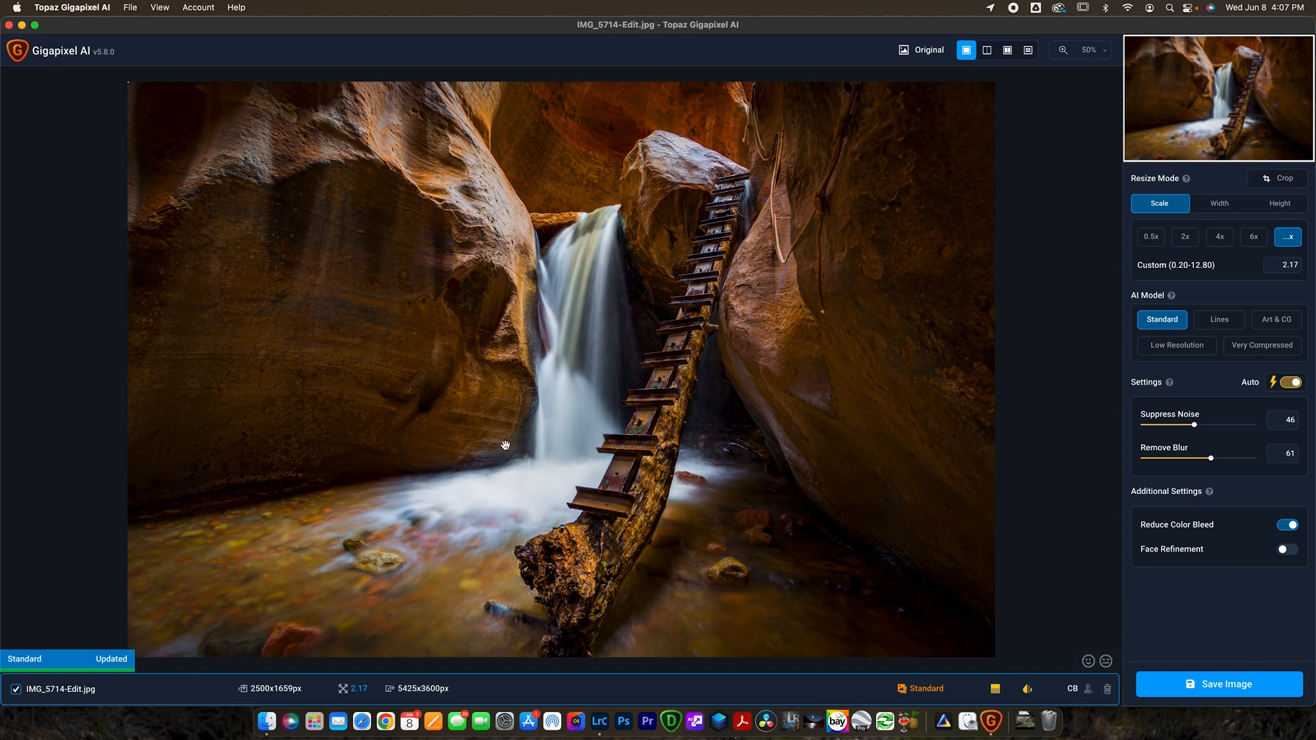
{"action": "mouse_move", "coordinate": [264, 695]}
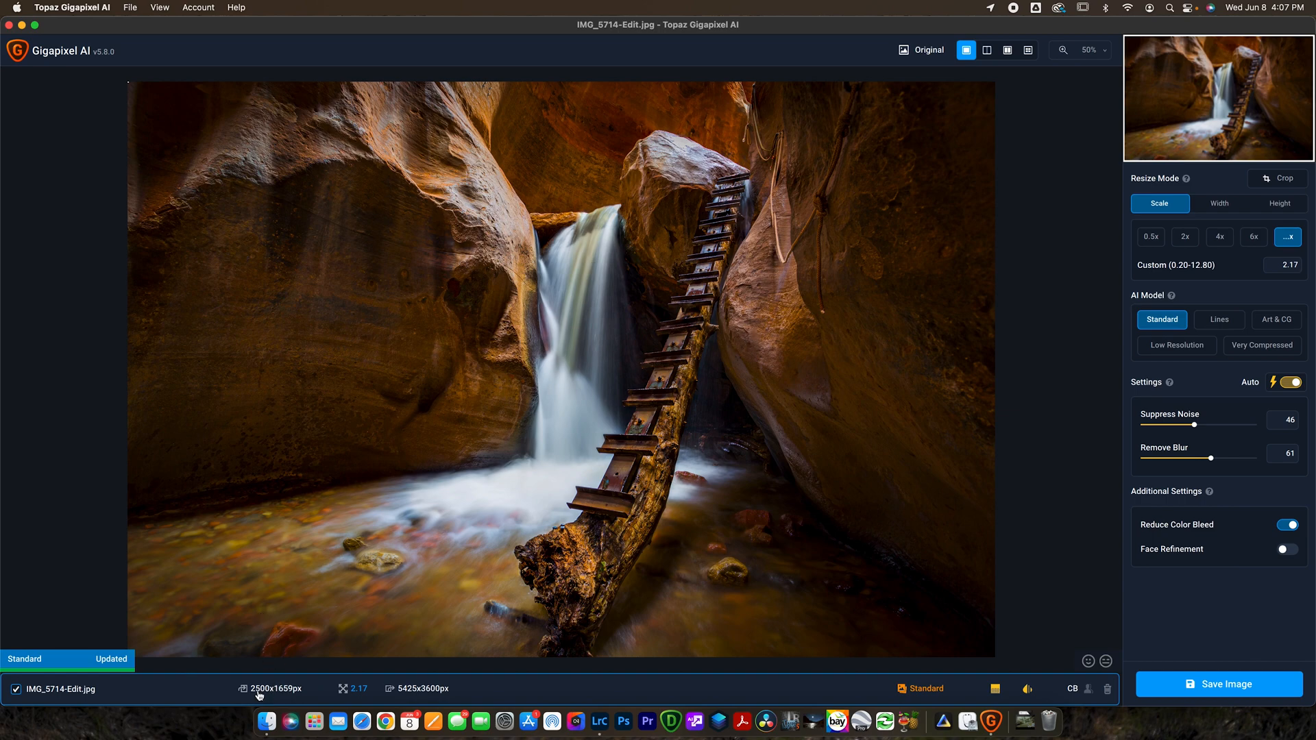
{"action": "mouse_move", "coordinate": [272, 698]}
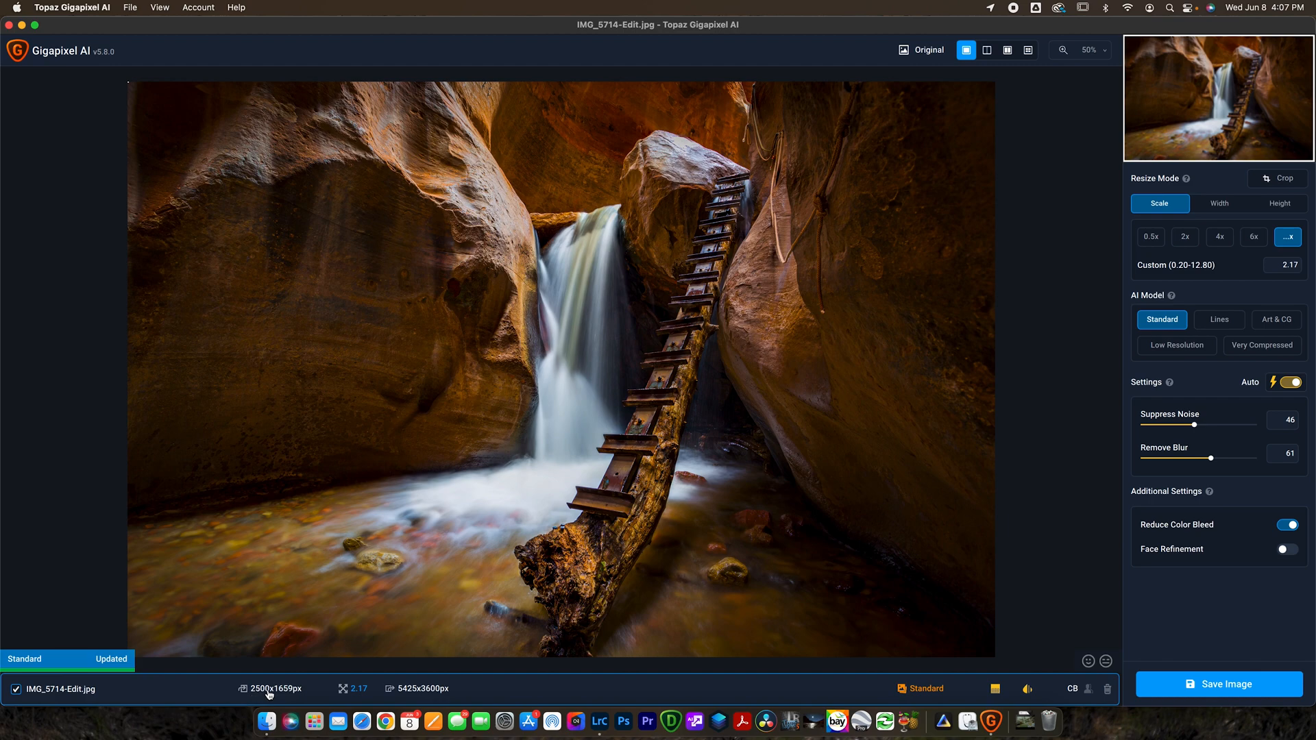
{"action": "mouse_move", "coordinate": [296, 696]}
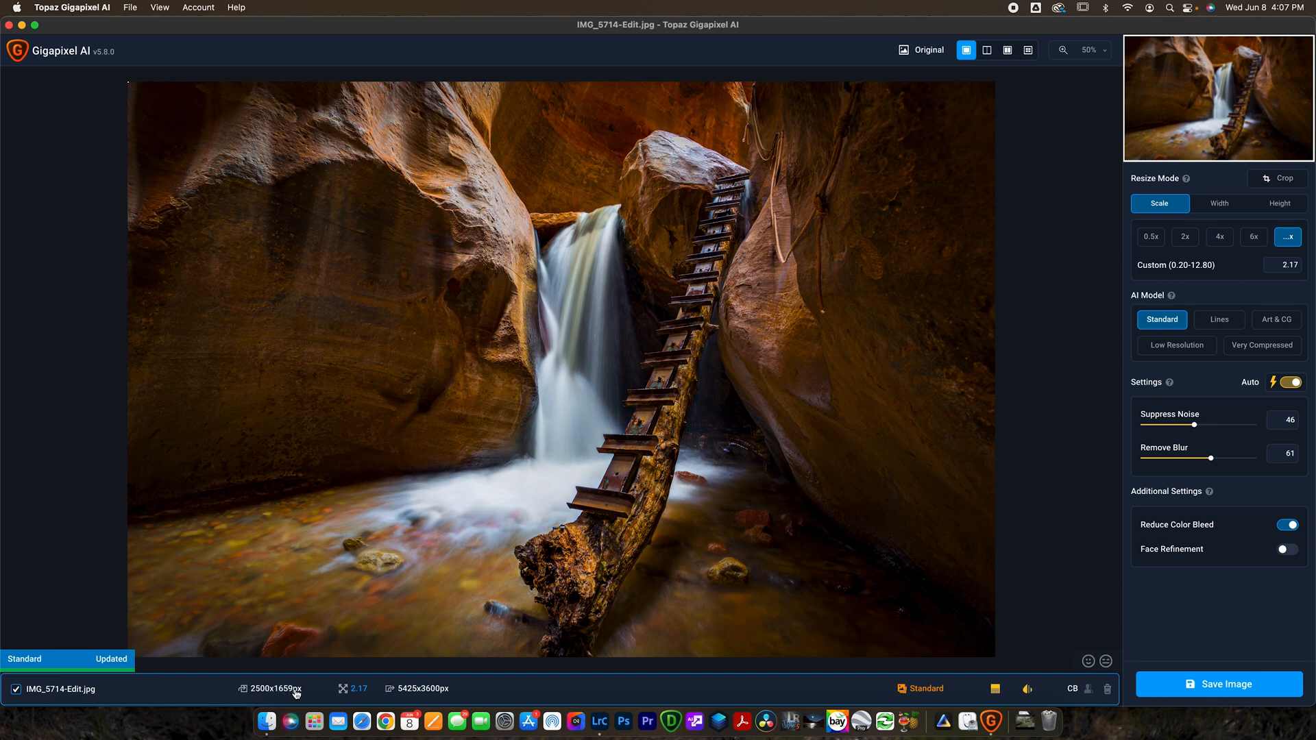
{"action": "mouse_move", "coordinate": [260, 690]}
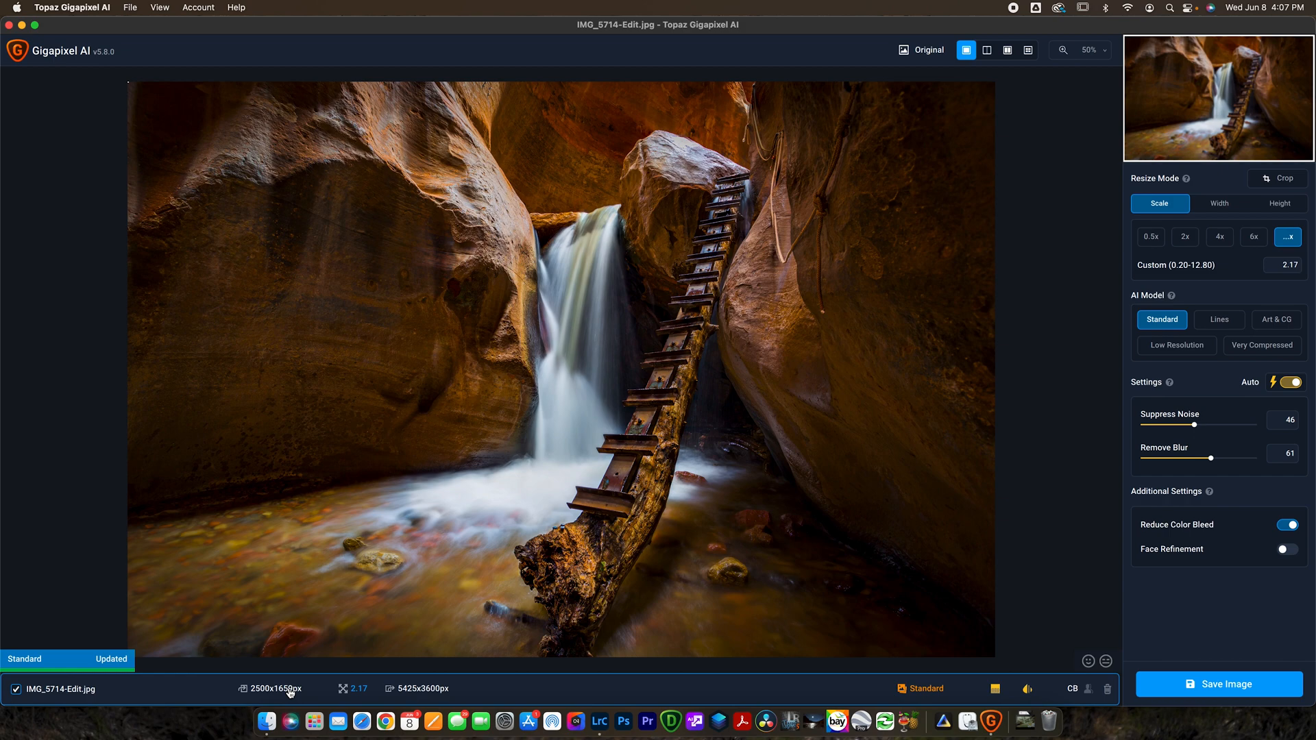
{"action": "mouse_move", "coordinate": [879, 412]}
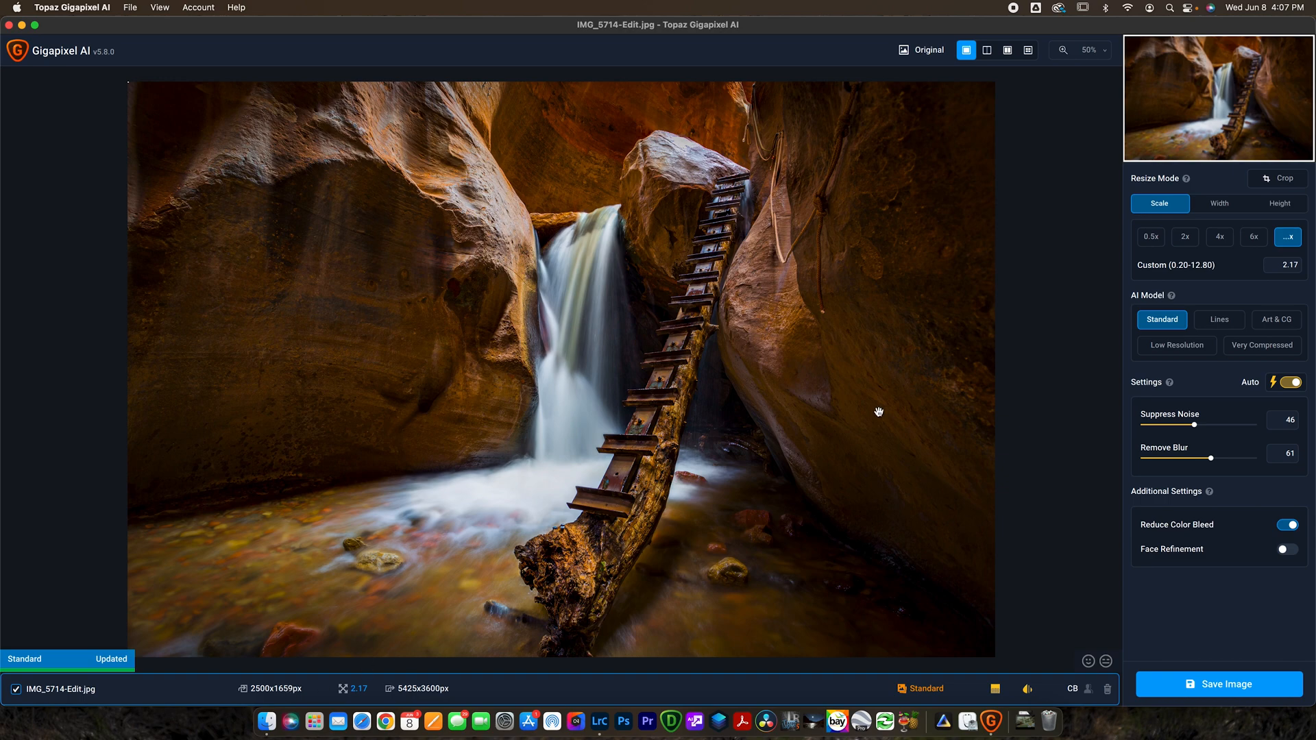
{"action": "mouse_move", "coordinate": [1053, 268]}
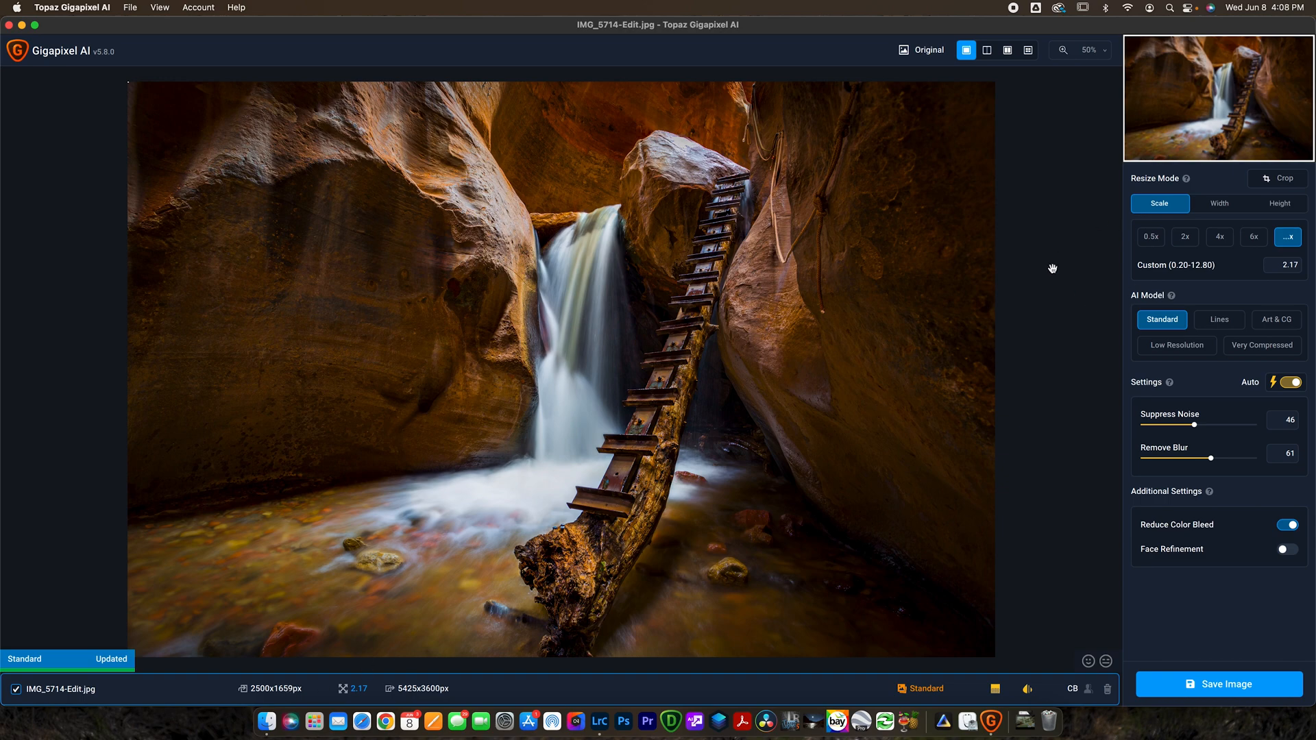
{"action": "mouse_move", "coordinate": [1107, 53]}
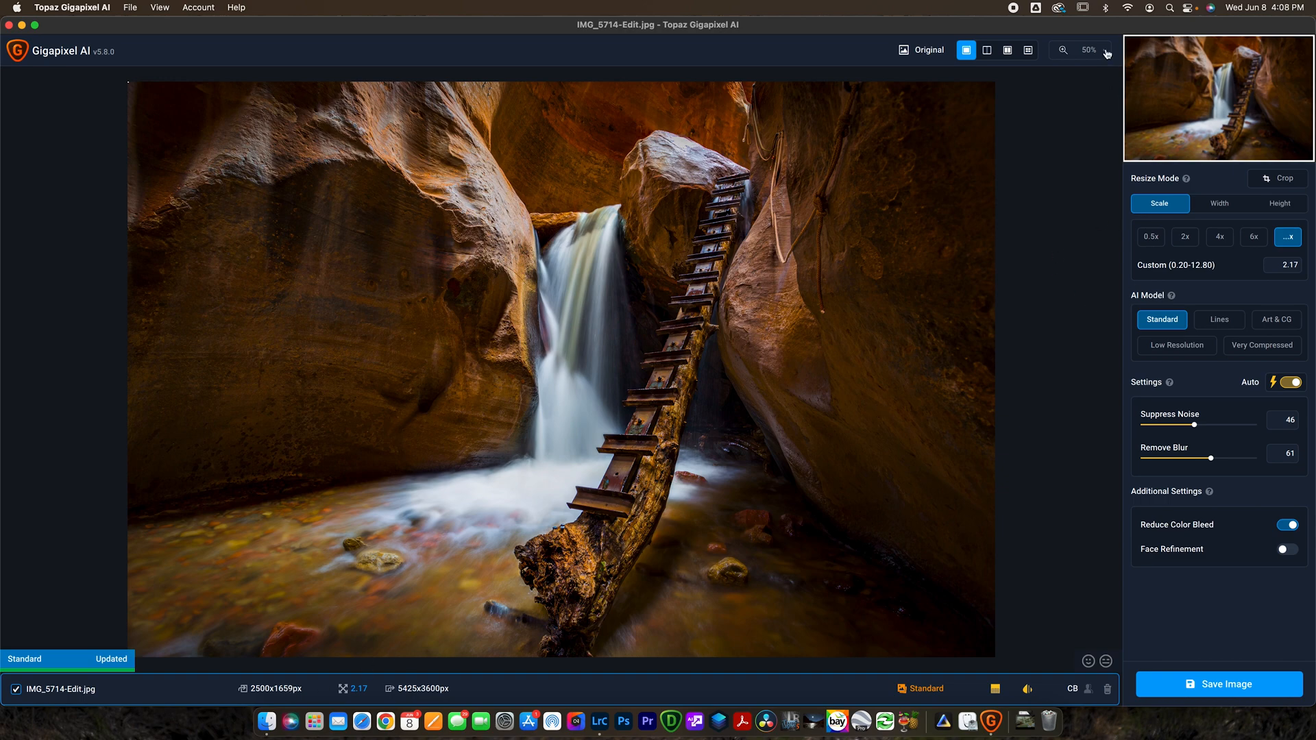
Step: Zoom the preview to 200% in Split View with the divider across the log's bolts
{"action": "left_click", "coordinate": [1109, 49]}
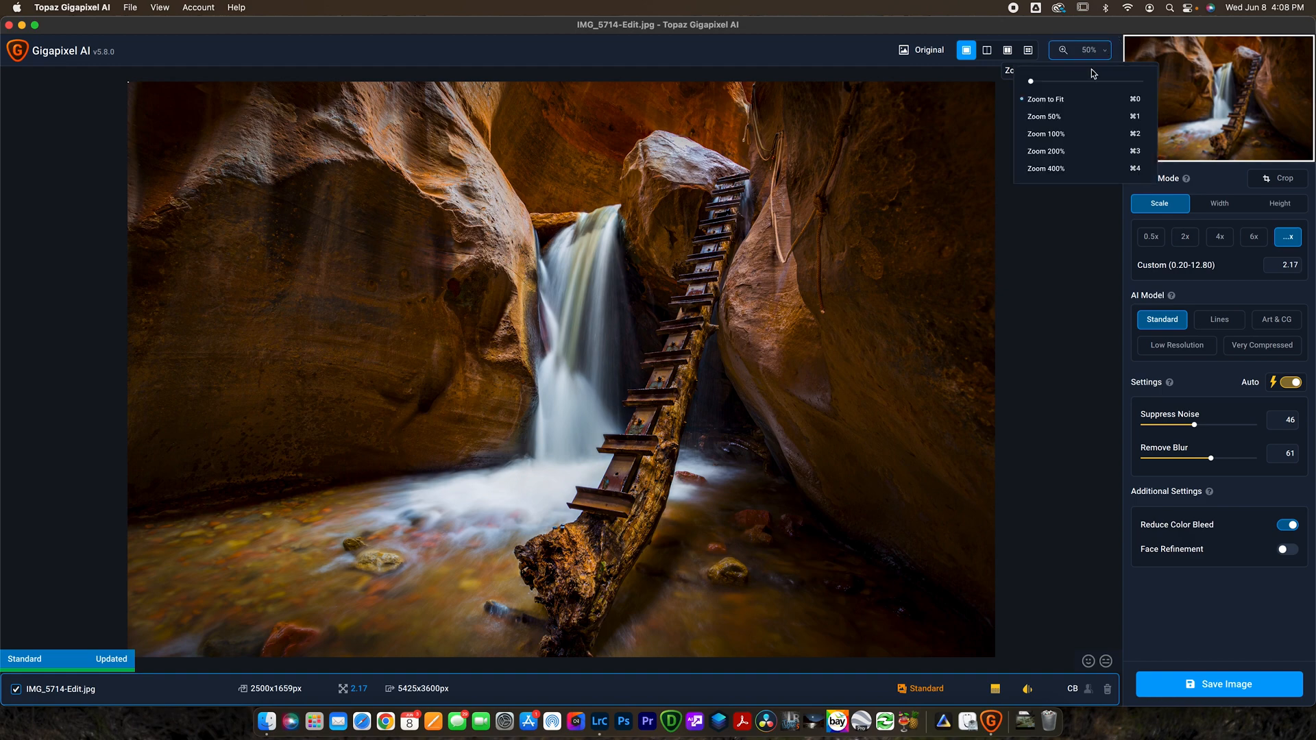
{"action": "mouse_move", "coordinate": [1050, 151]}
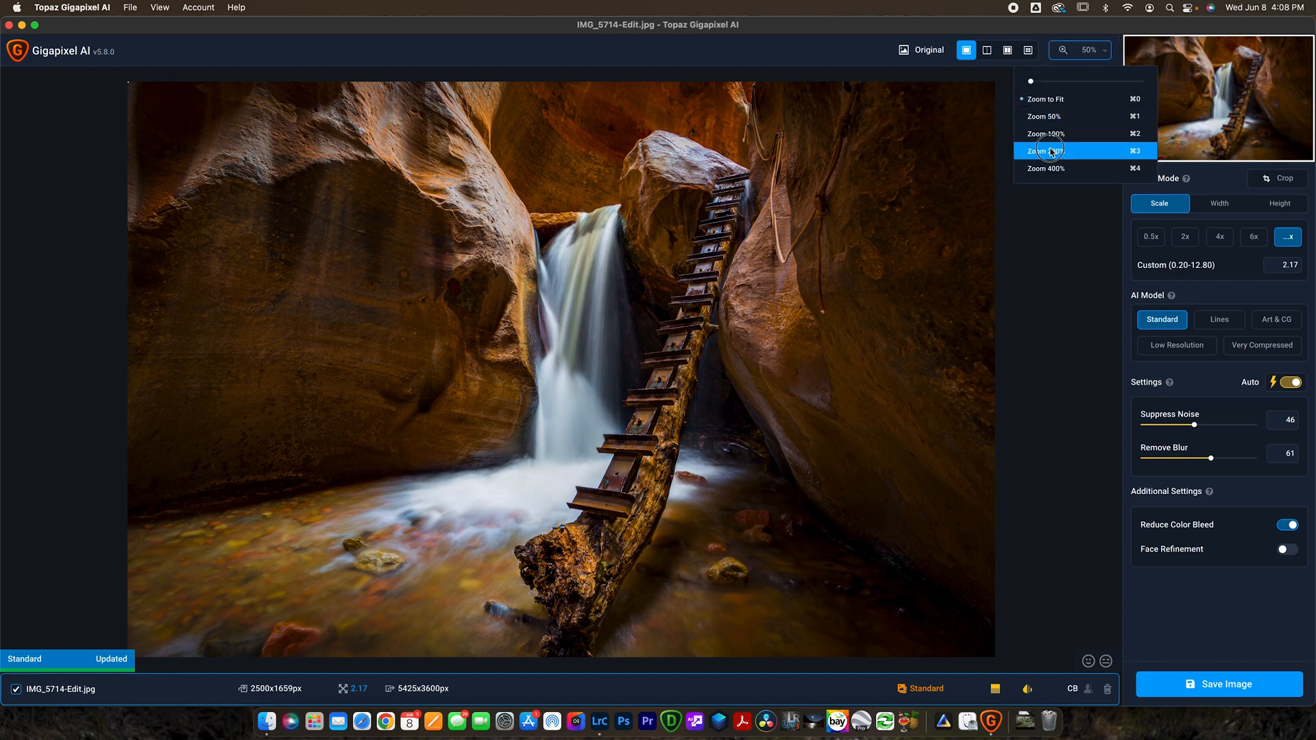
{"action": "left_click", "coordinate": [1046, 150]}
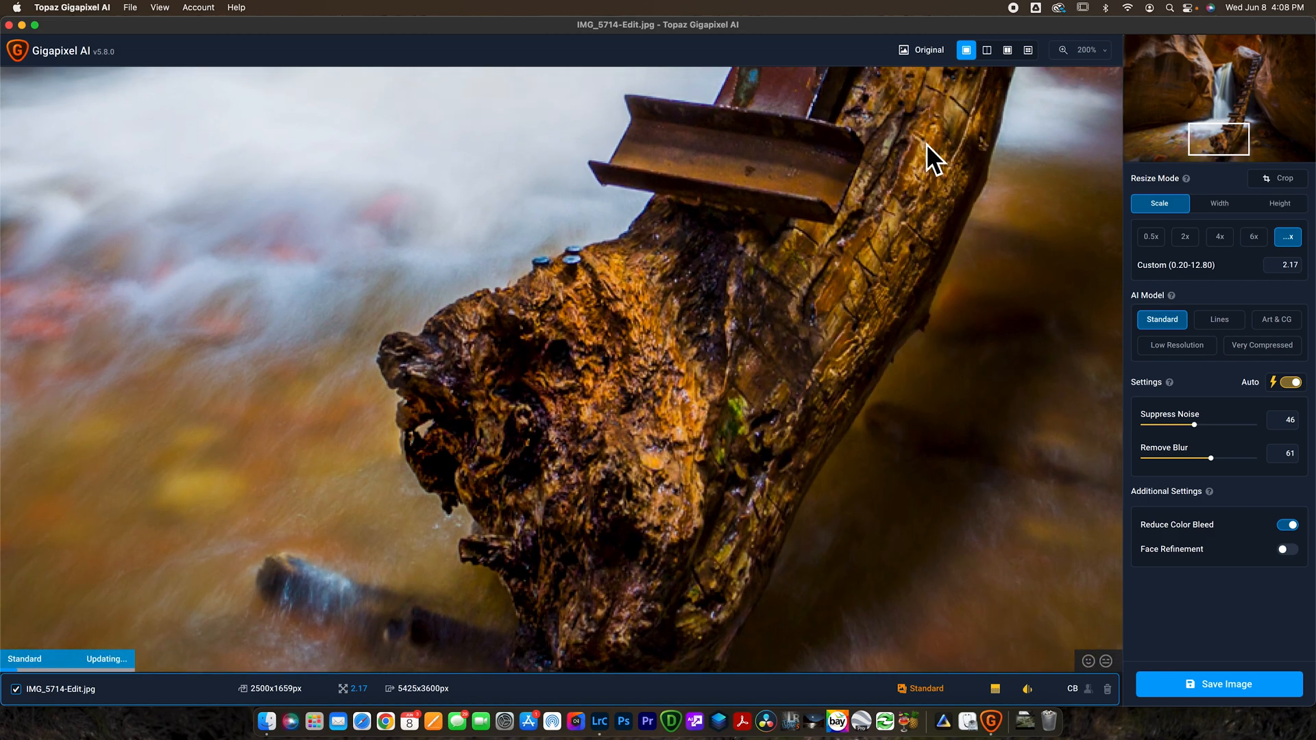
{"action": "mouse_move", "coordinate": [1064, 66]}
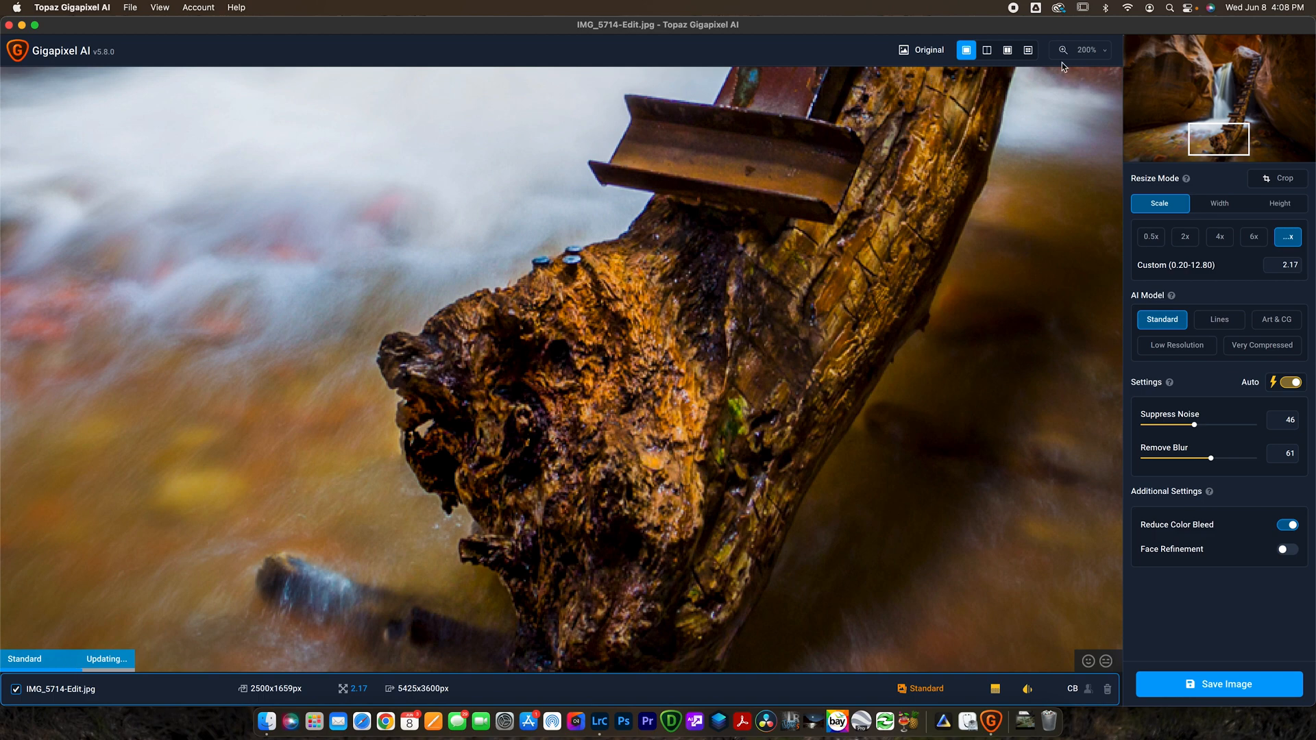
{"action": "left_click", "coordinate": [988, 50]}
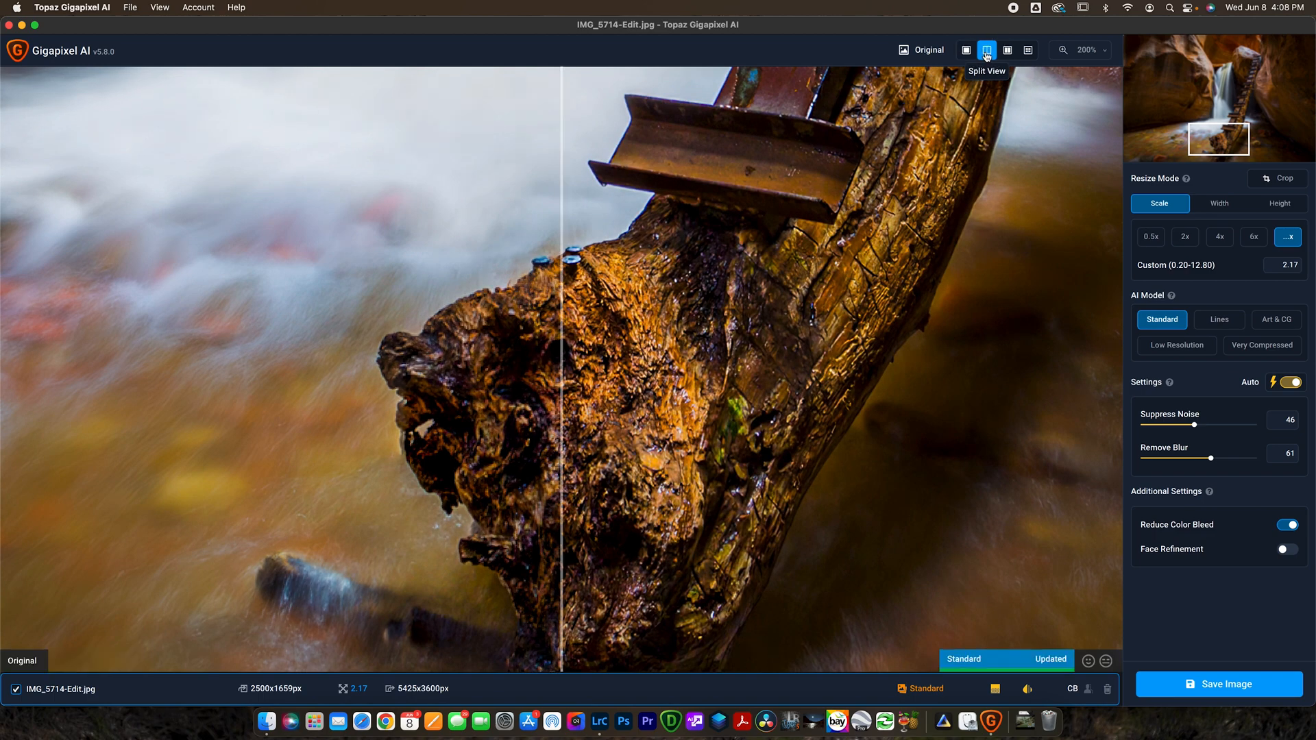
{"action": "mouse_move", "coordinate": [704, 251]}
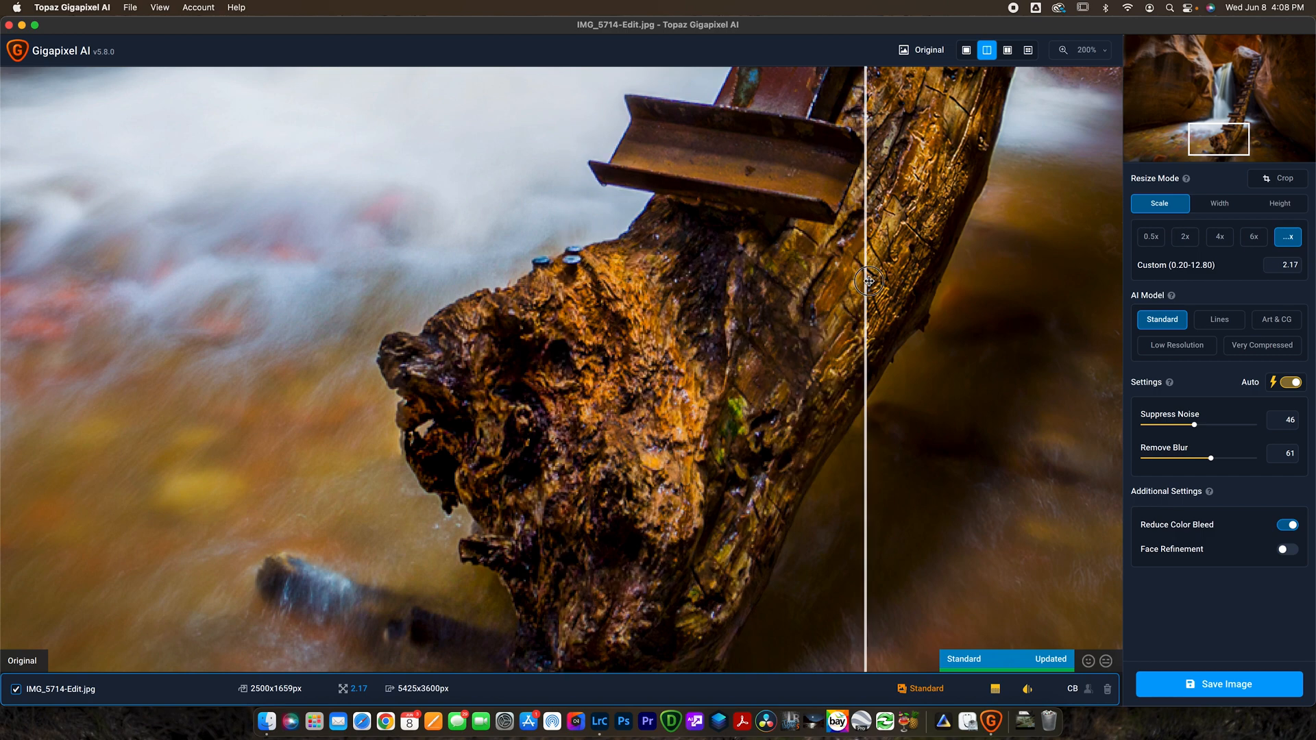
{"action": "left_click_drag", "start_coordinate": [868, 281], "coordinate": [251, 280]}
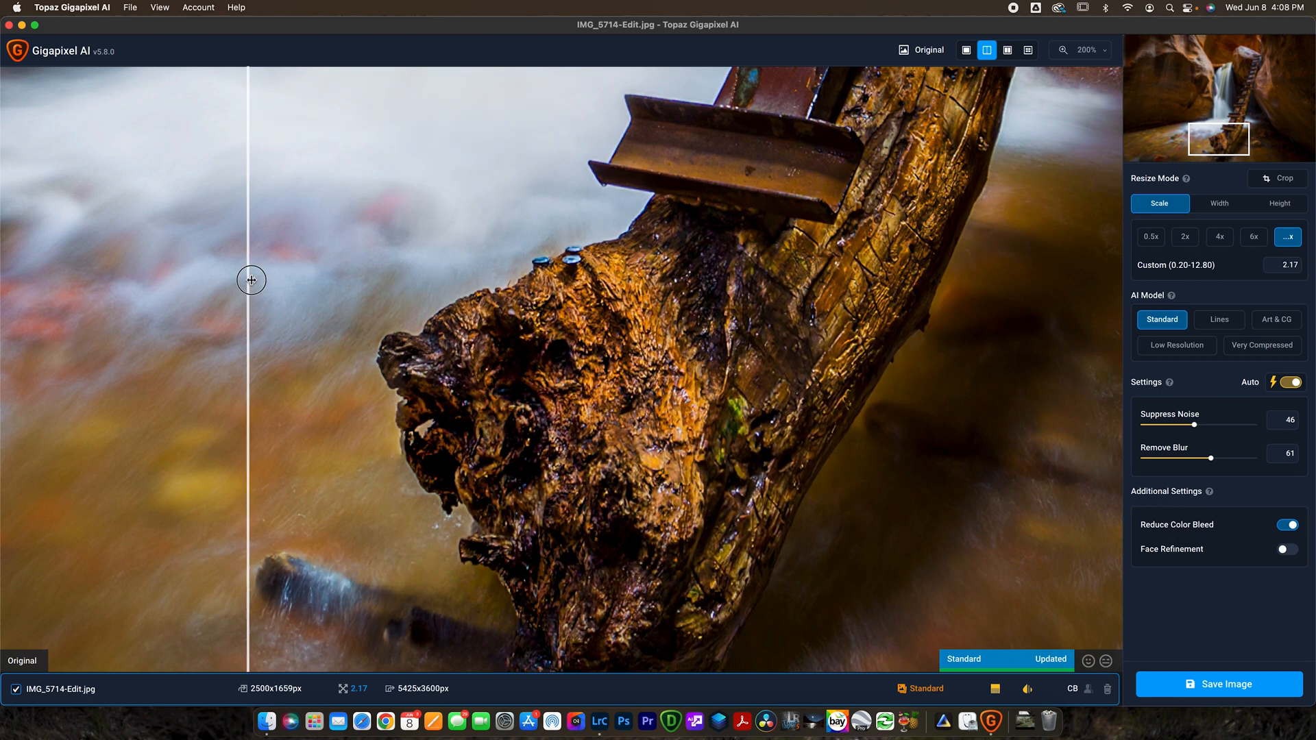
{"action": "left_click_drag", "start_coordinate": [251, 280], "coordinate": [385, 246]}
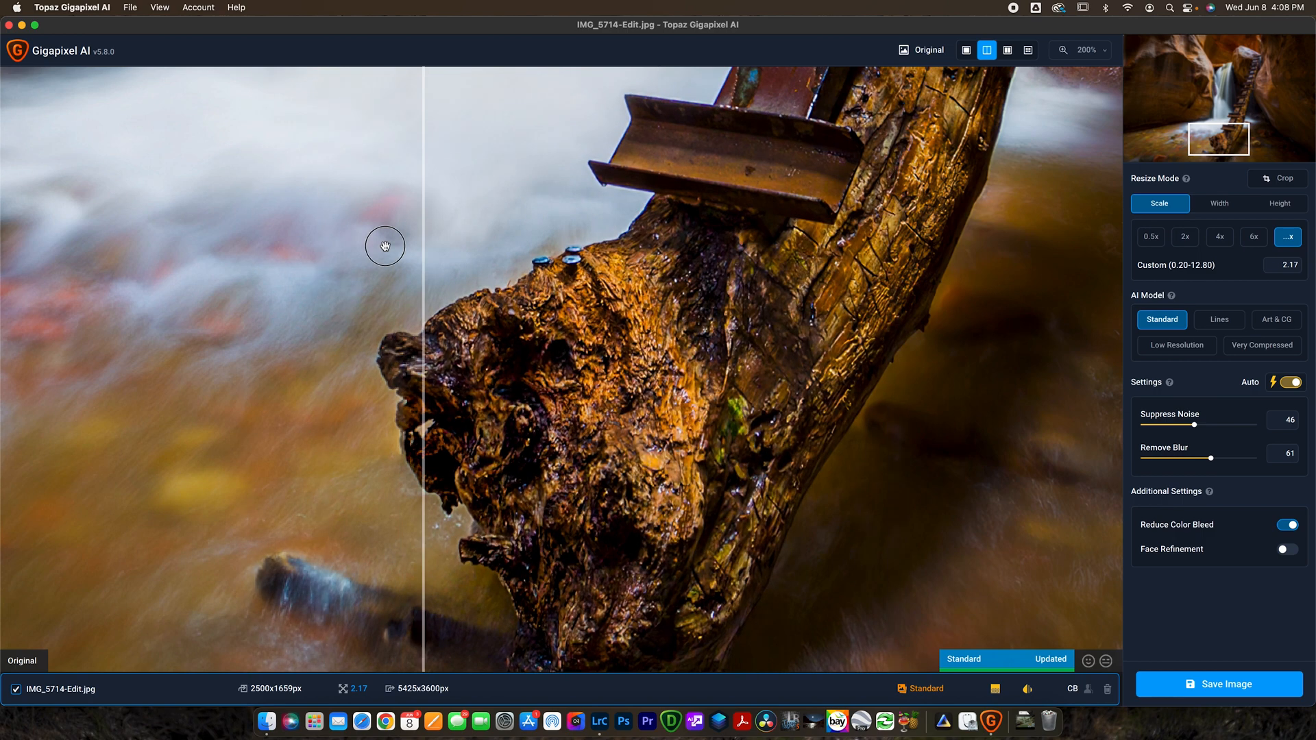
{"action": "left_click_drag", "start_coordinate": [385, 246], "coordinate": [559, 169]}
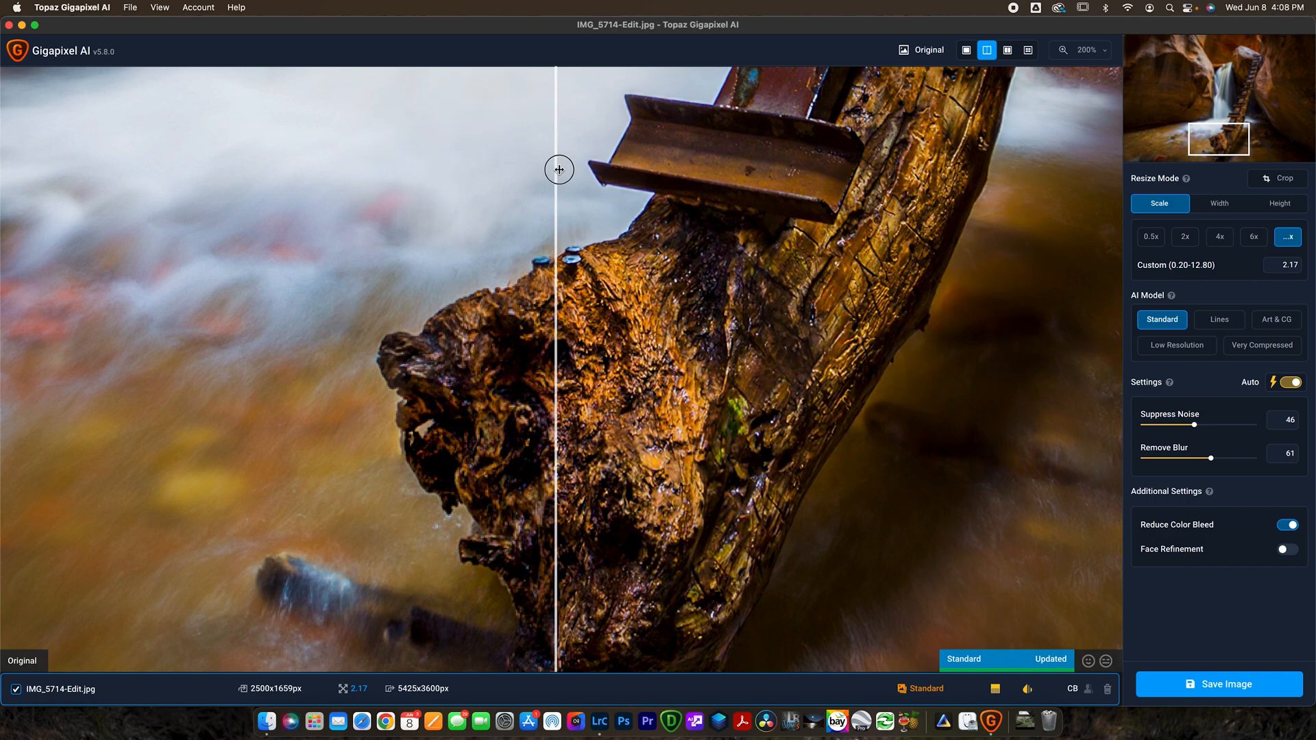
{"action": "mouse_move", "coordinate": [518, 402]}
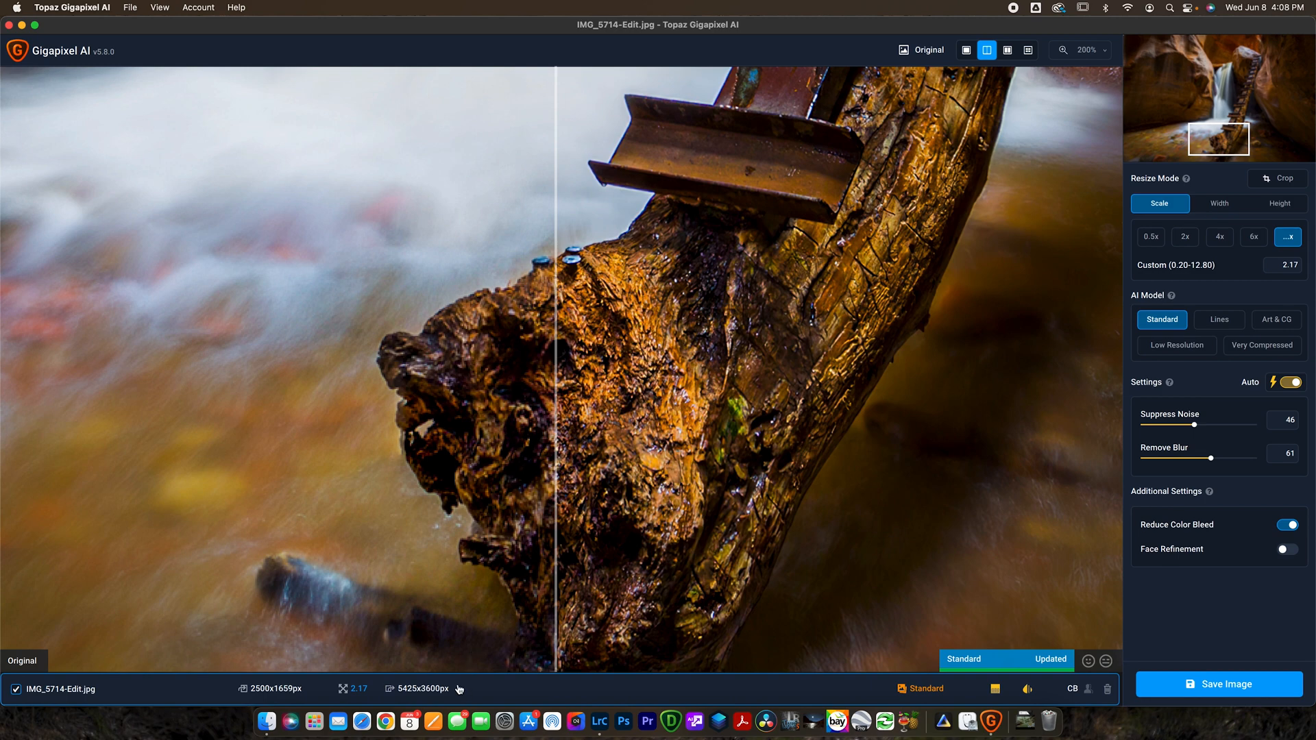
{"action": "mouse_move", "coordinate": [894, 389]}
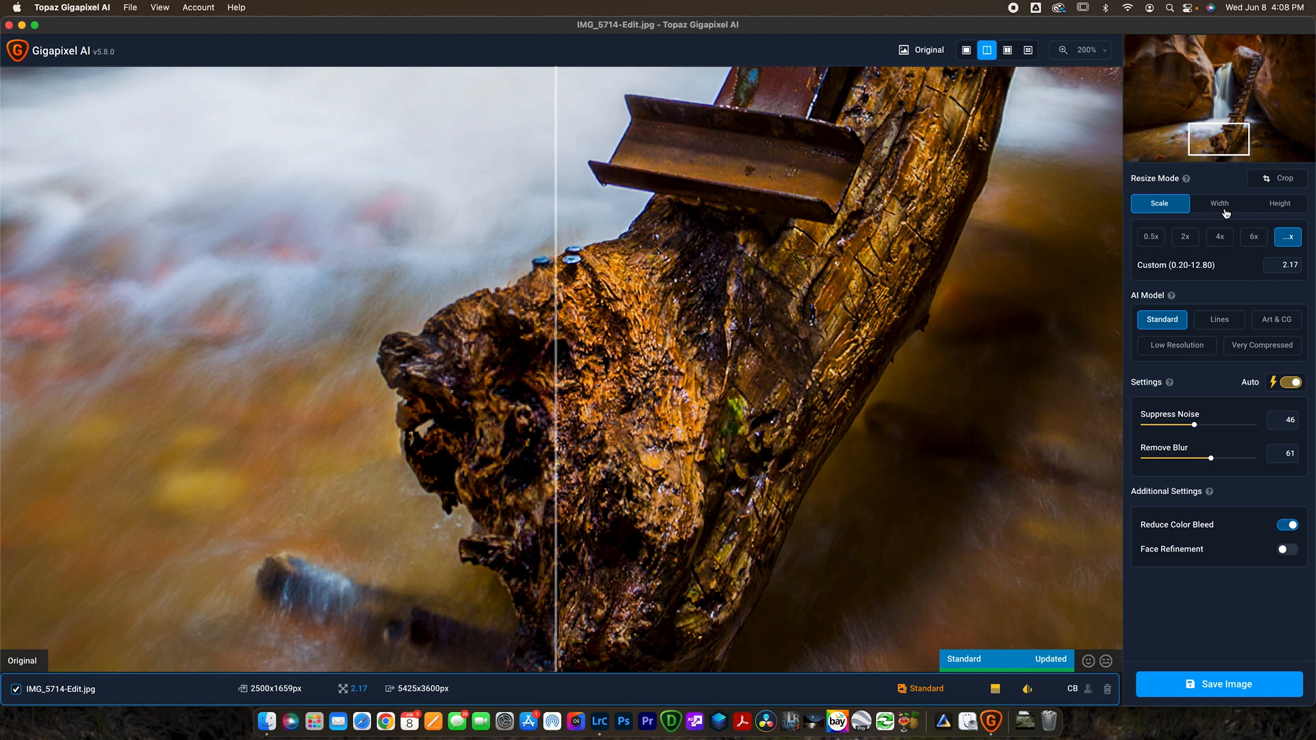
{"action": "mouse_move", "coordinate": [1234, 207]}
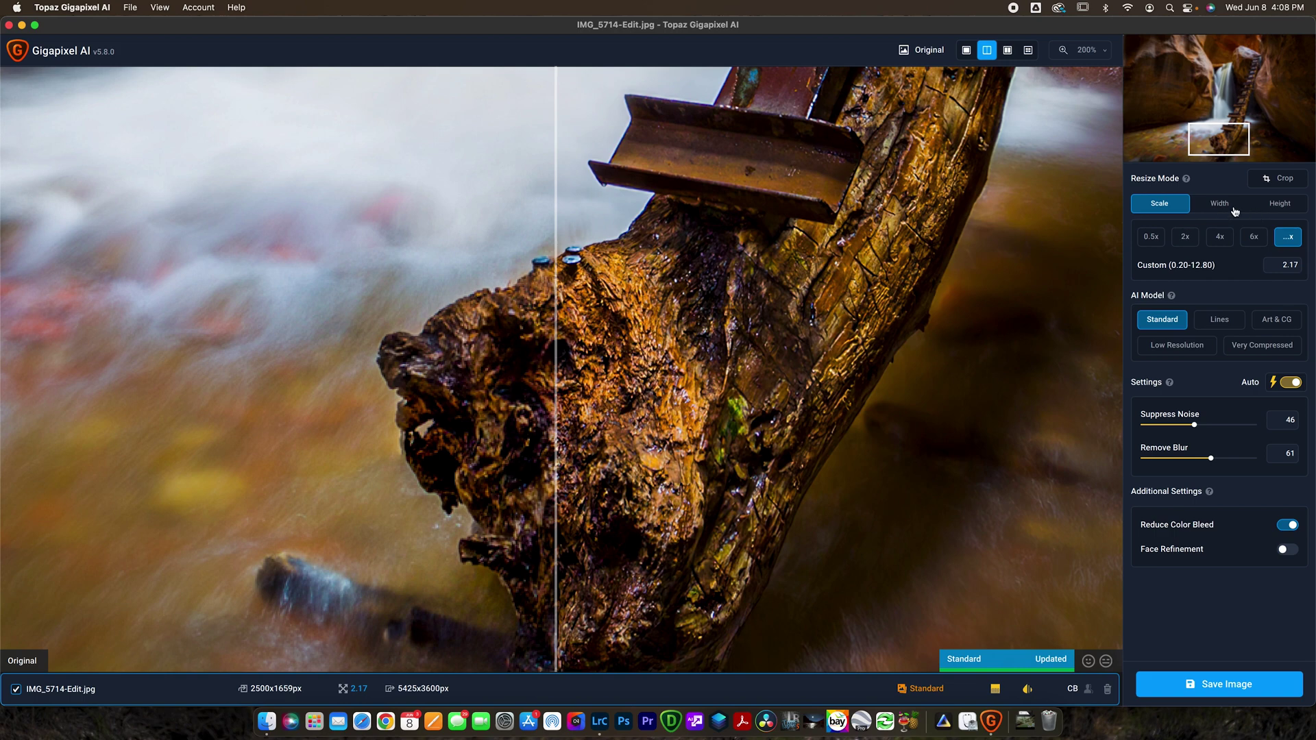
{"action": "mouse_move", "coordinate": [1225, 210]}
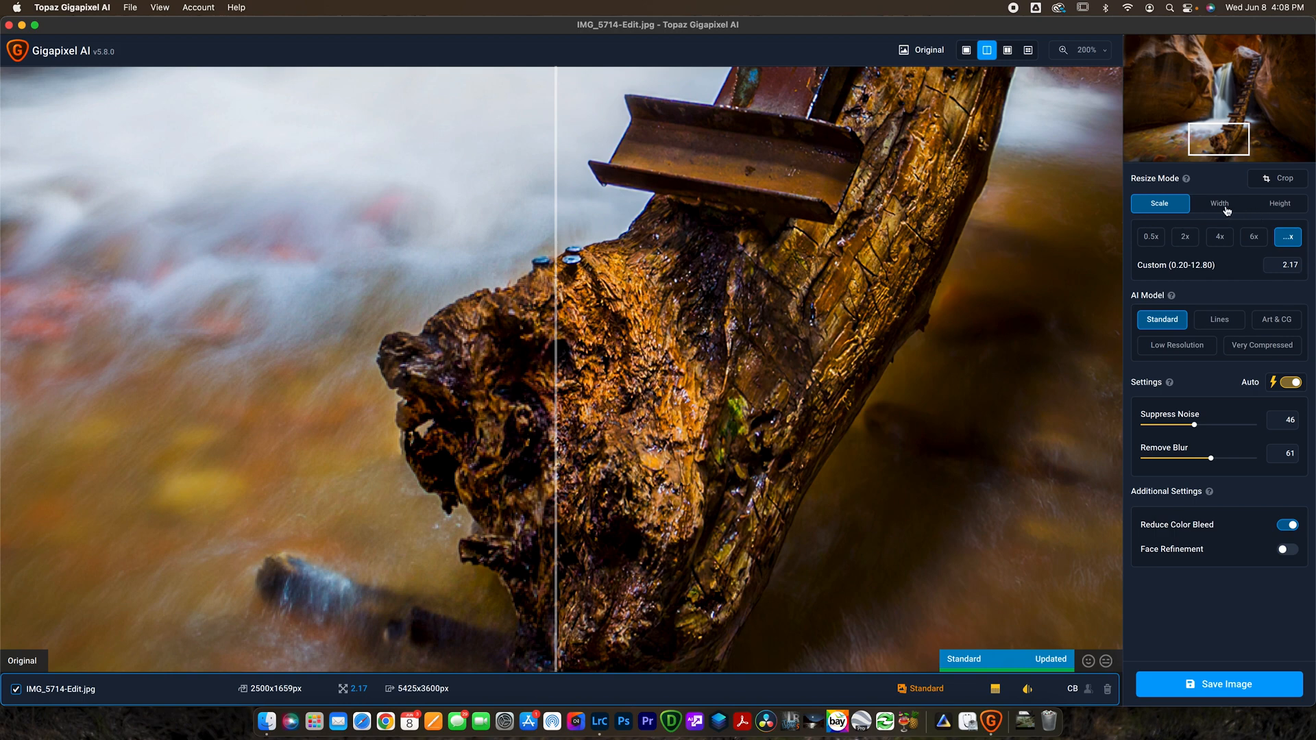
{"action": "mouse_move", "coordinate": [1173, 211]}
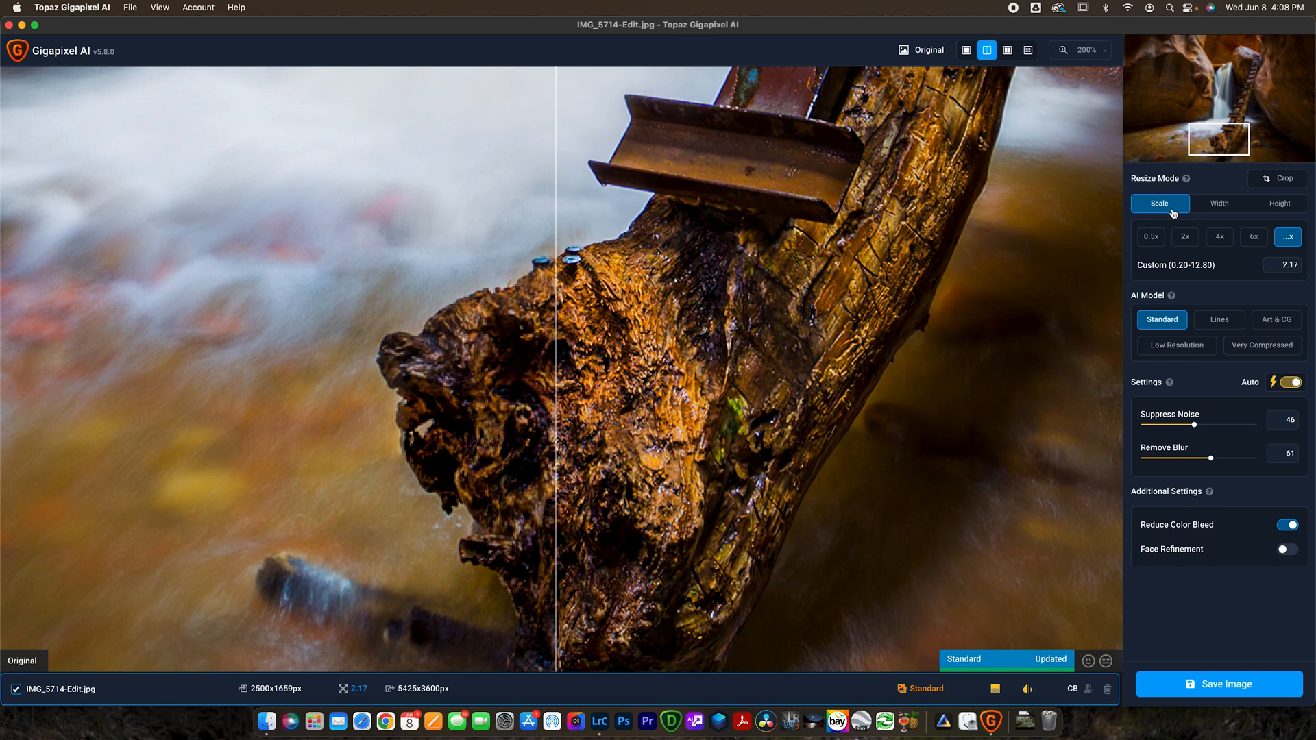
{"action": "mouse_move", "coordinate": [1197, 185]}
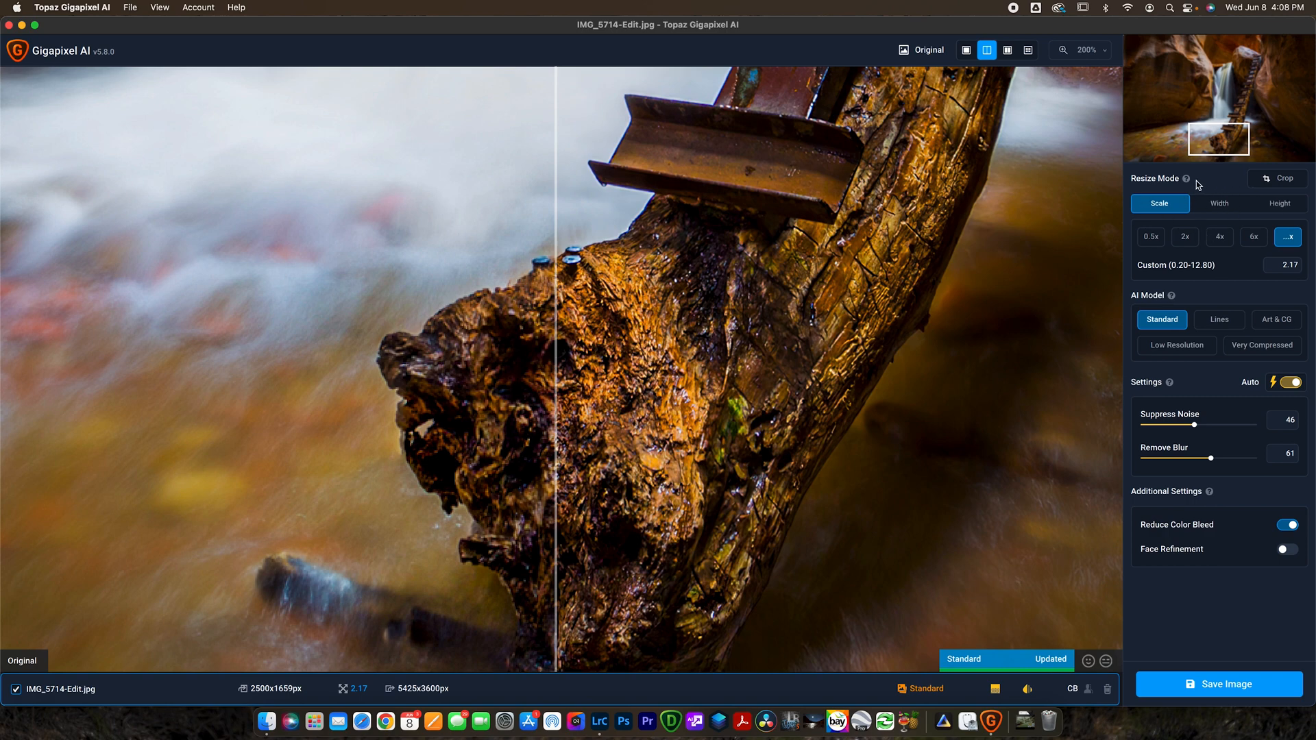
{"action": "mouse_move", "coordinate": [1283, 208]}
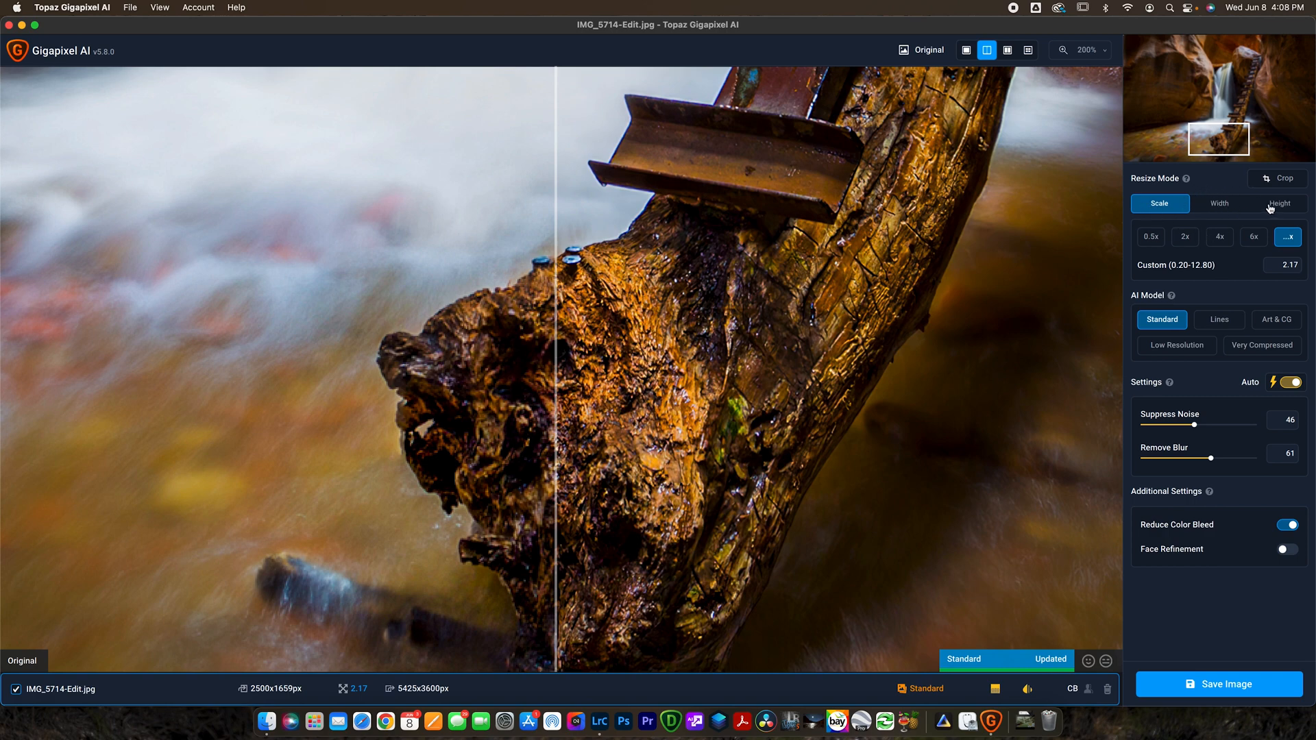
{"action": "mouse_move", "coordinate": [1187, 236]}
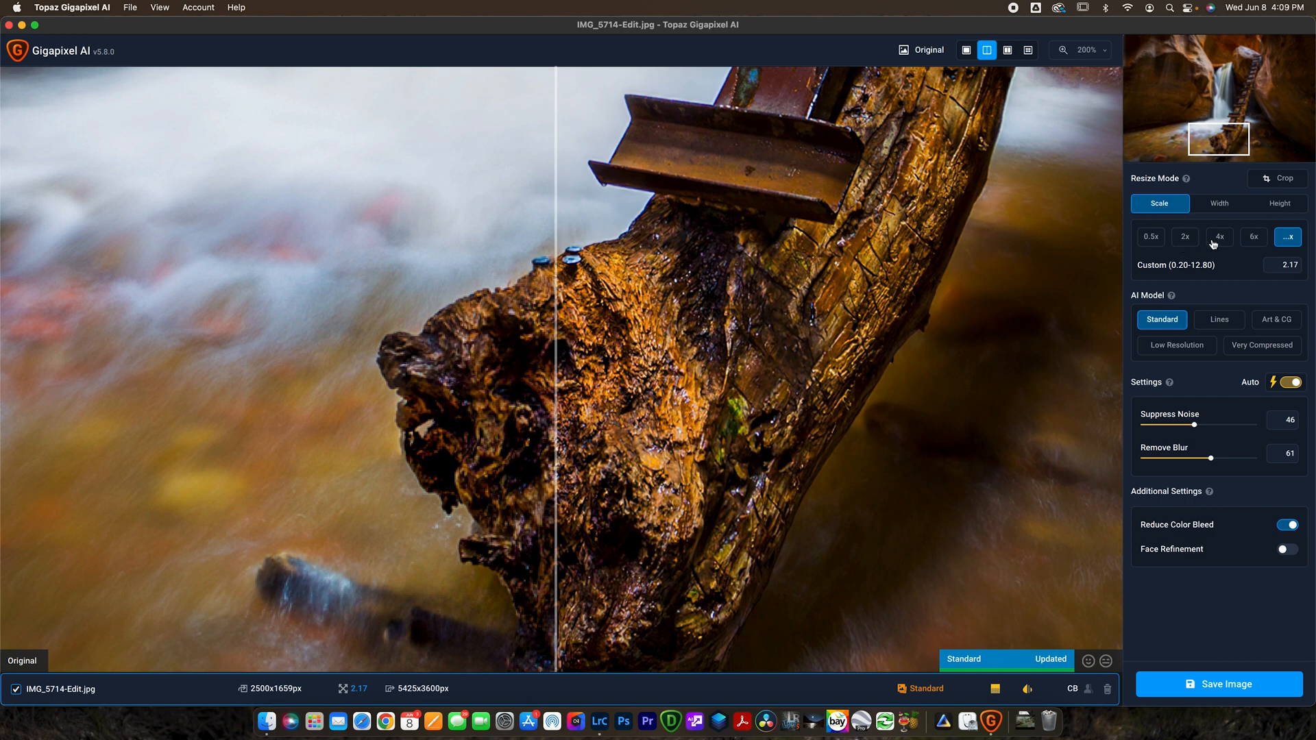
{"action": "mouse_move", "coordinate": [1207, 226]}
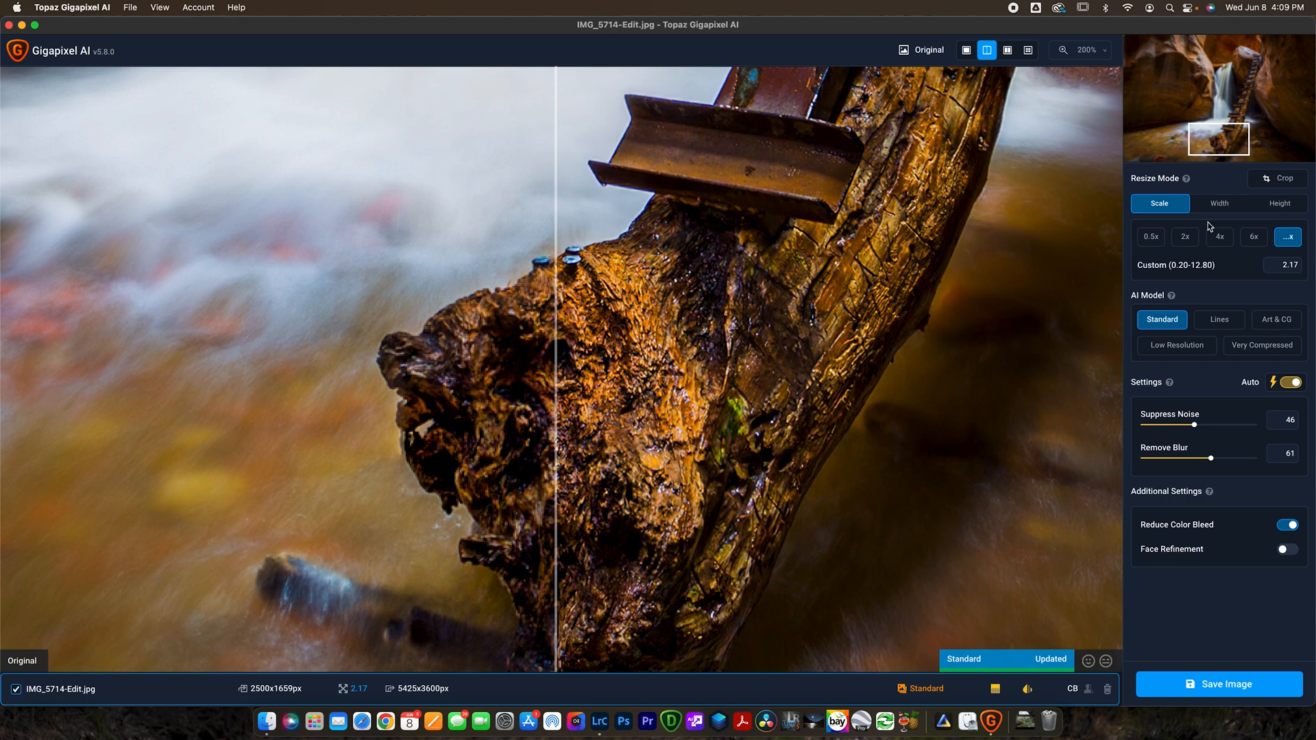
{"action": "mouse_move", "coordinate": [1275, 206]}
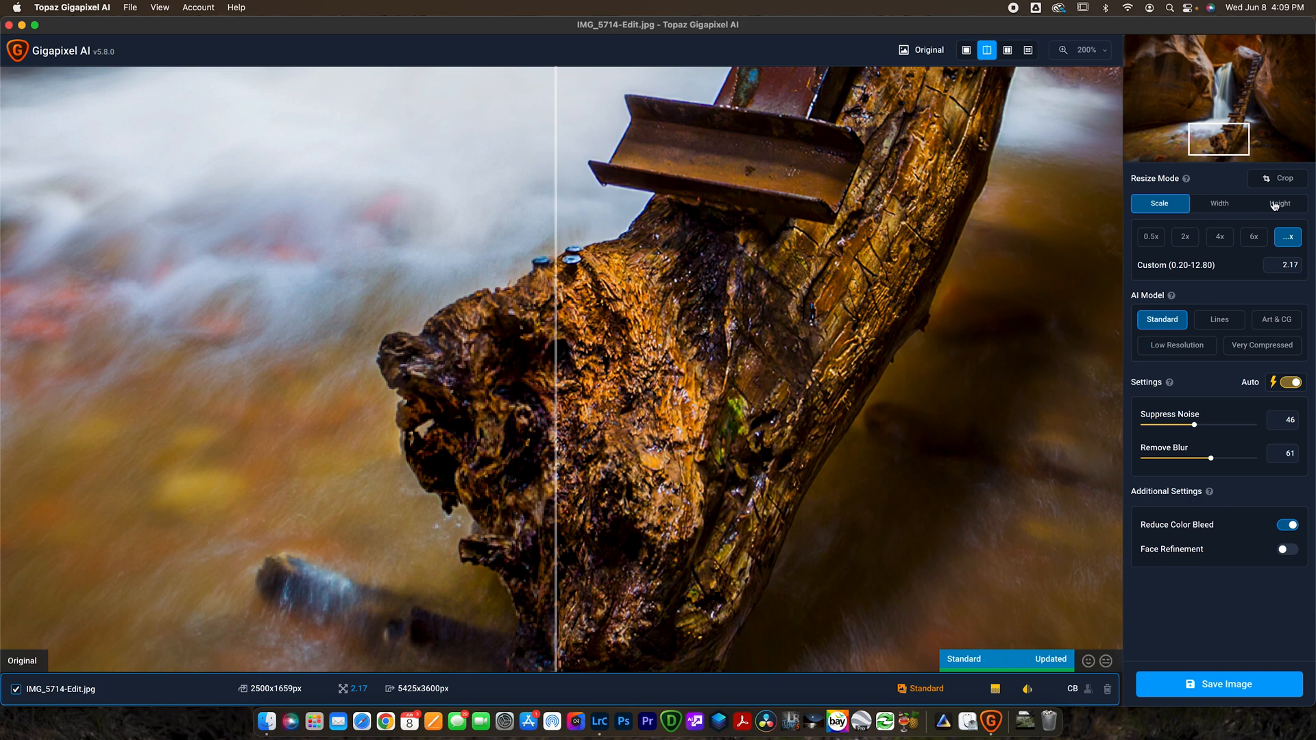
Step: Enter 30 inches as the output height, giving a 45.21 × 30 in, 5.42x upscale
{"action": "left_click", "coordinate": [1219, 204]}
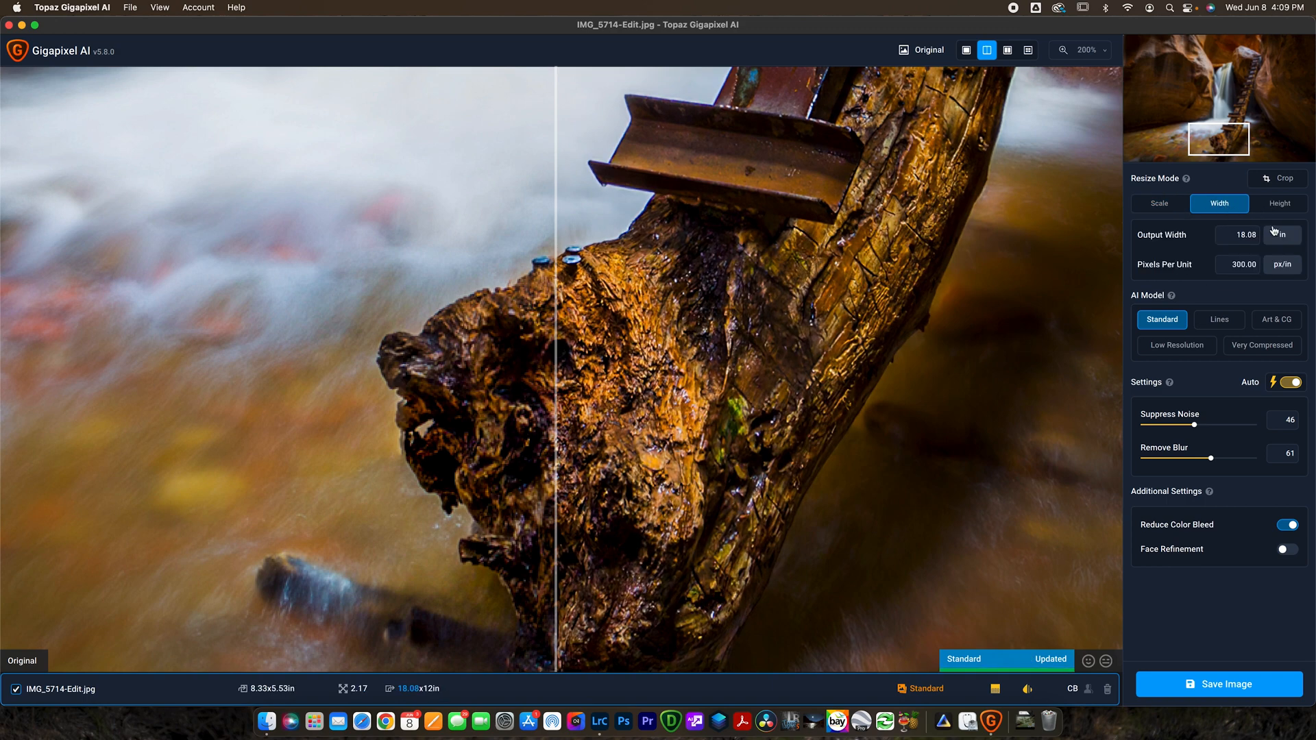
{"action": "left_click", "coordinate": [1278, 203]}
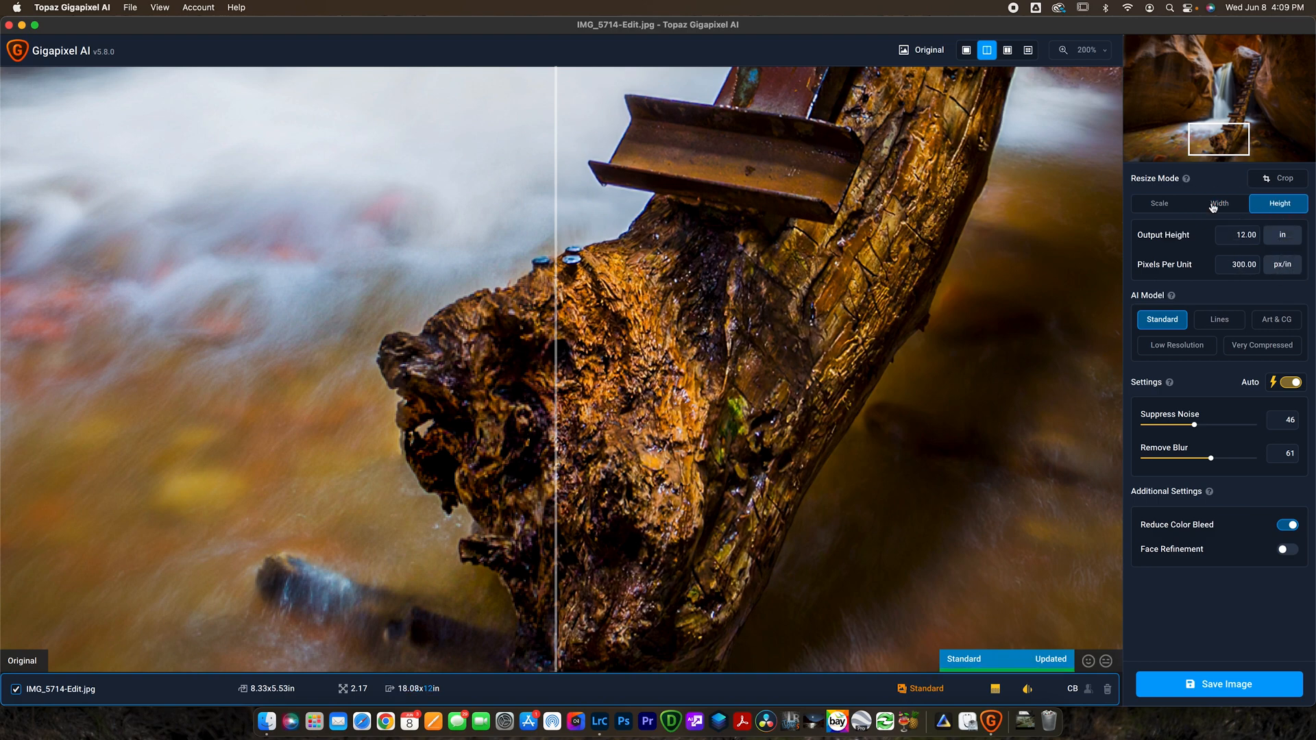
{"action": "left_click", "coordinate": [1219, 204]}
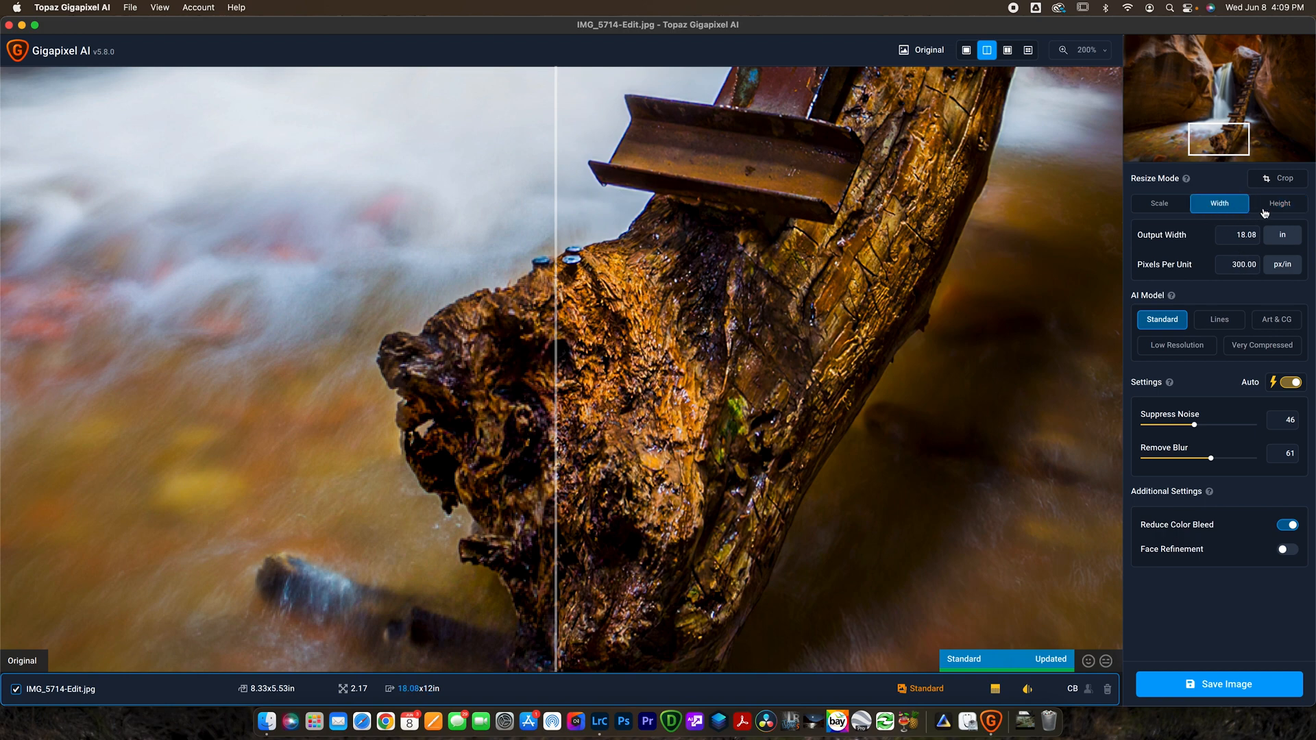
{"action": "left_click", "coordinate": [1279, 203]}
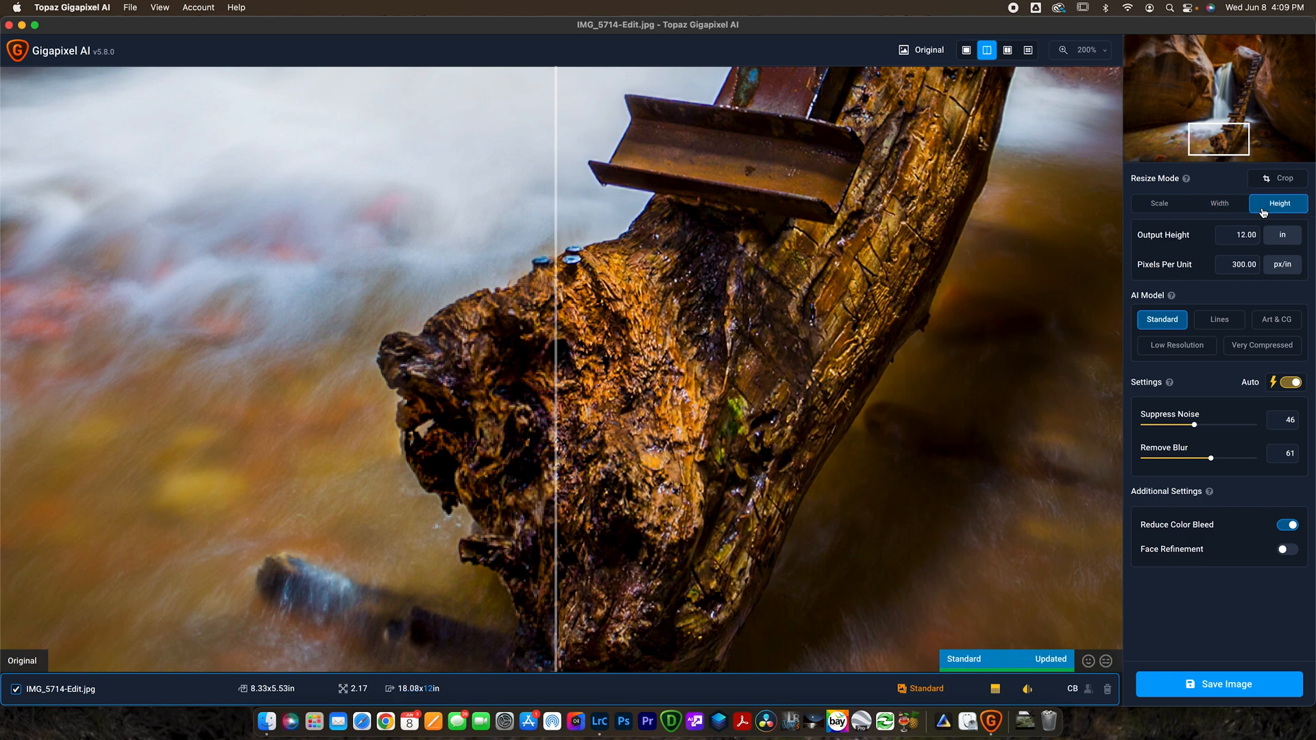
{"action": "left_click", "coordinate": [1237, 235]}
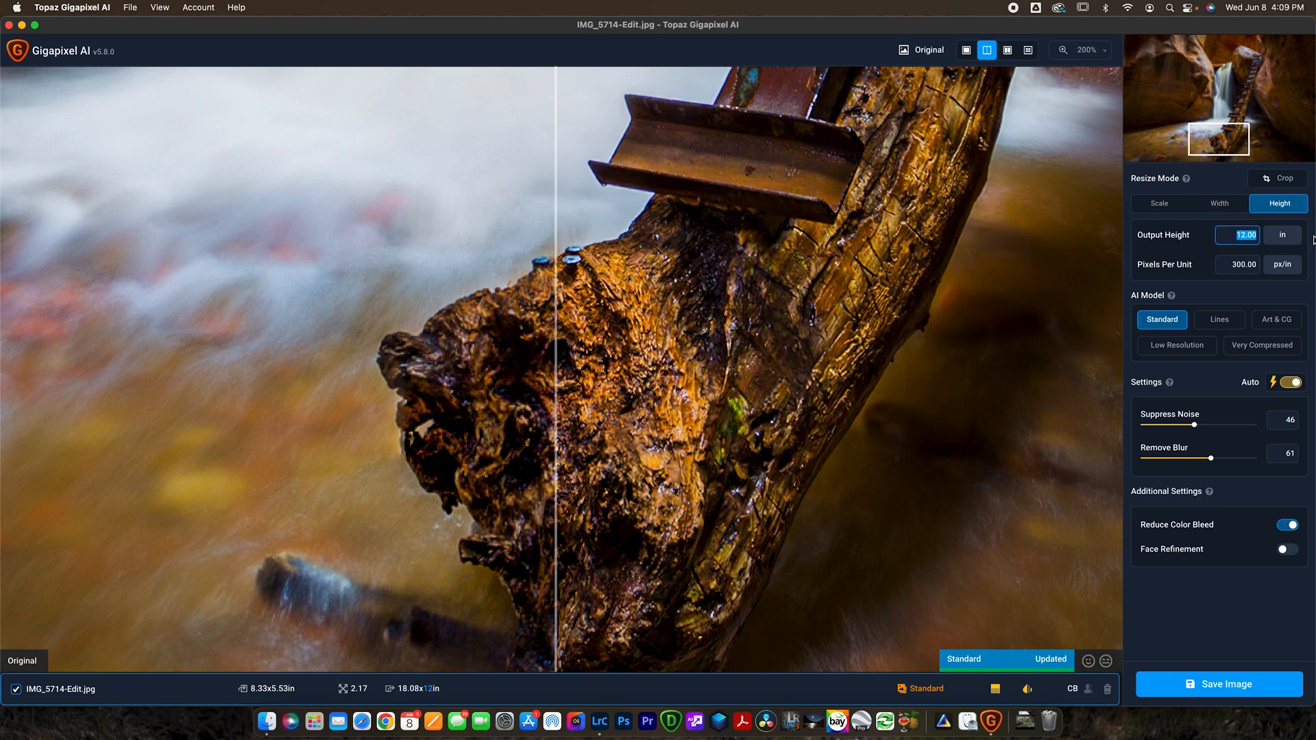
{"action": "type", "text": "30"}
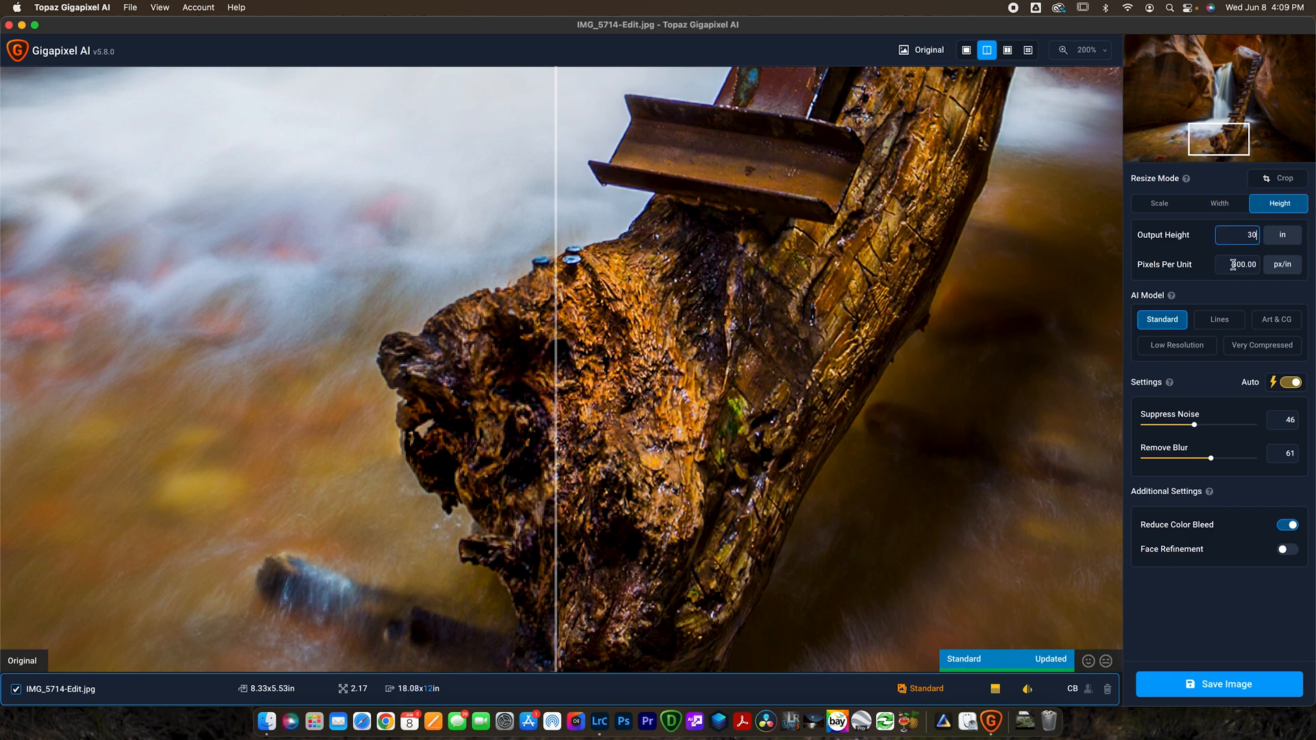
{"action": "left_click", "coordinate": [1218, 203]}
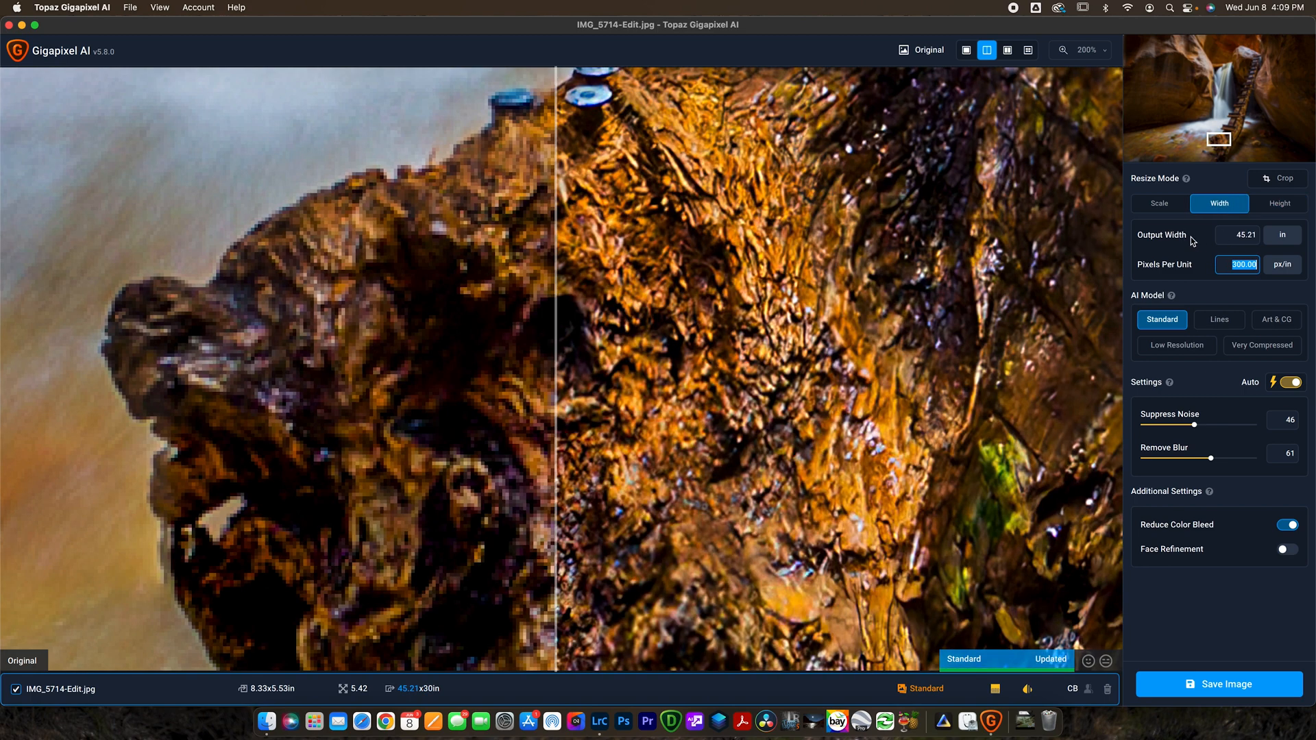
{"action": "left_click", "coordinate": [1278, 203]}
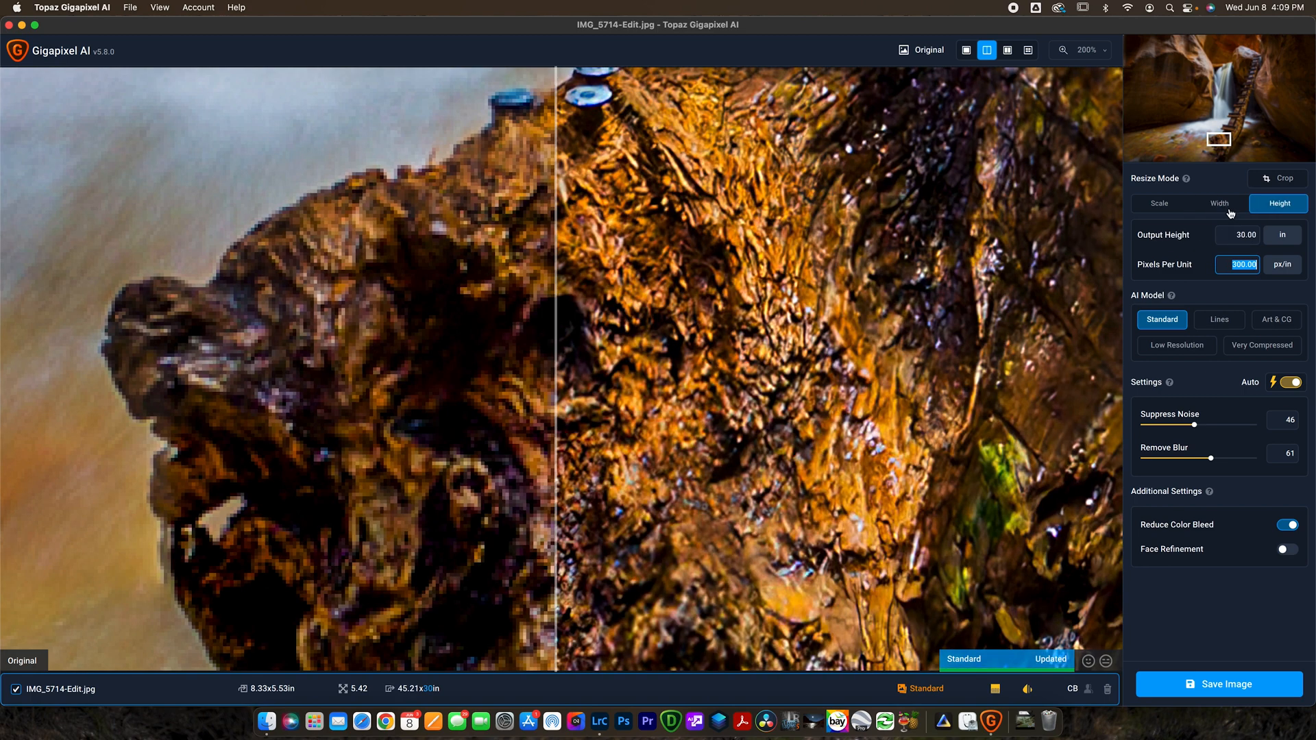
{"action": "left_click", "coordinate": [1218, 203]}
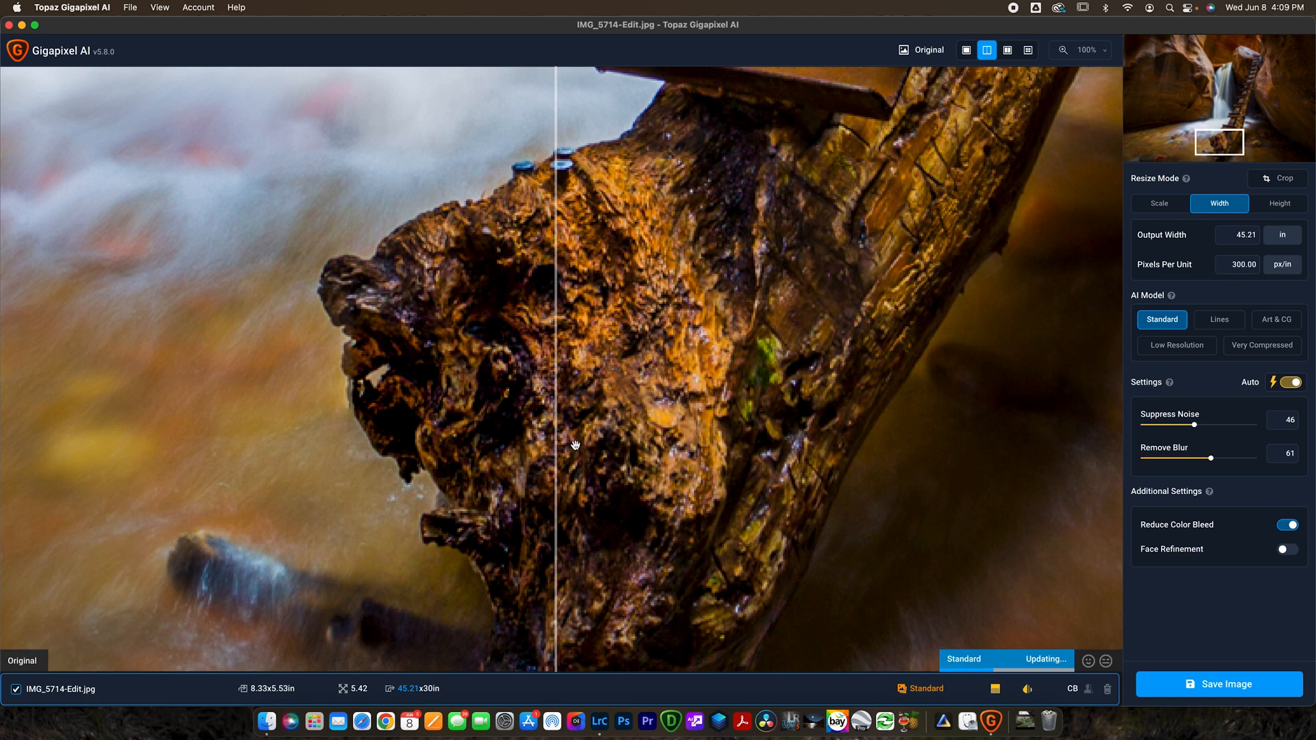
{"action": "mouse_move", "coordinate": [654, 438]}
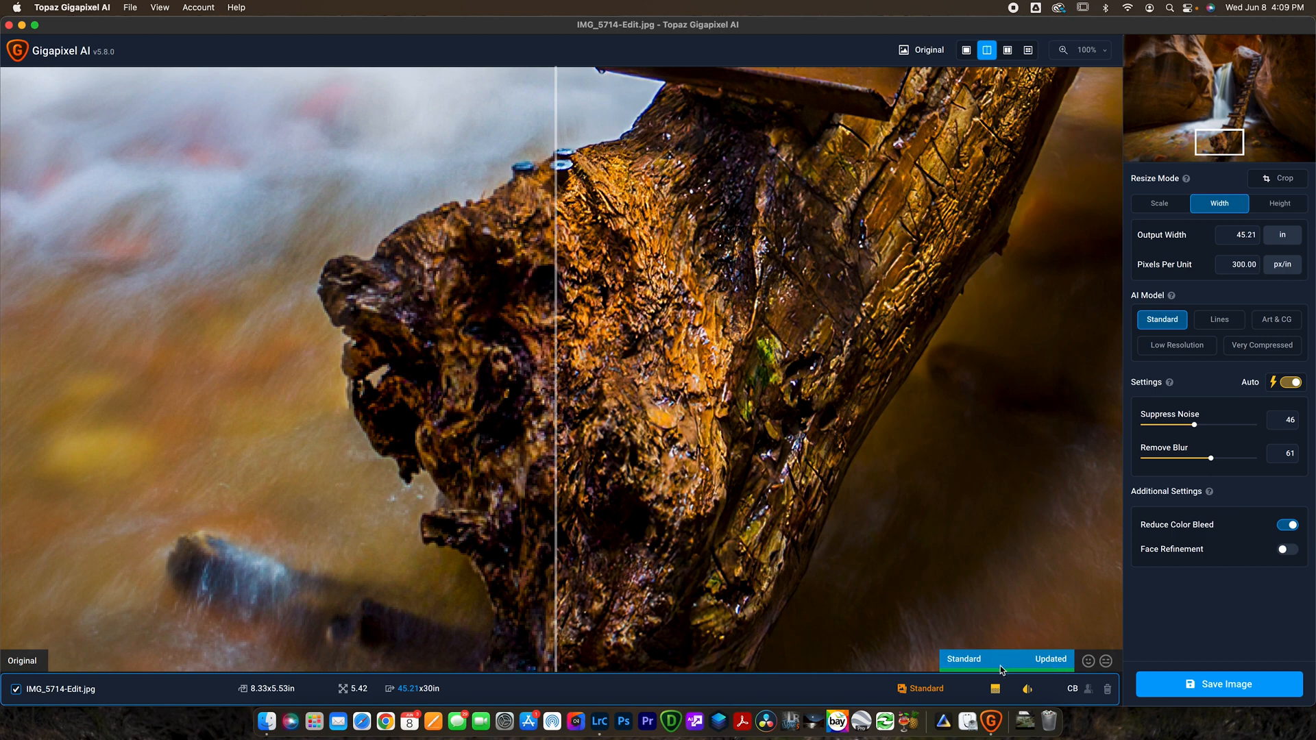
{"action": "mouse_move", "coordinate": [702, 455]}
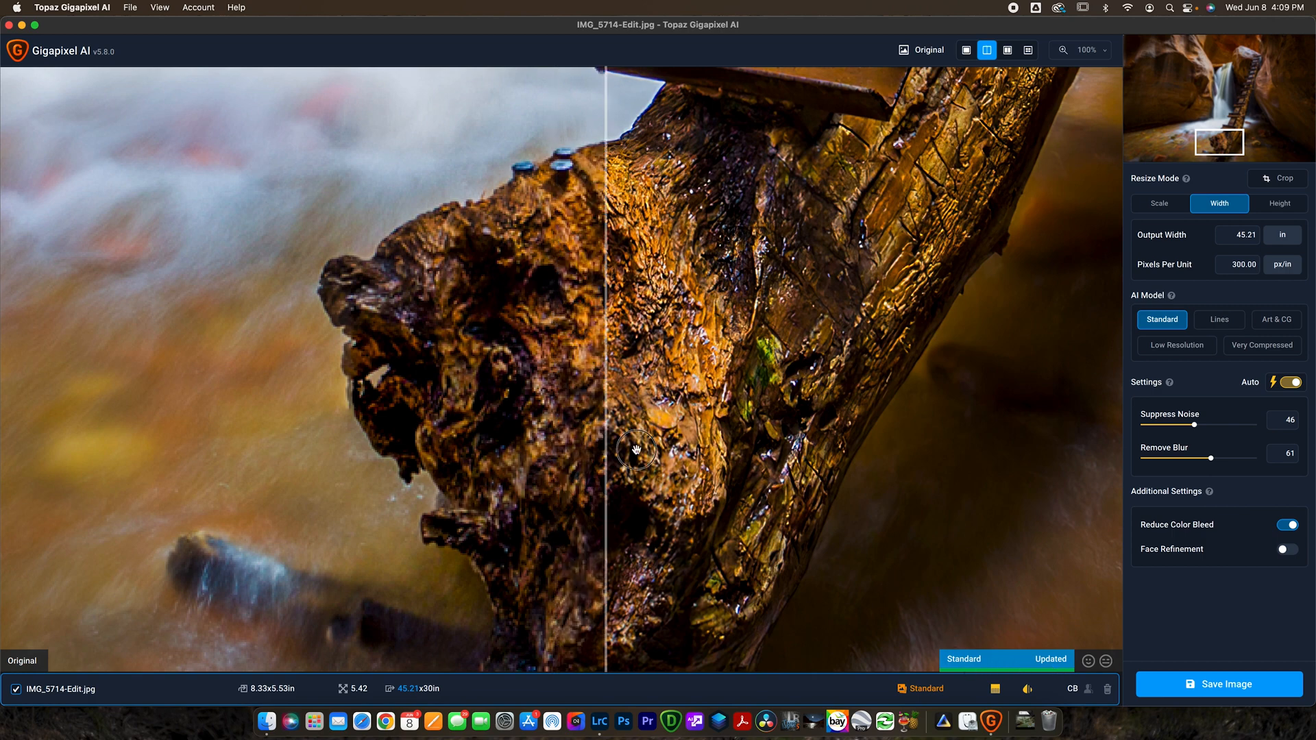
{"action": "left_click_drag", "start_coordinate": [636, 450], "coordinate": [222, 462]}
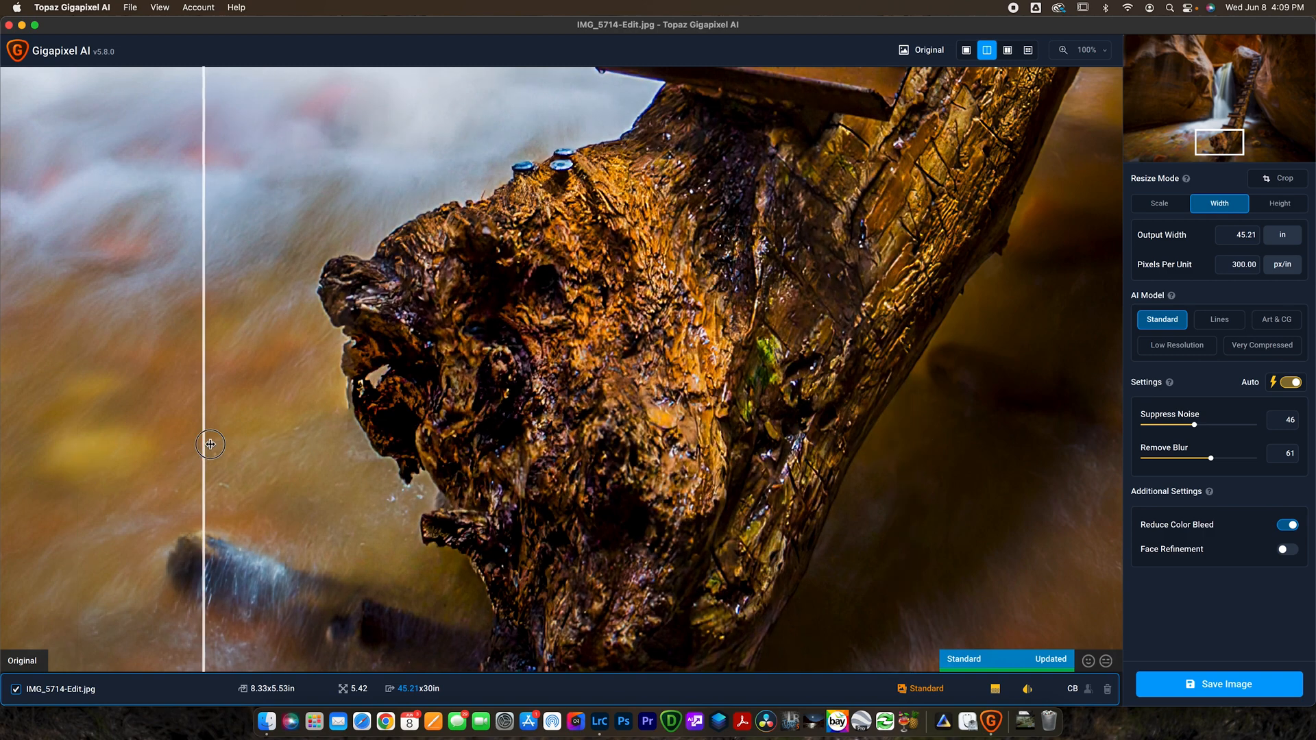
{"action": "left_click_drag", "start_coordinate": [210, 445], "coordinate": [110, 433]}
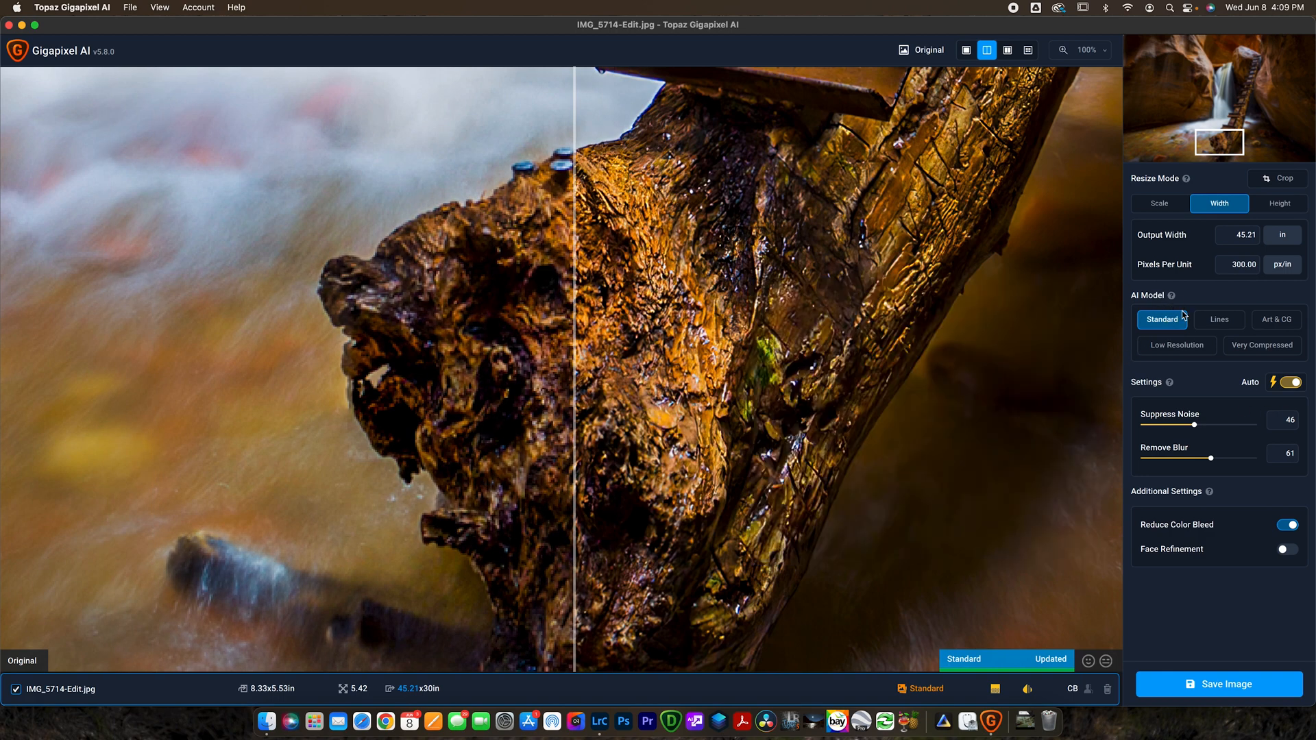
{"action": "mouse_move", "coordinate": [1162, 320]}
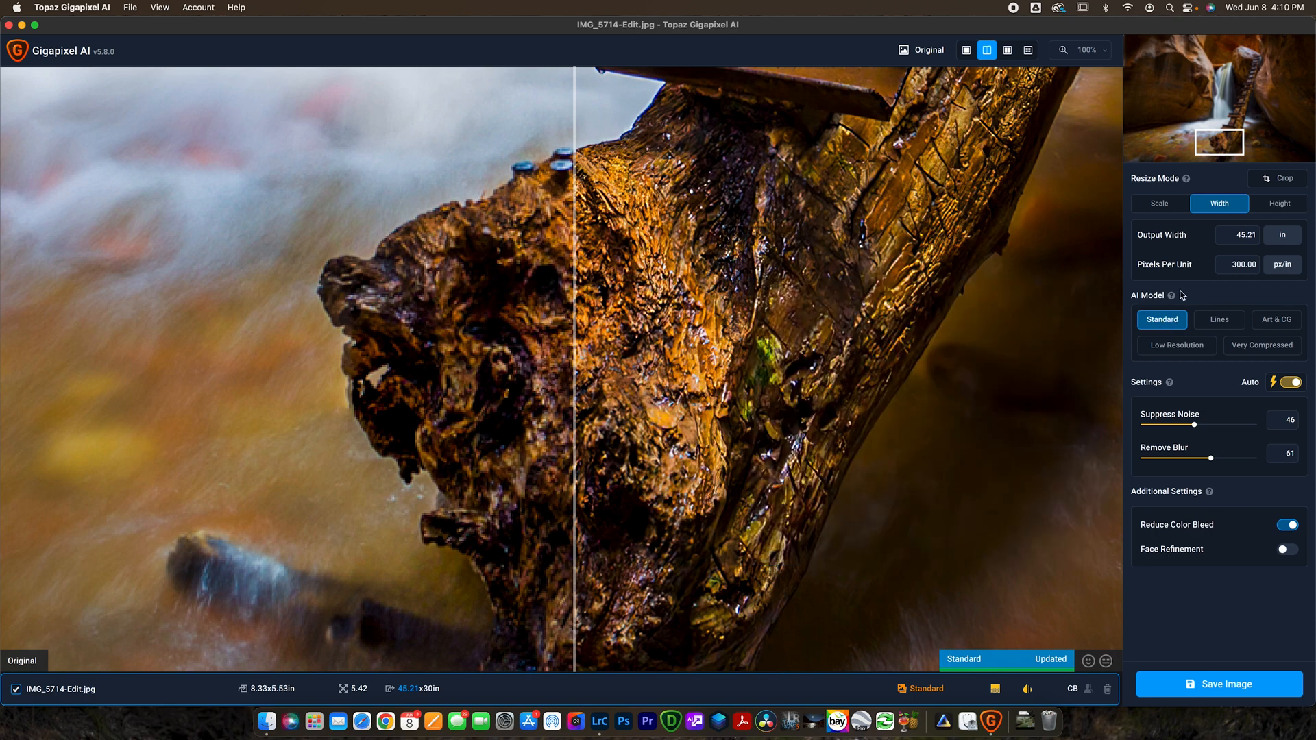
{"action": "mouse_move", "coordinate": [1144, 349]}
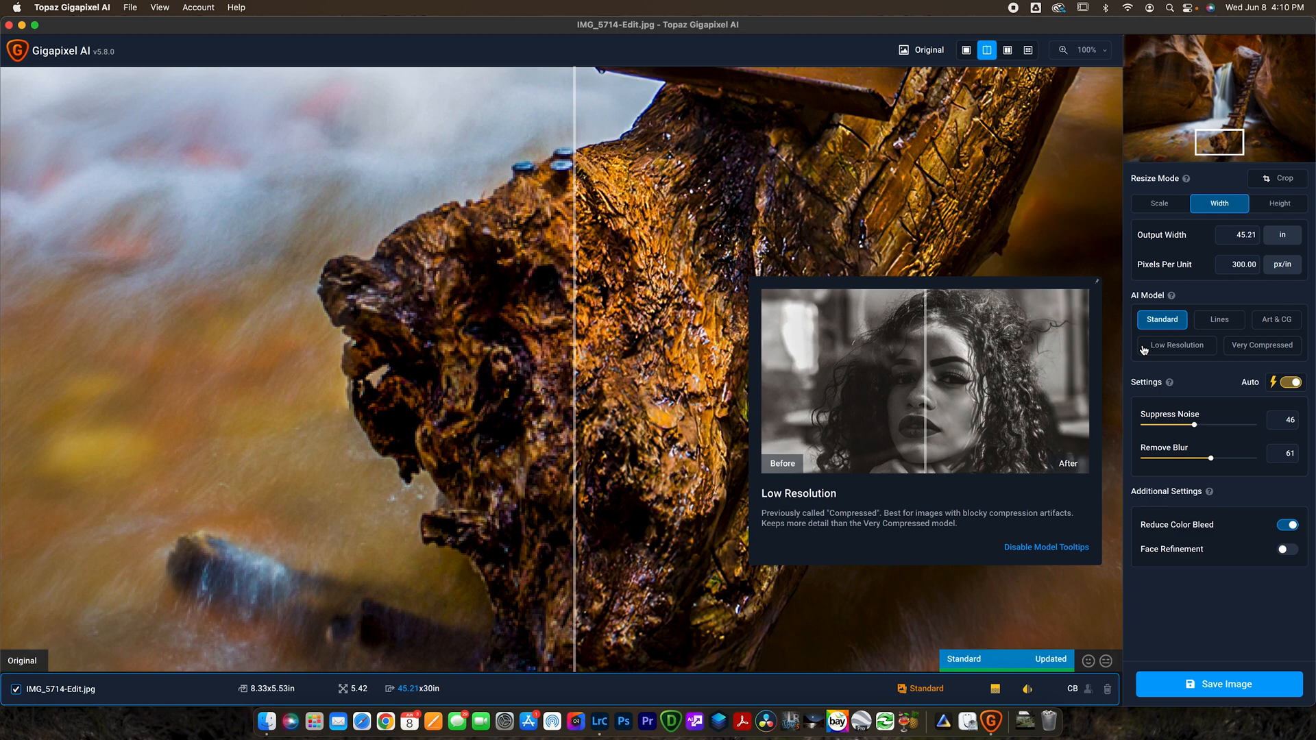
{"action": "mouse_move", "coordinate": [1262, 353]}
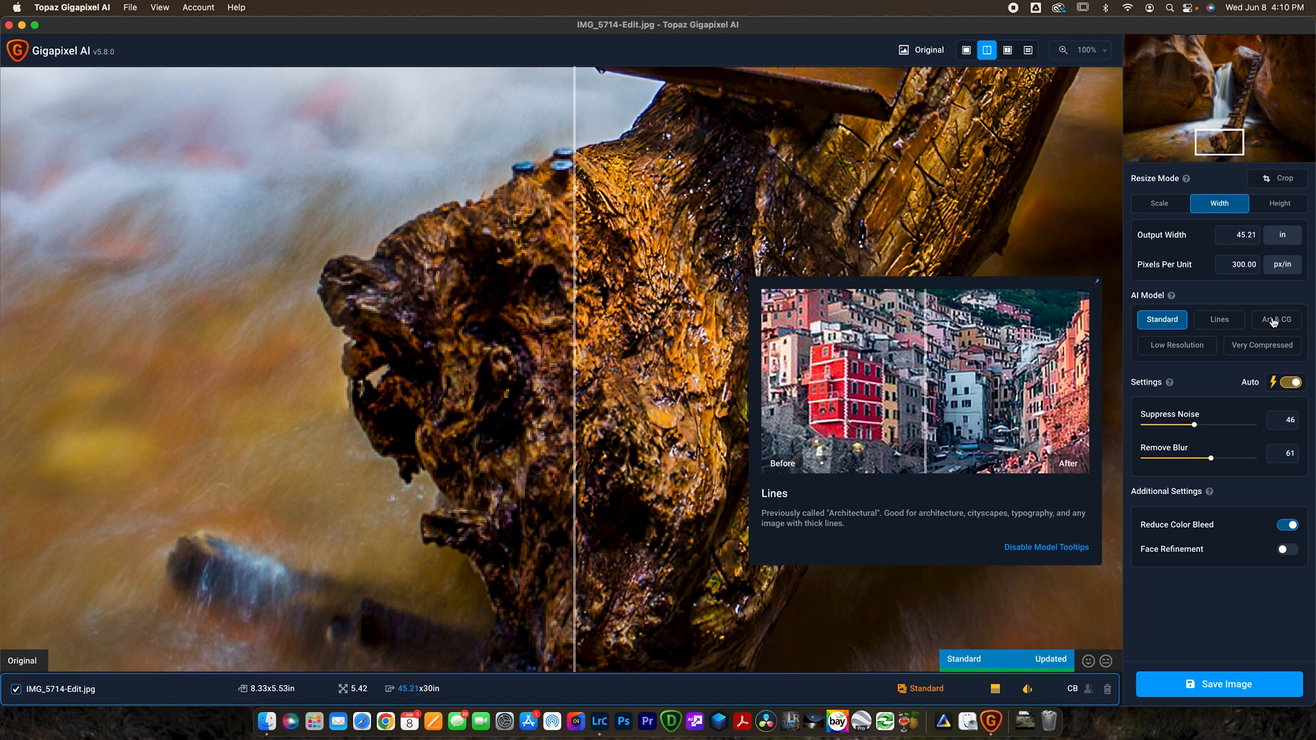
{"action": "mouse_move", "coordinate": [1170, 346]}
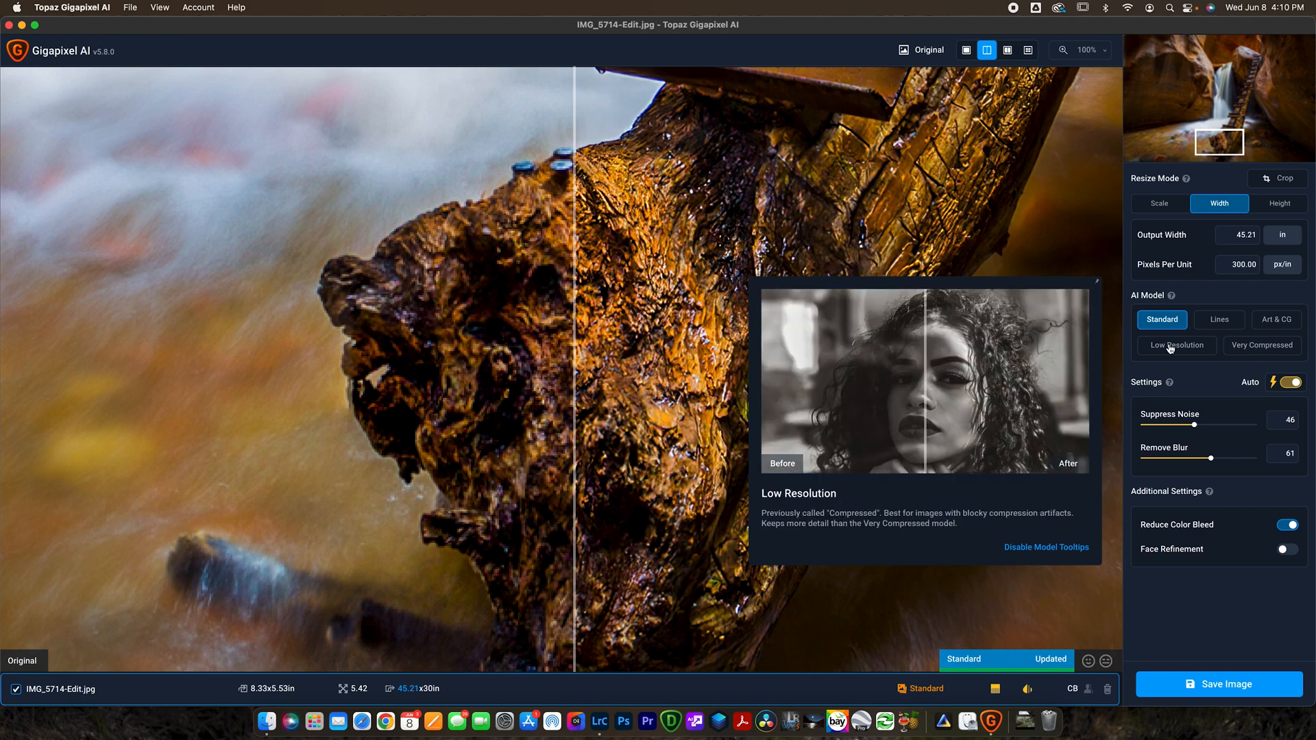
{"action": "mouse_move", "coordinate": [1169, 386]}
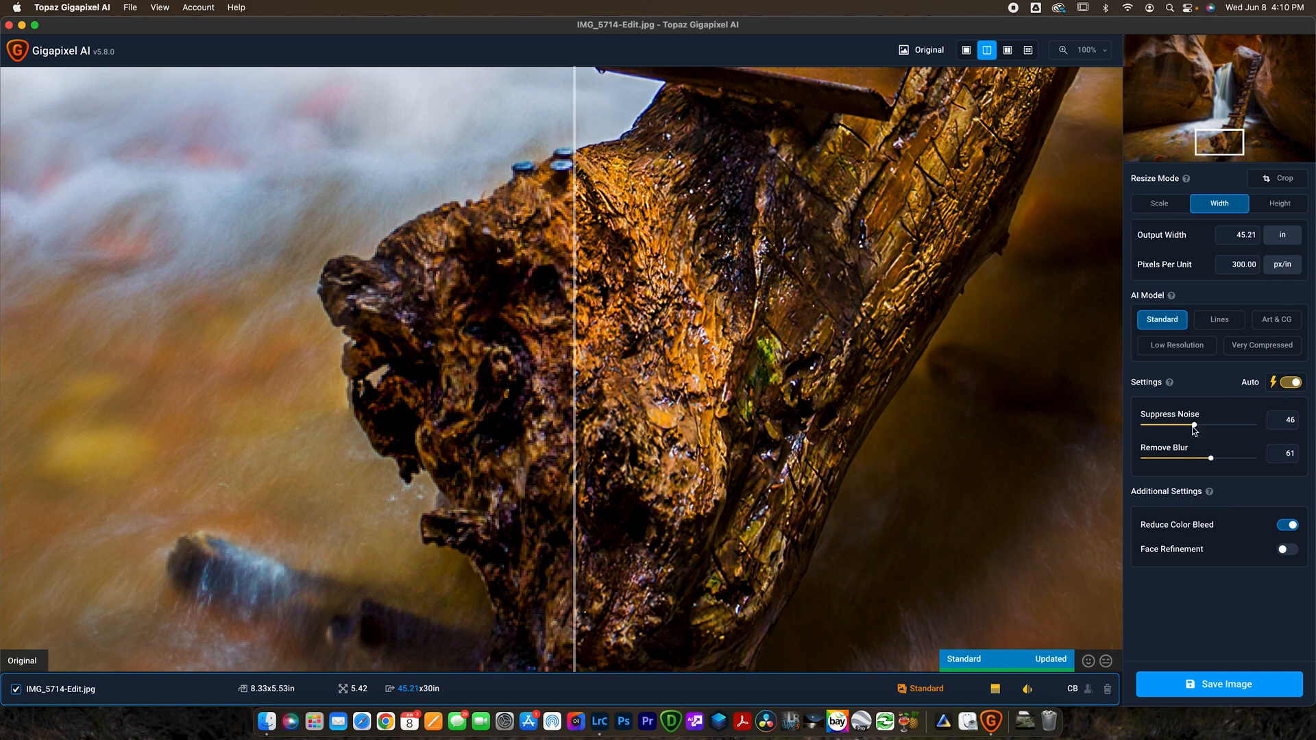
{"action": "mouse_move", "coordinate": [1190, 425]}
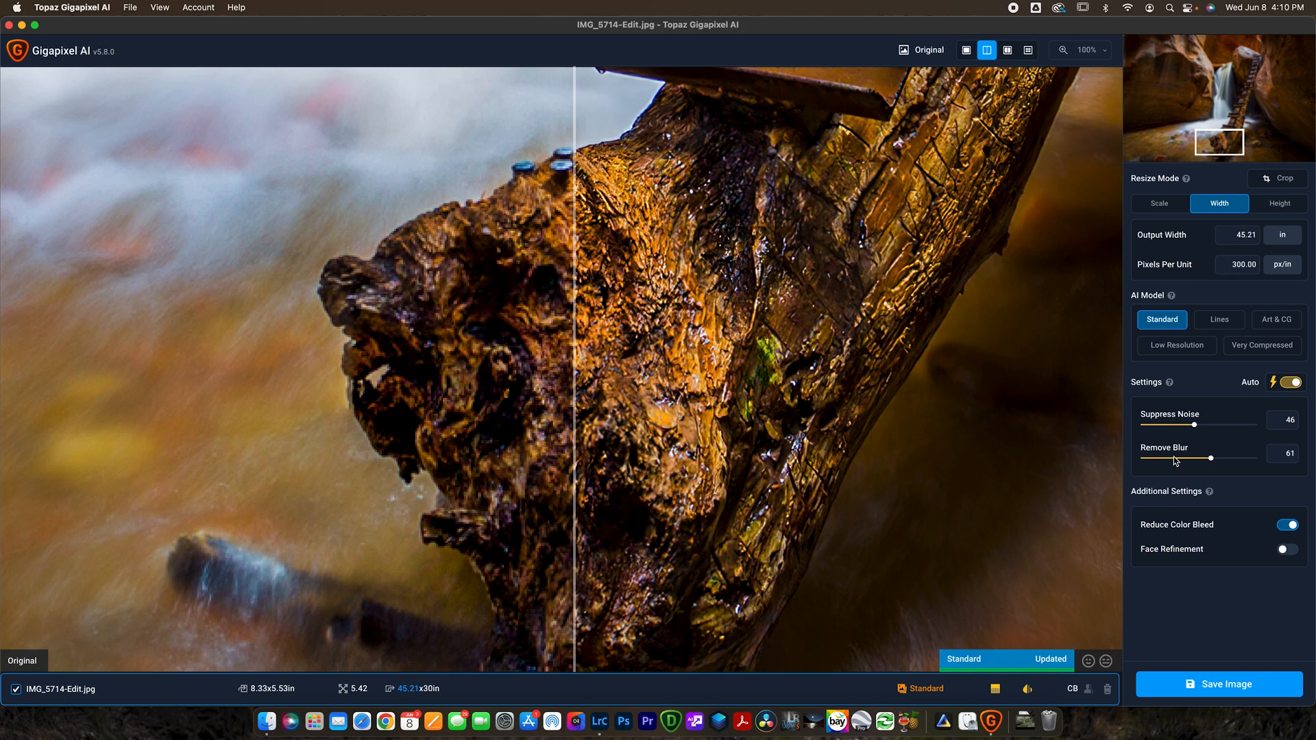
{"action": "mouse_move", "coordinate": [1194, 528]}
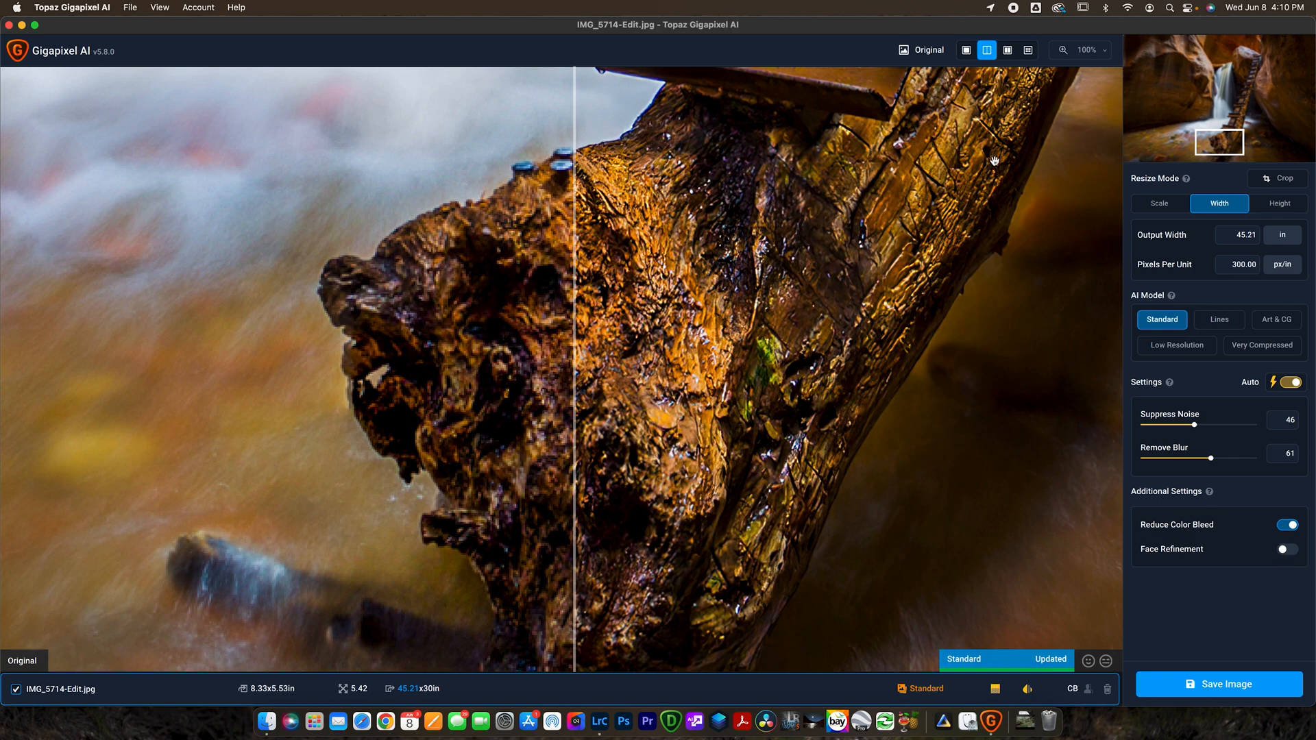
{"action": "mouse_move", "coordinate": [830, 262]}
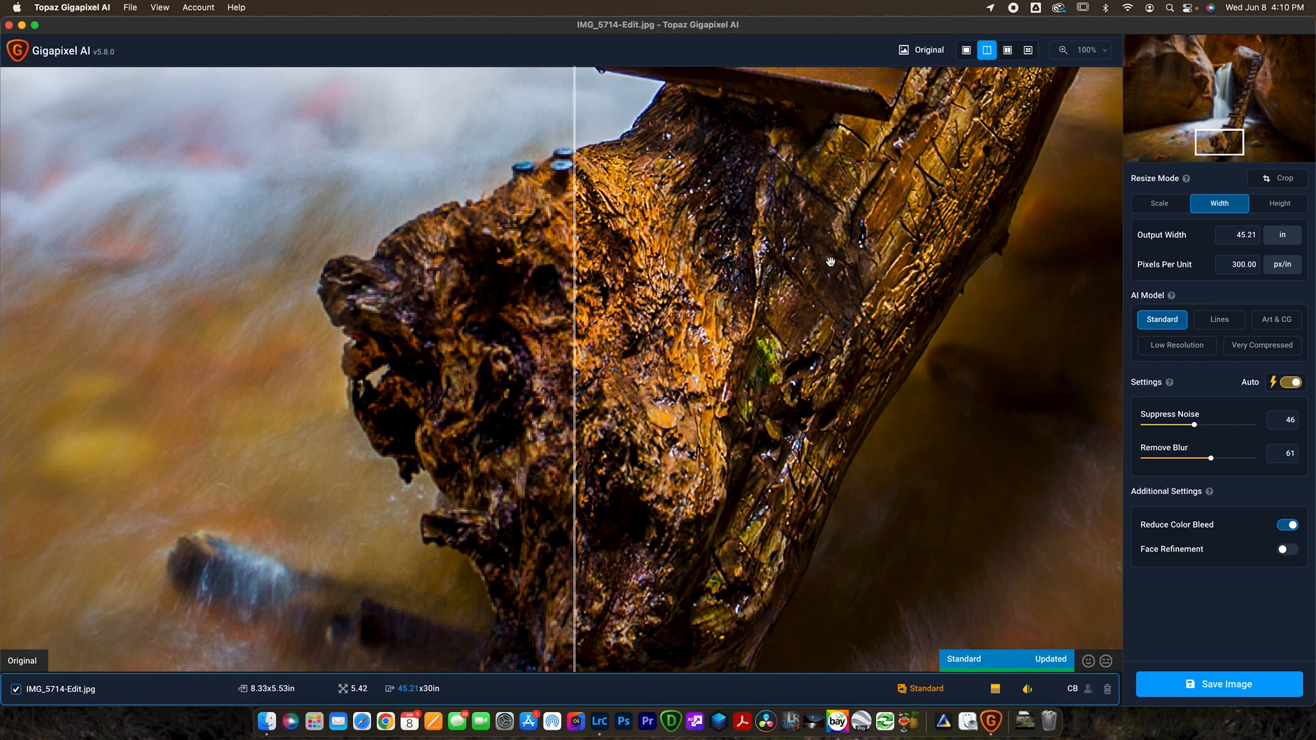
{"action": "mouse_move", "coordinate": [1064, 95]}
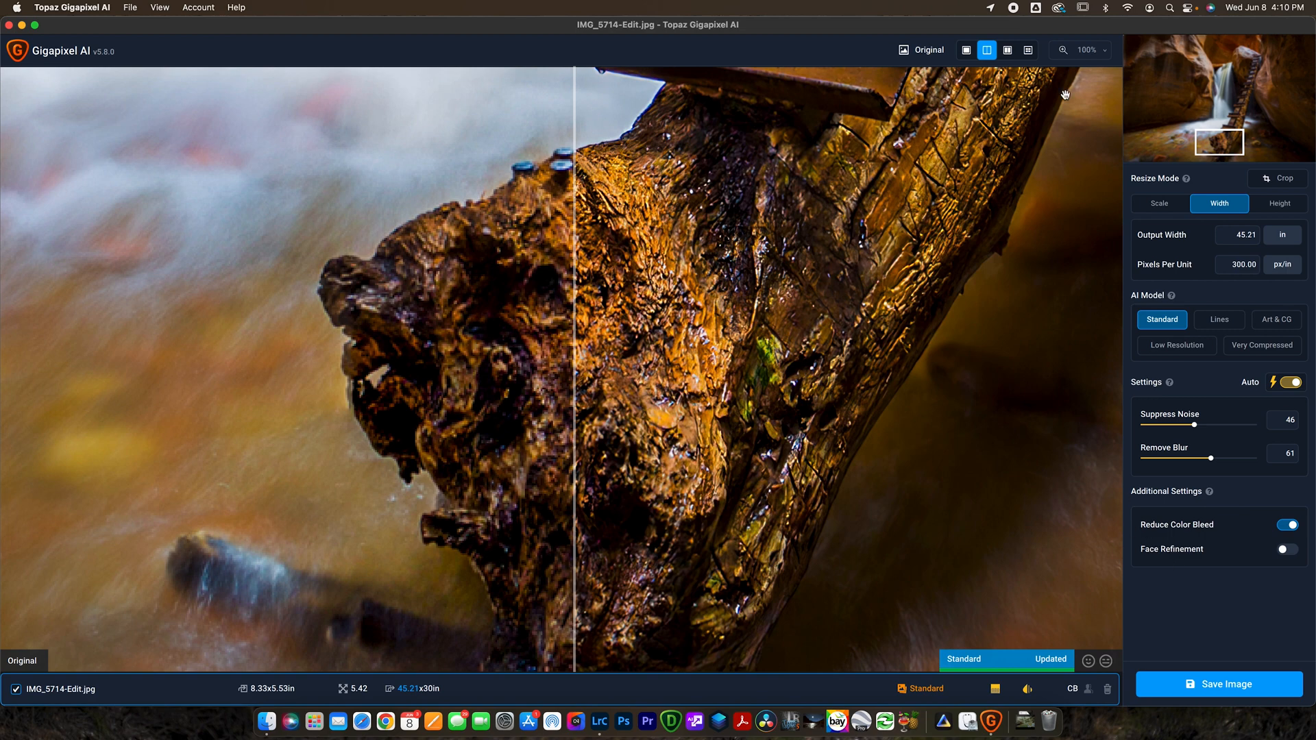
{"action": "mouse_move", "coordinate": [728, 192]}
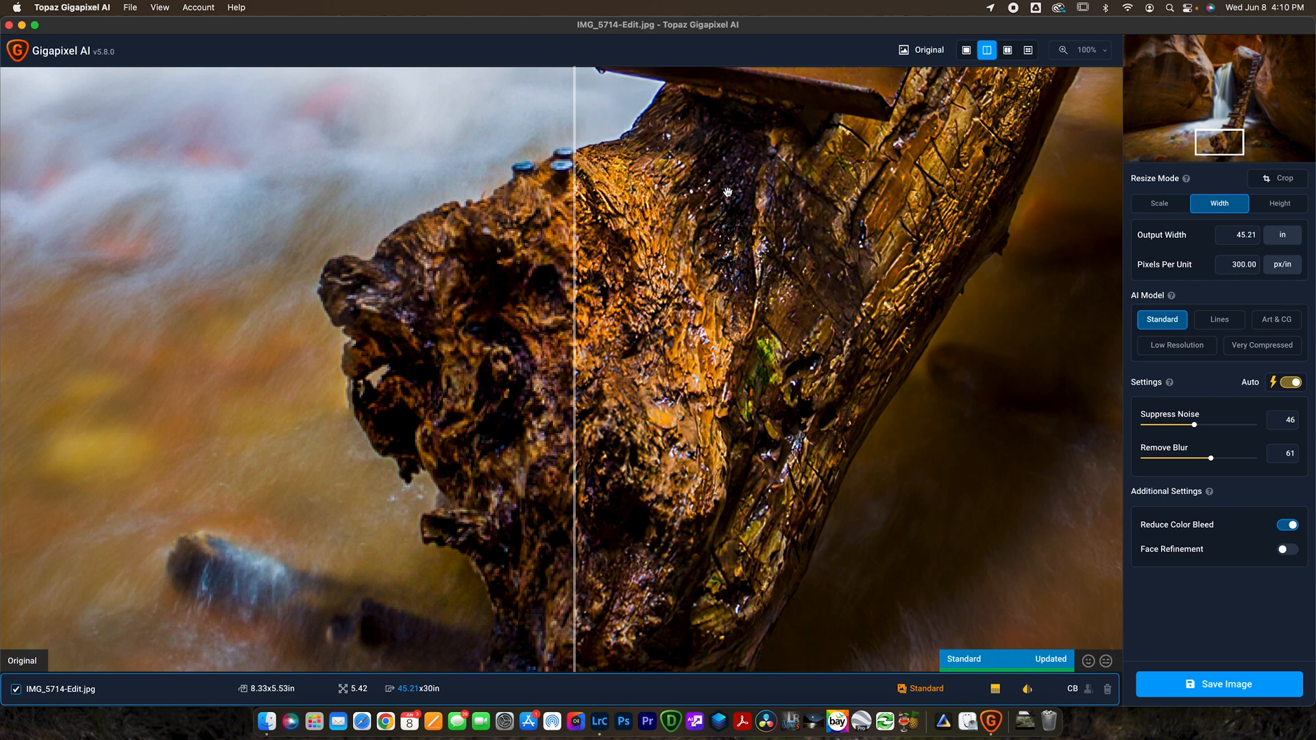
Step: Zoom the preview to 50% and move the divider mostly onto the upscaled side
{"action": "left_click", "coordinate": [1089, 49]}
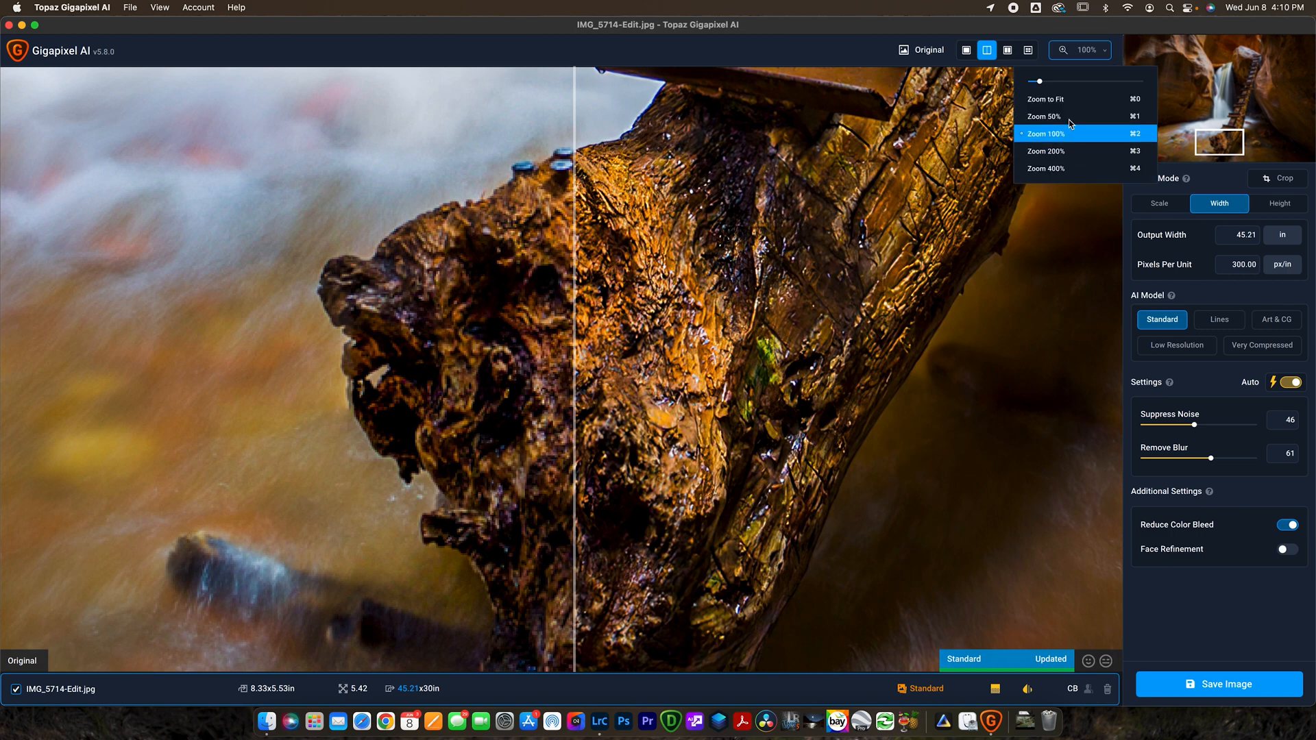
{"action": "left_click", "coordinate": [1045, 116]}
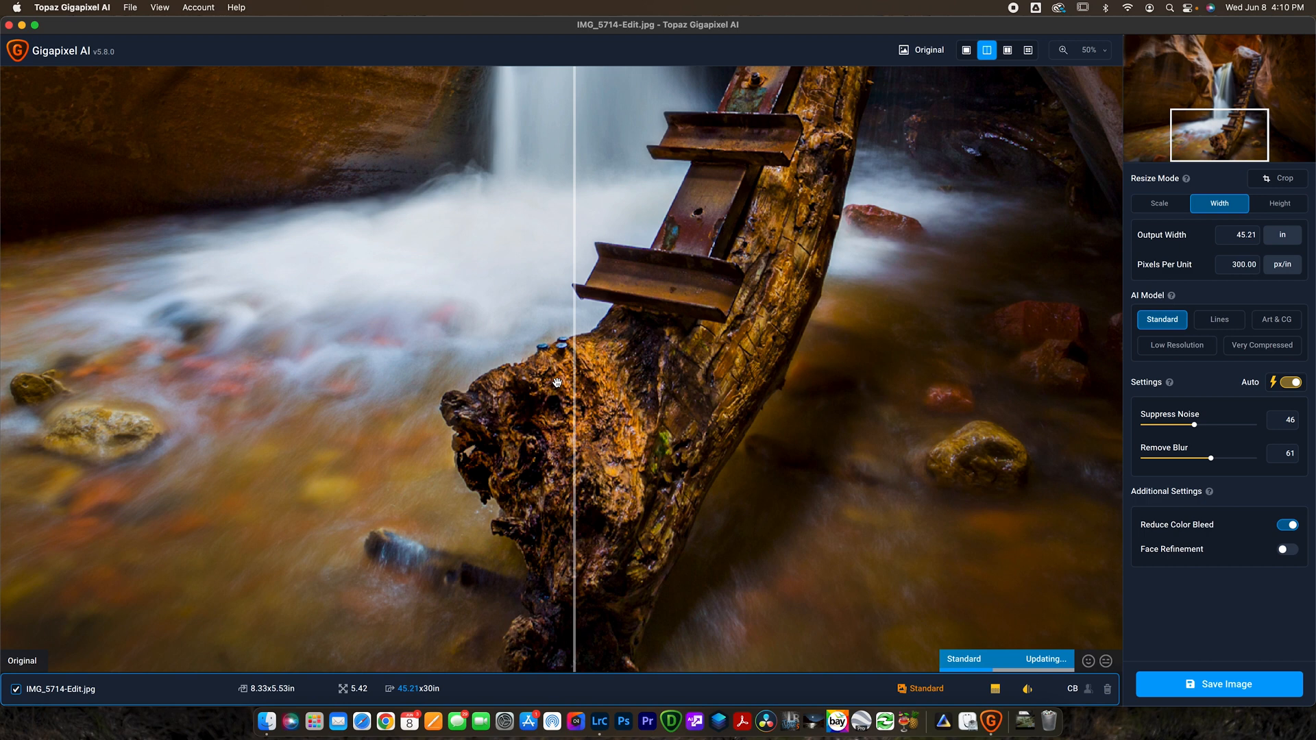
{"action": "mouse_move", "coordinate": [581, 381]}
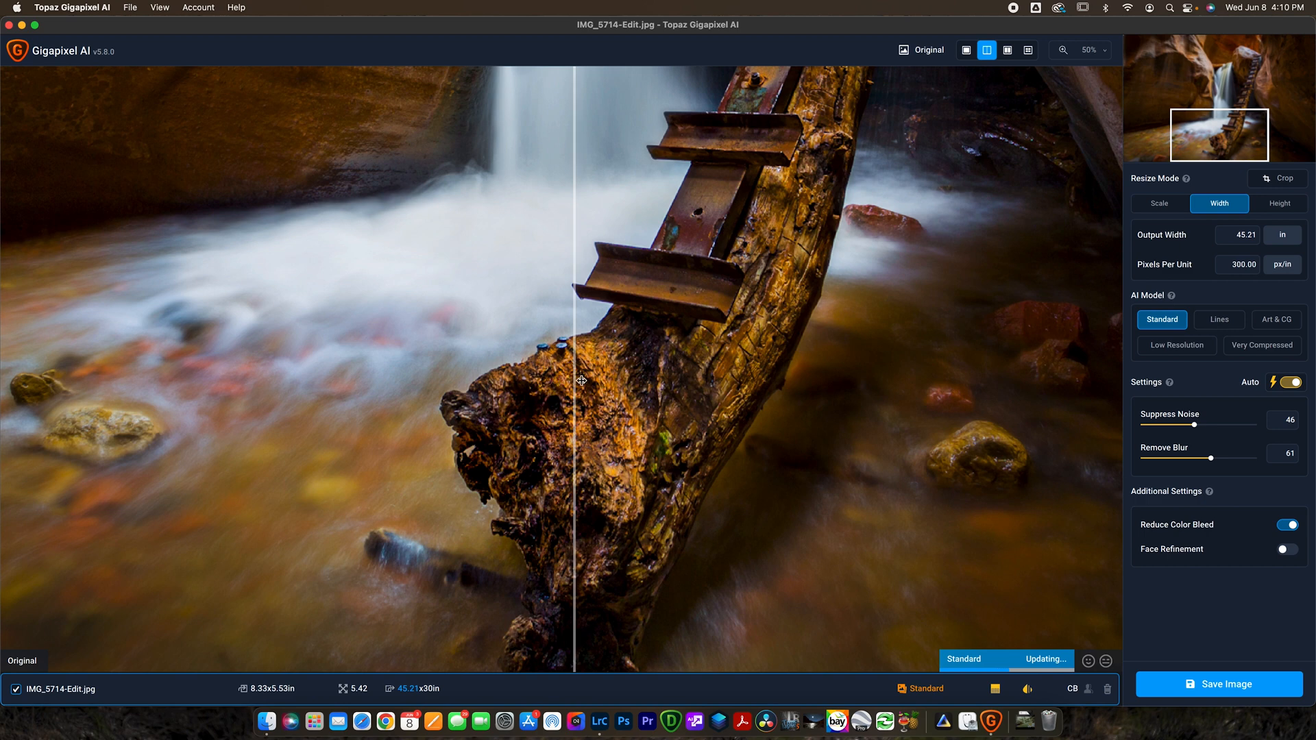
{"action": "mouse_move", "coordinate": [1239, 382]}
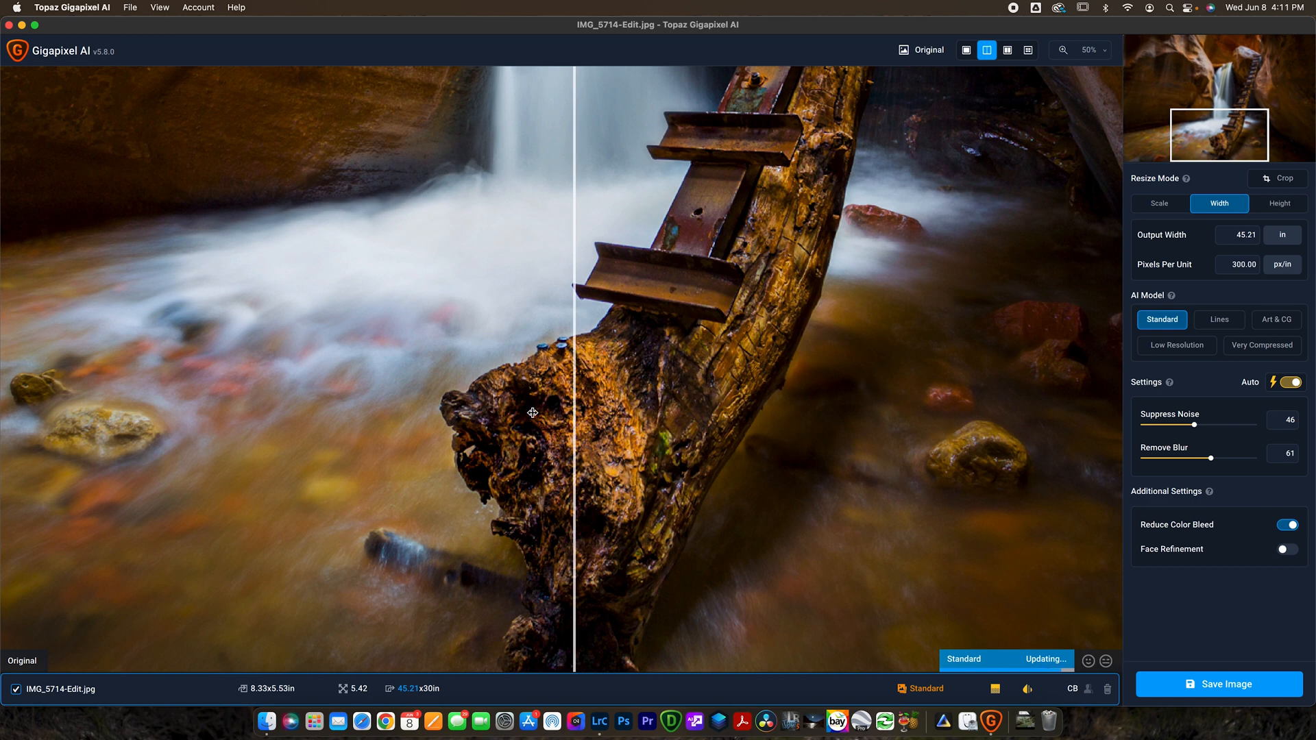
{"action": "left_click_drag", "start_coordinate": [572, 407], "coordinate": [636, 407]}
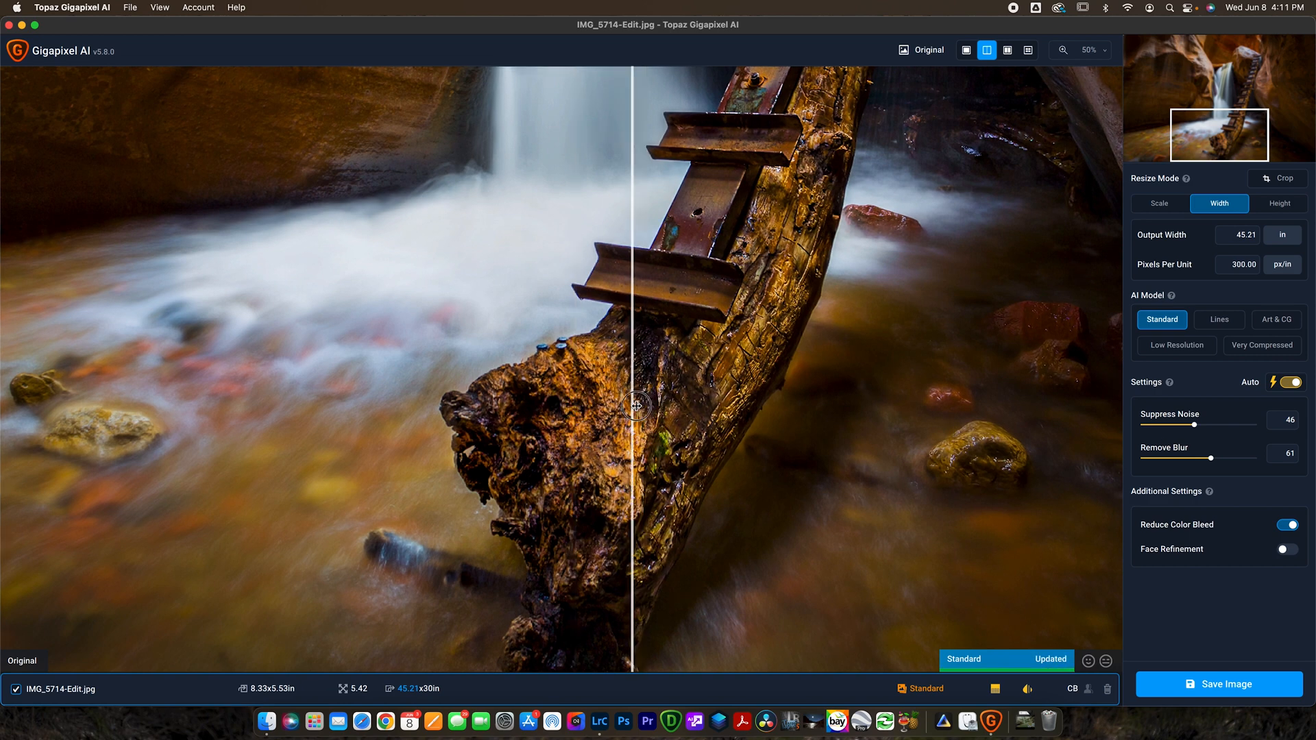
{"action": "left_click_drag", "start_coordinate": [636, 407], "coordinate": [321, 411]}
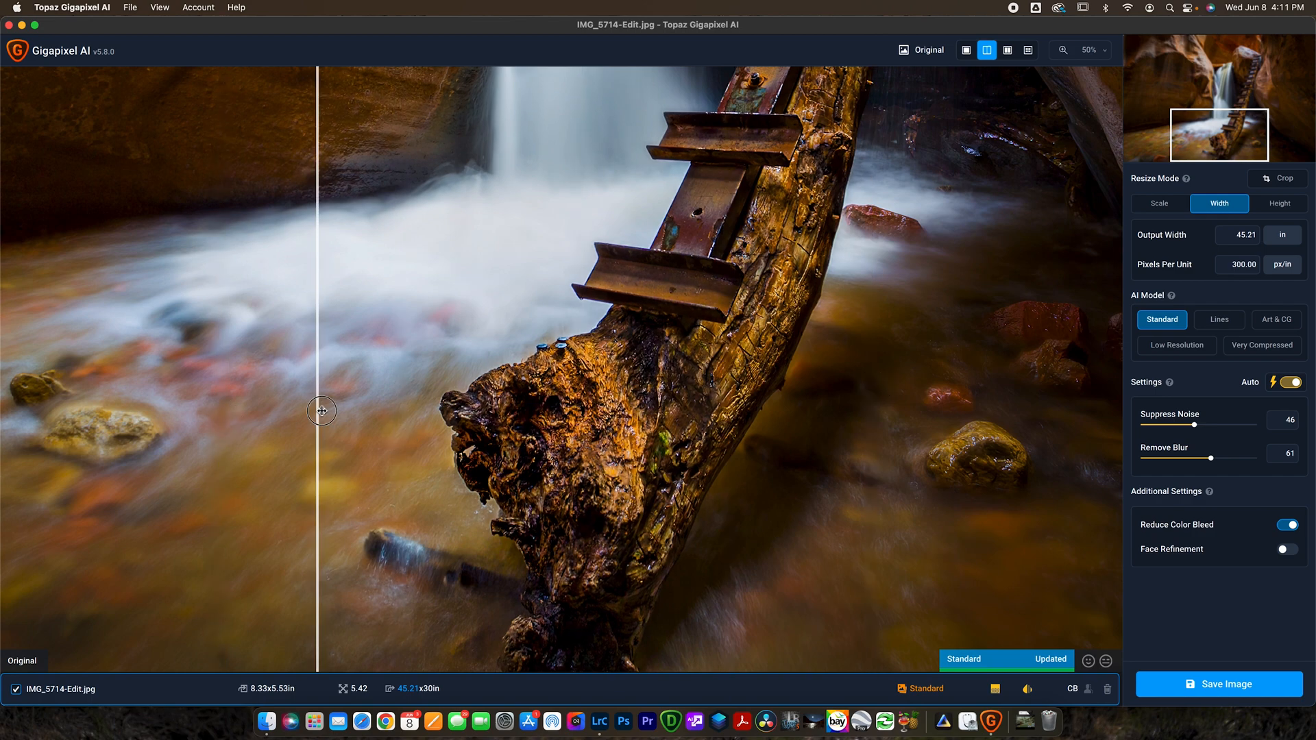
{"action": "left_click_drag", "start_coordinate": [321, 412], "coordinate": [423, 419]}
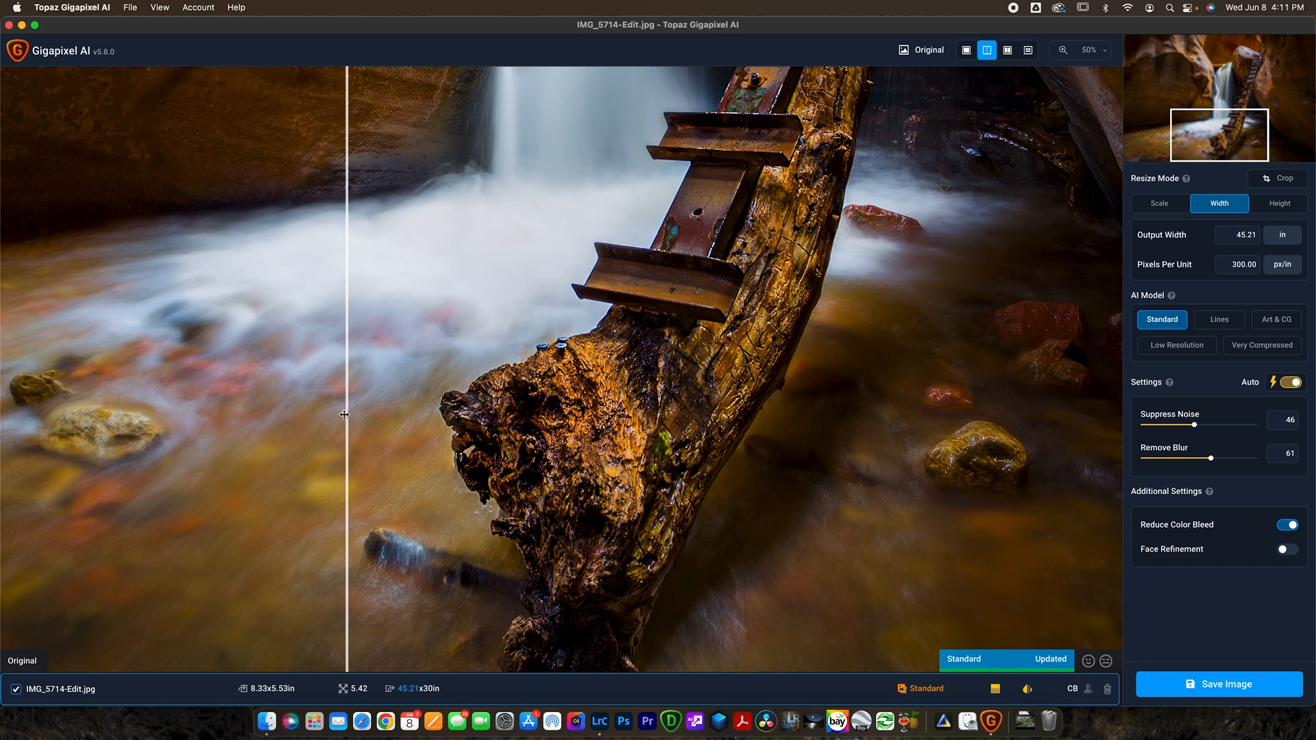
Step: Open Save Image and switch the image format to TIF (LZW, 16-bit)
{"action": "left_click", "coordinate": [1219, 684]}
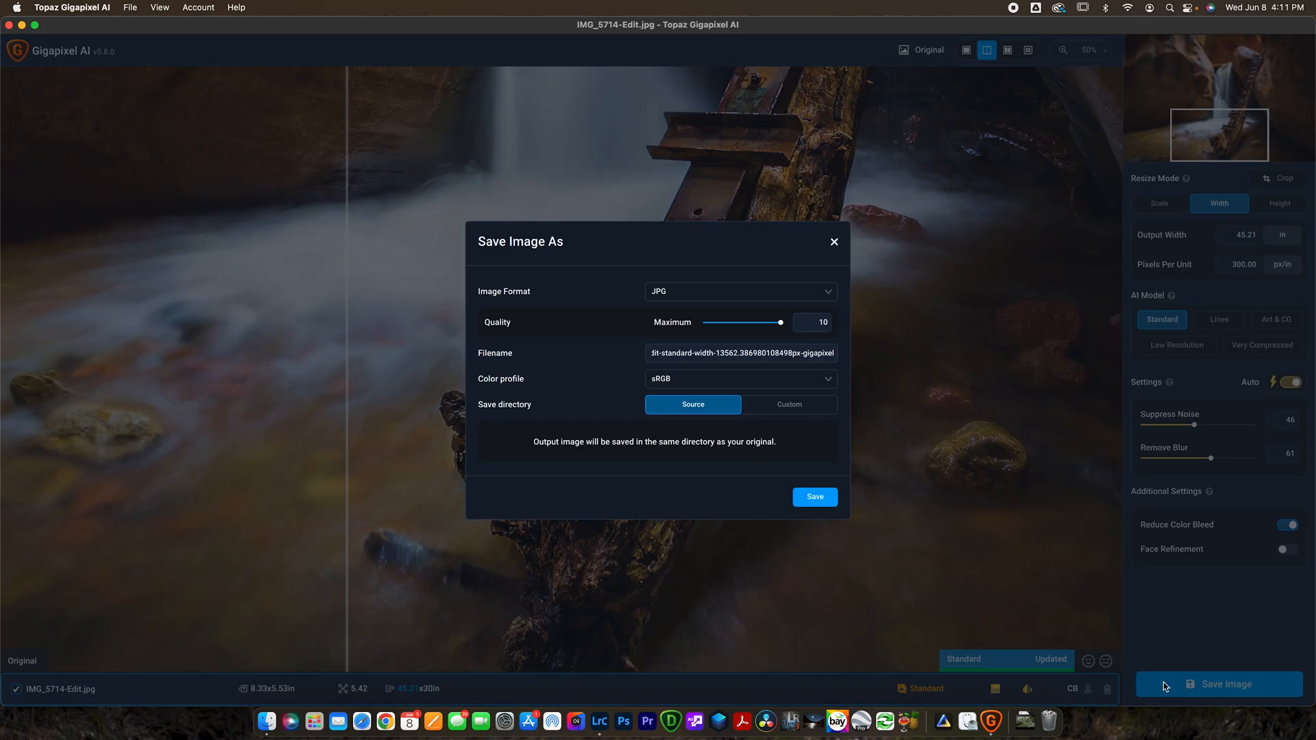
{"action": "left_click", "coordinate": [741, 291]}
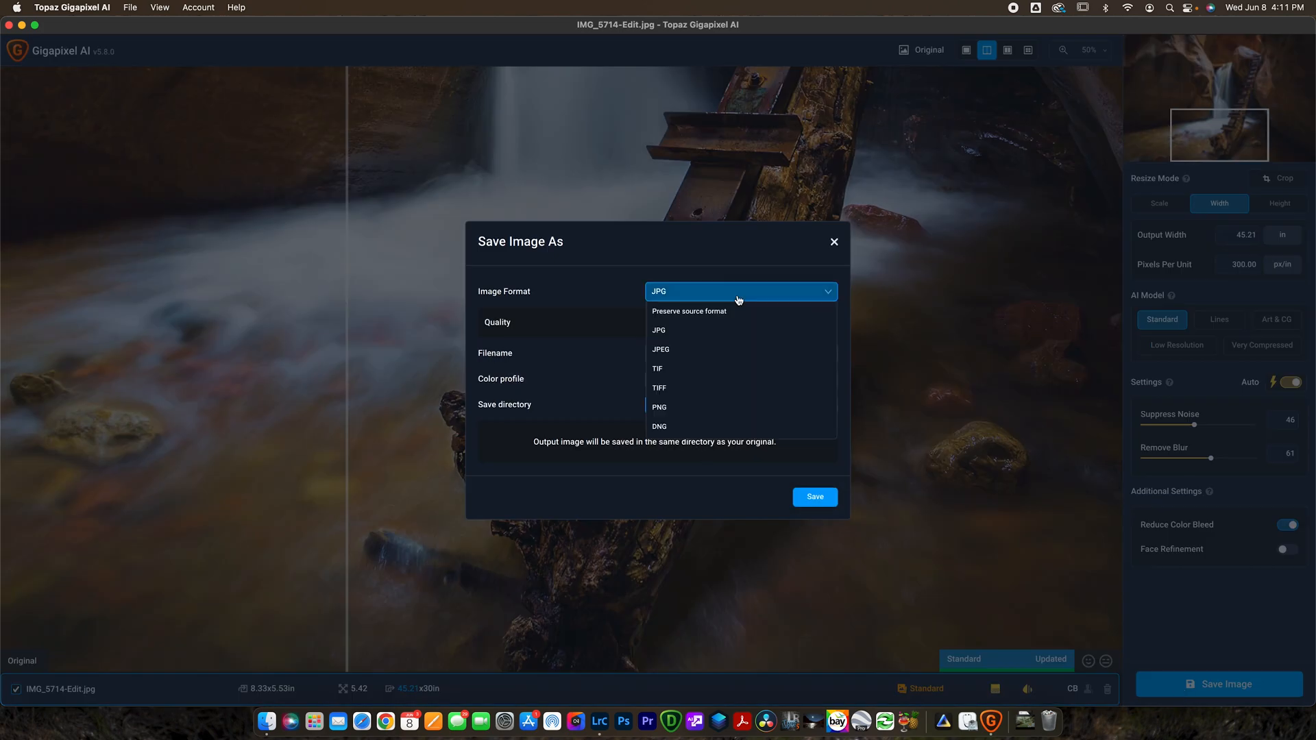
{"action": "mouse_move", "coordinate": [610, 368]}
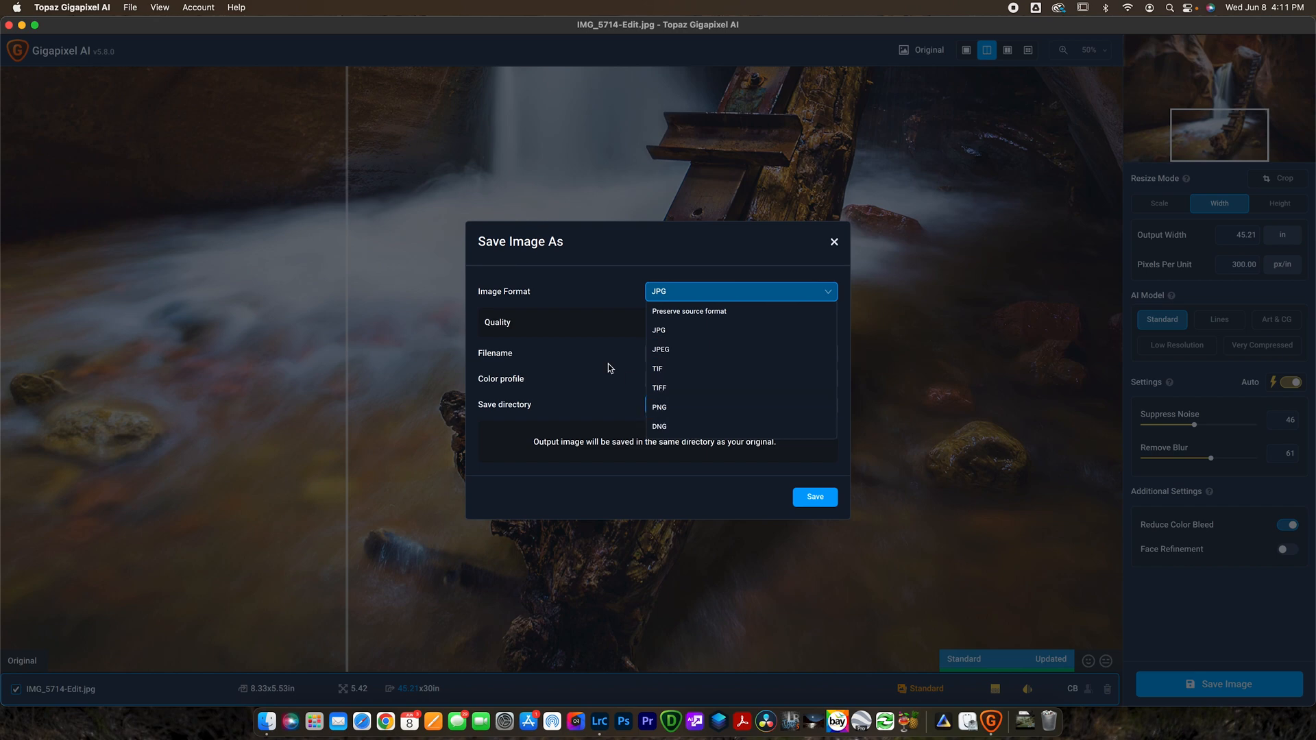
{"action": "left_click", "coordinate": [658, 368]}
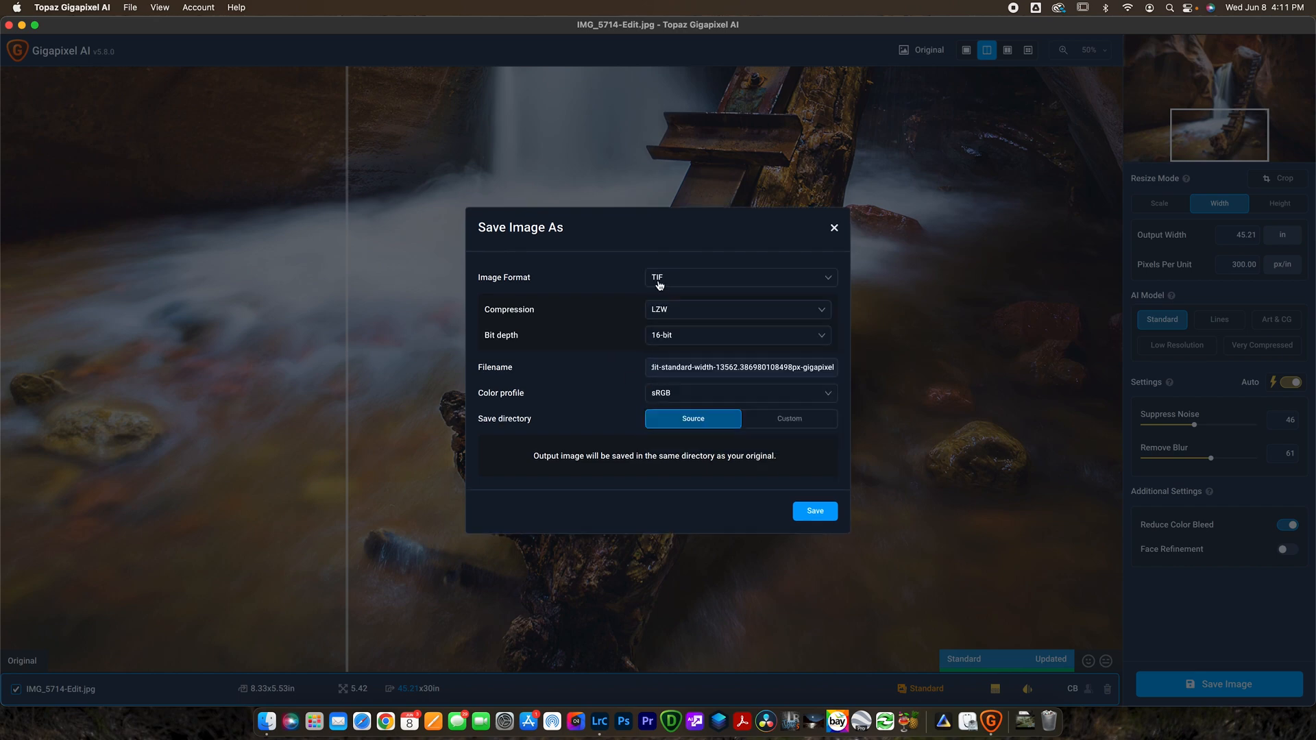
{"action": "mouse_move", "coordinate": [697, 389]}
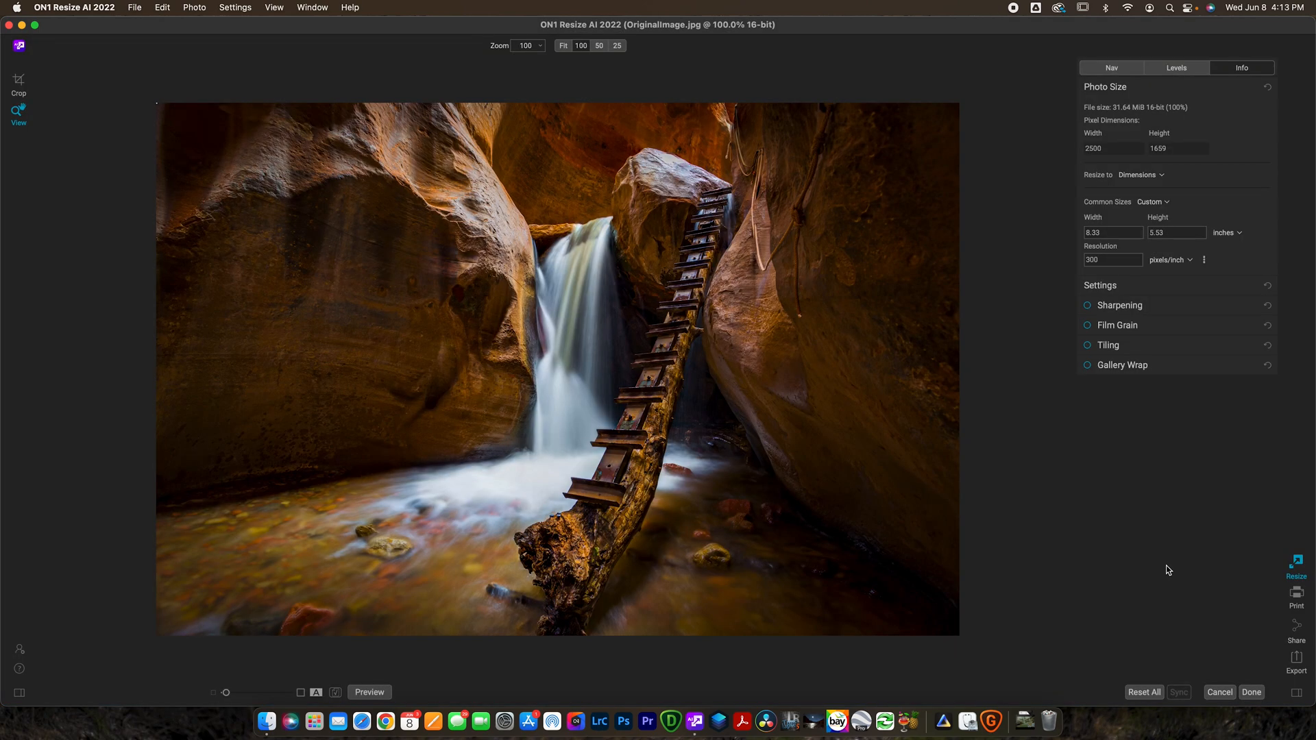
{"action": "mouse_move", "coordinate": [673, 310]}
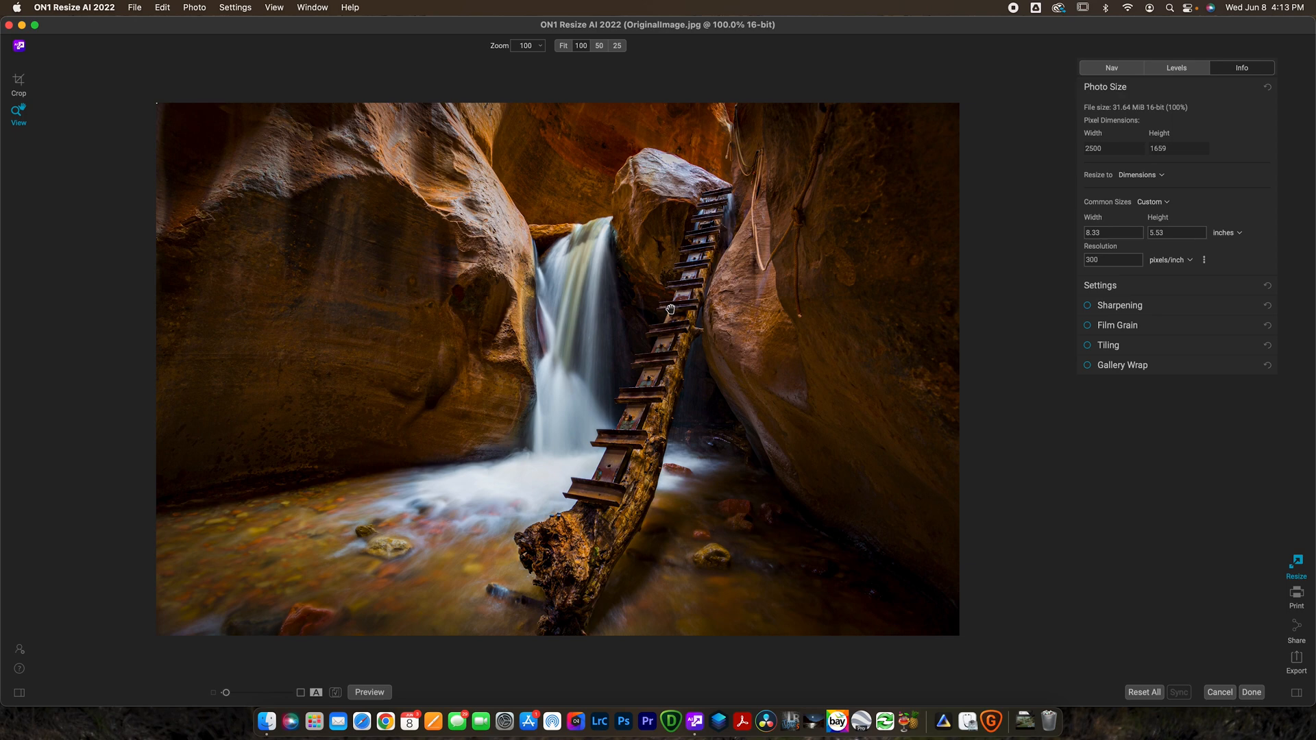
{"action": "mouse_move", "coordinate": [700, 347]}
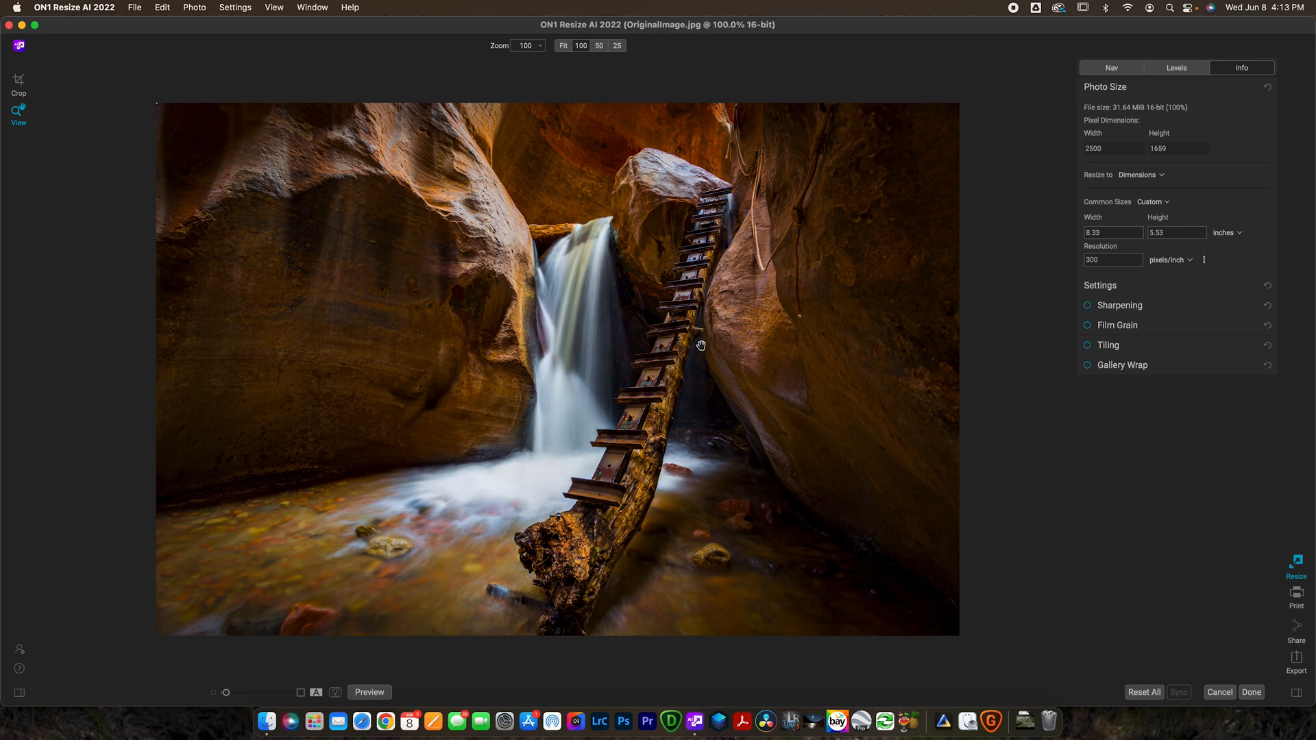
{"action": "mouse_move", "coordinate": [825, 339]}
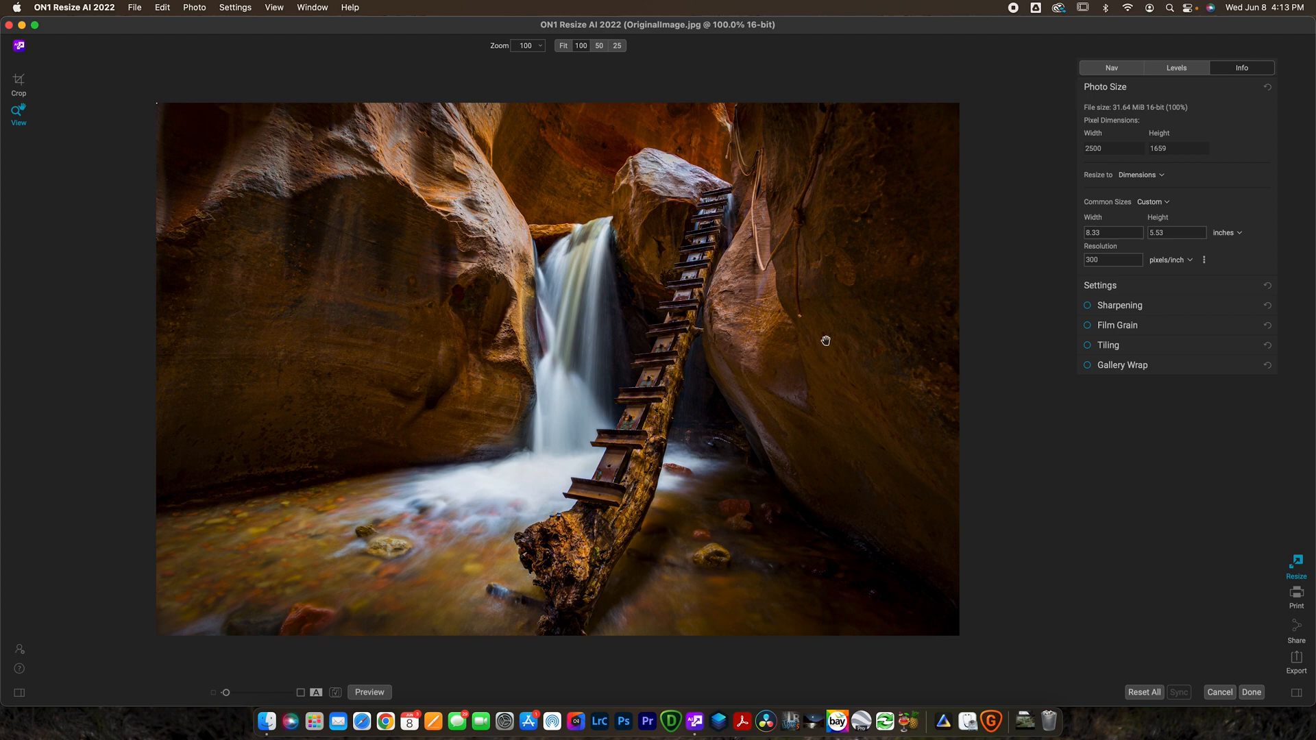
{"action": "mouse_move", "coordinate": [675, 351]}
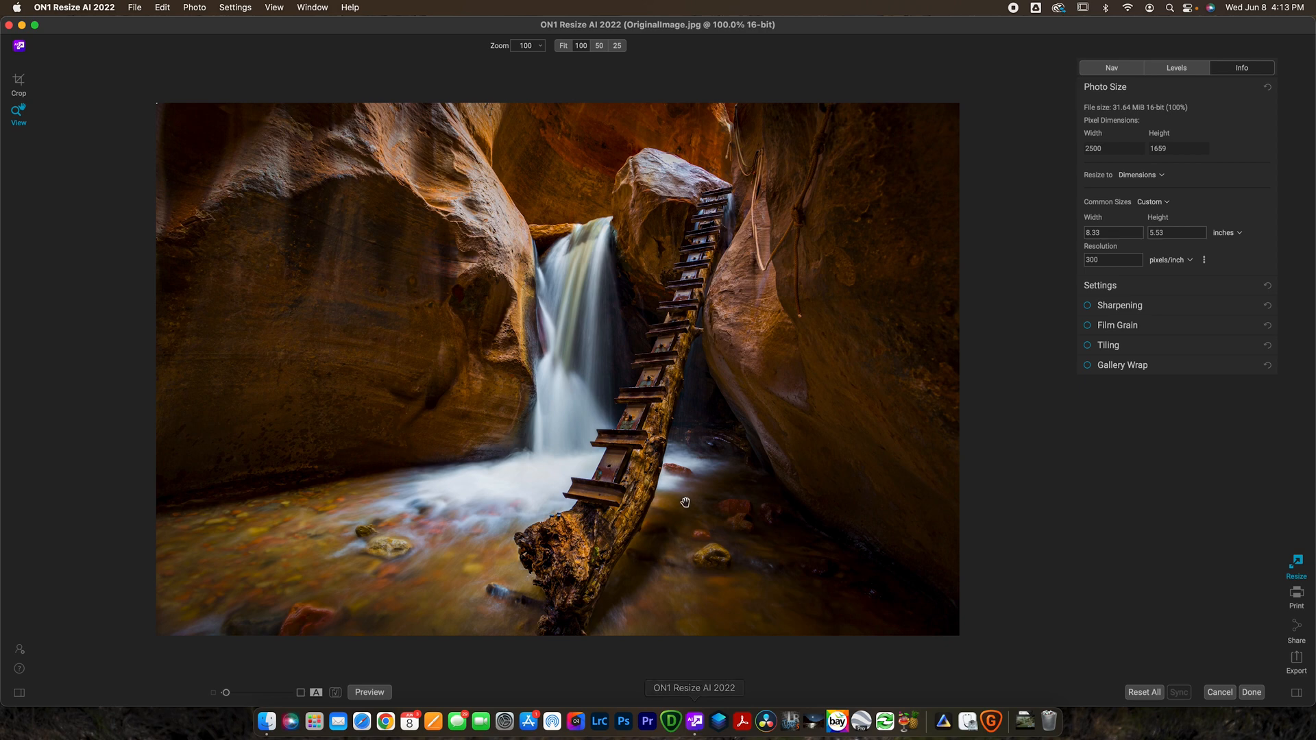
{"action": "mouse_move", "coordinate": [700, 540]}
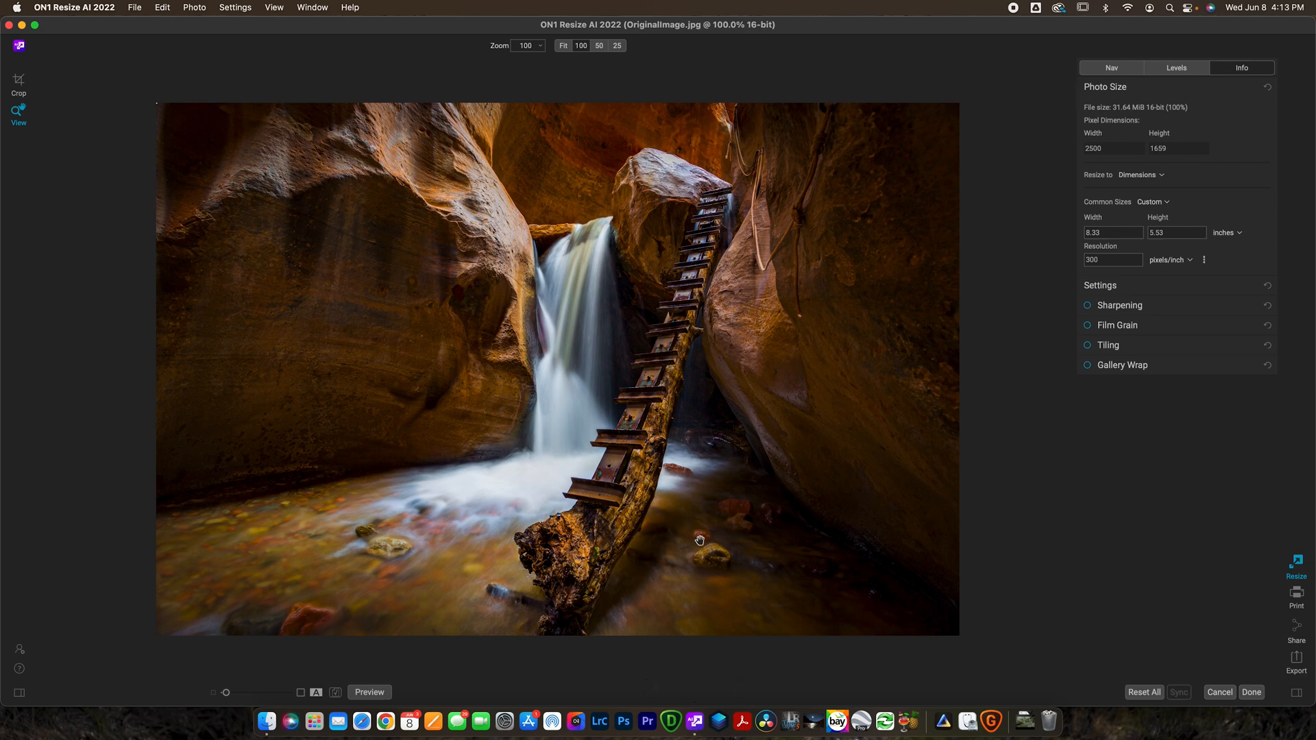
{"action": "mouse_move", "coordinate": [979, 381]}
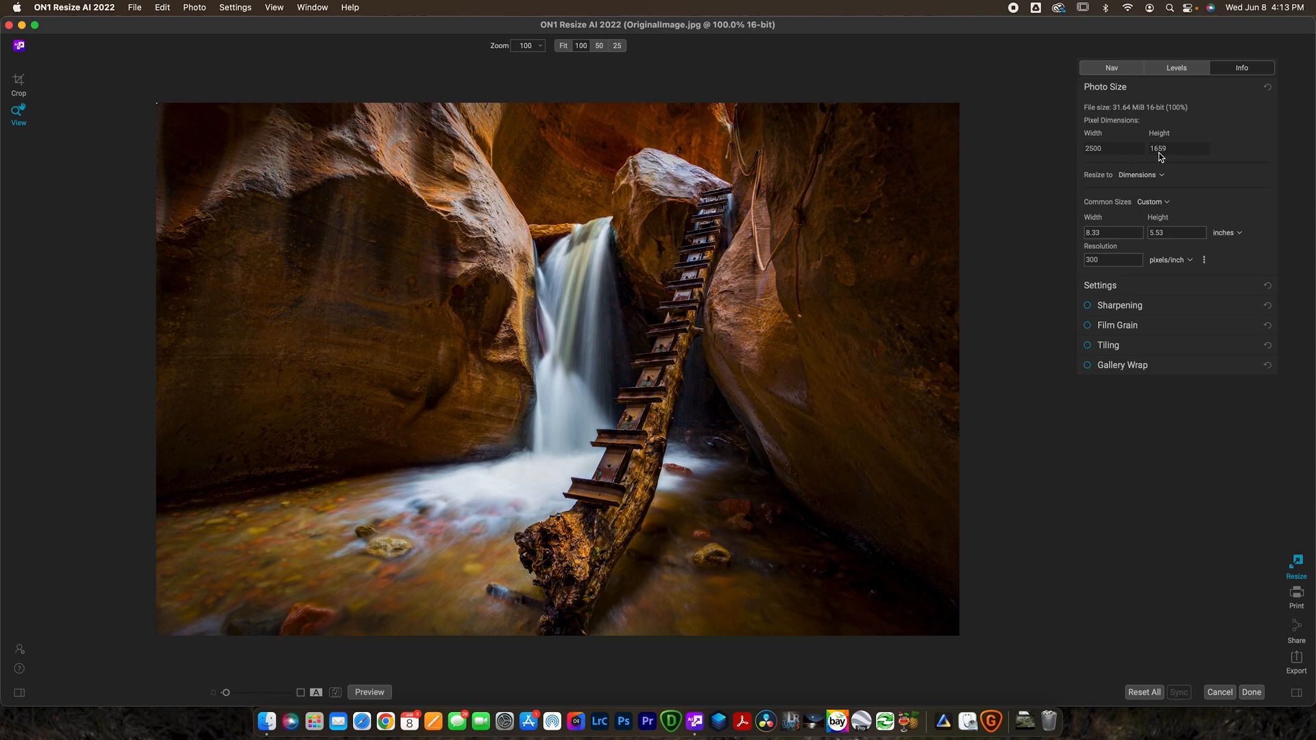
{"action": "mouse_move", "coordinate": [1166, 158]}
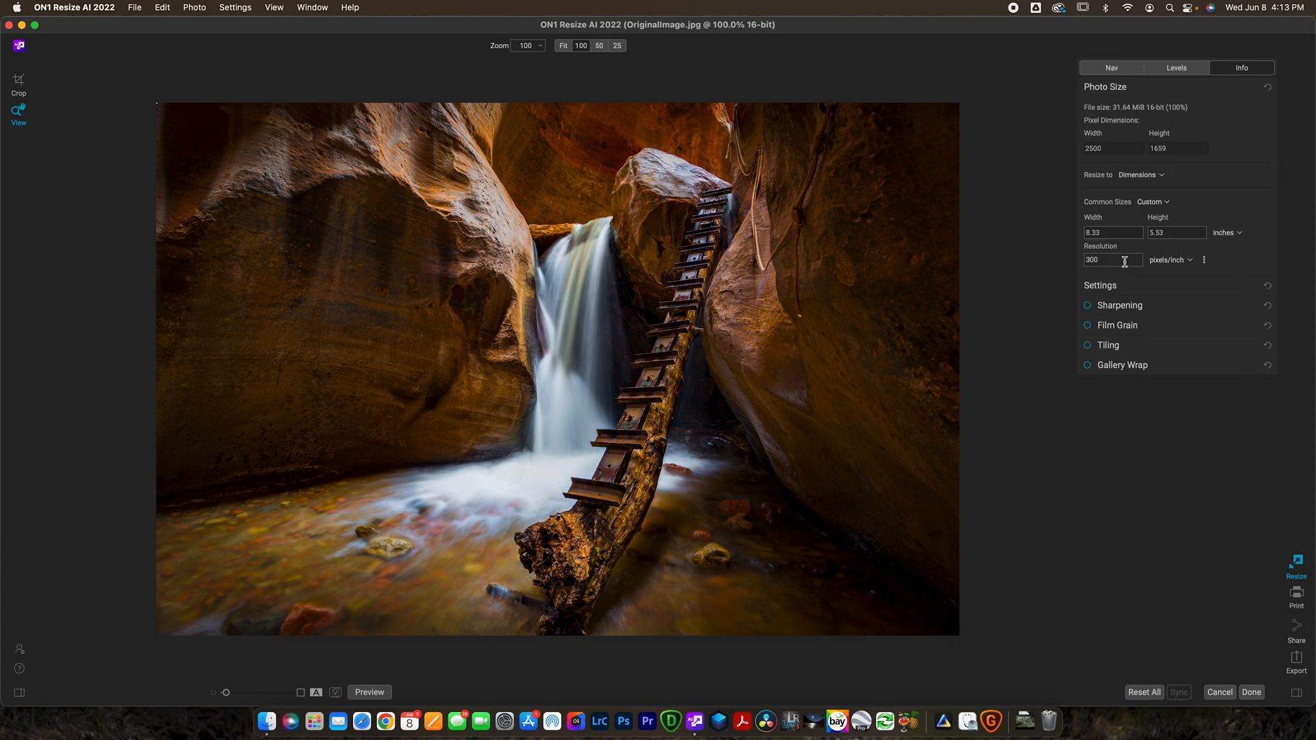
{"action": "mouse_move", "coordinate": [1151, 185]}
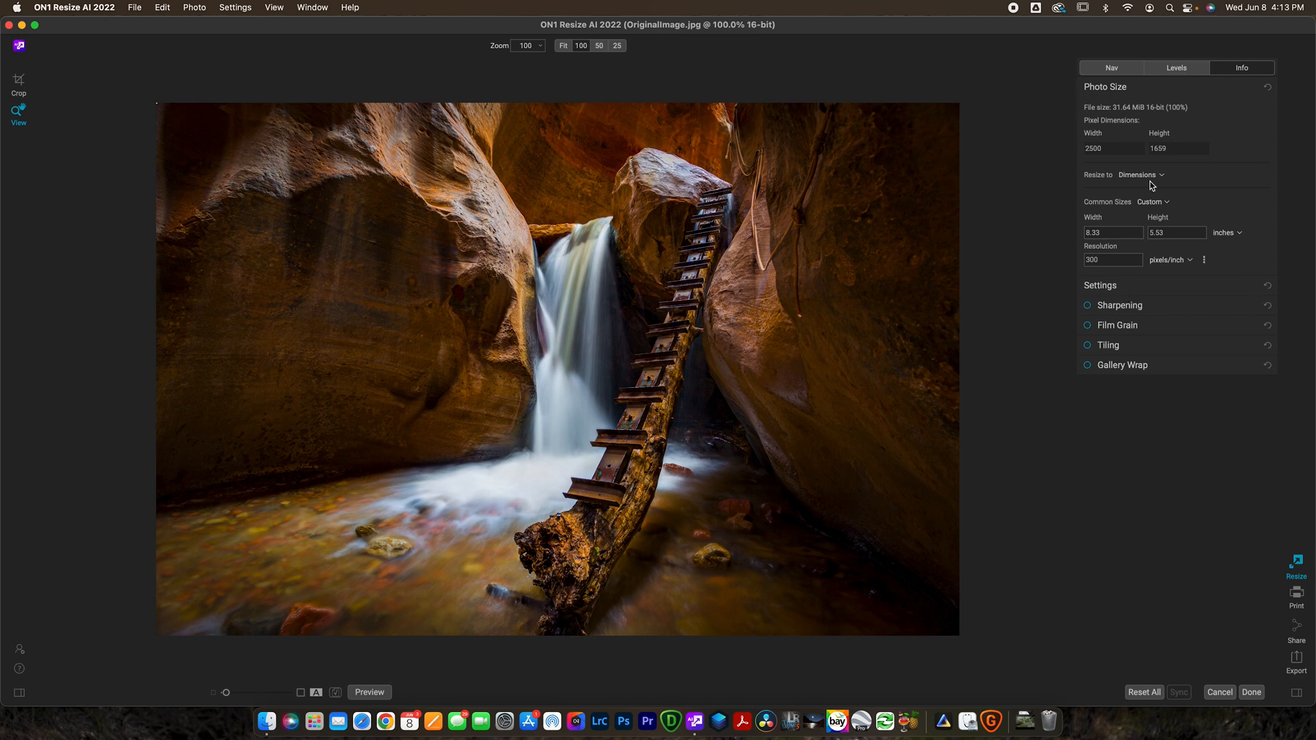
{"action": "left_click", "coordinate": [1139, 175]}
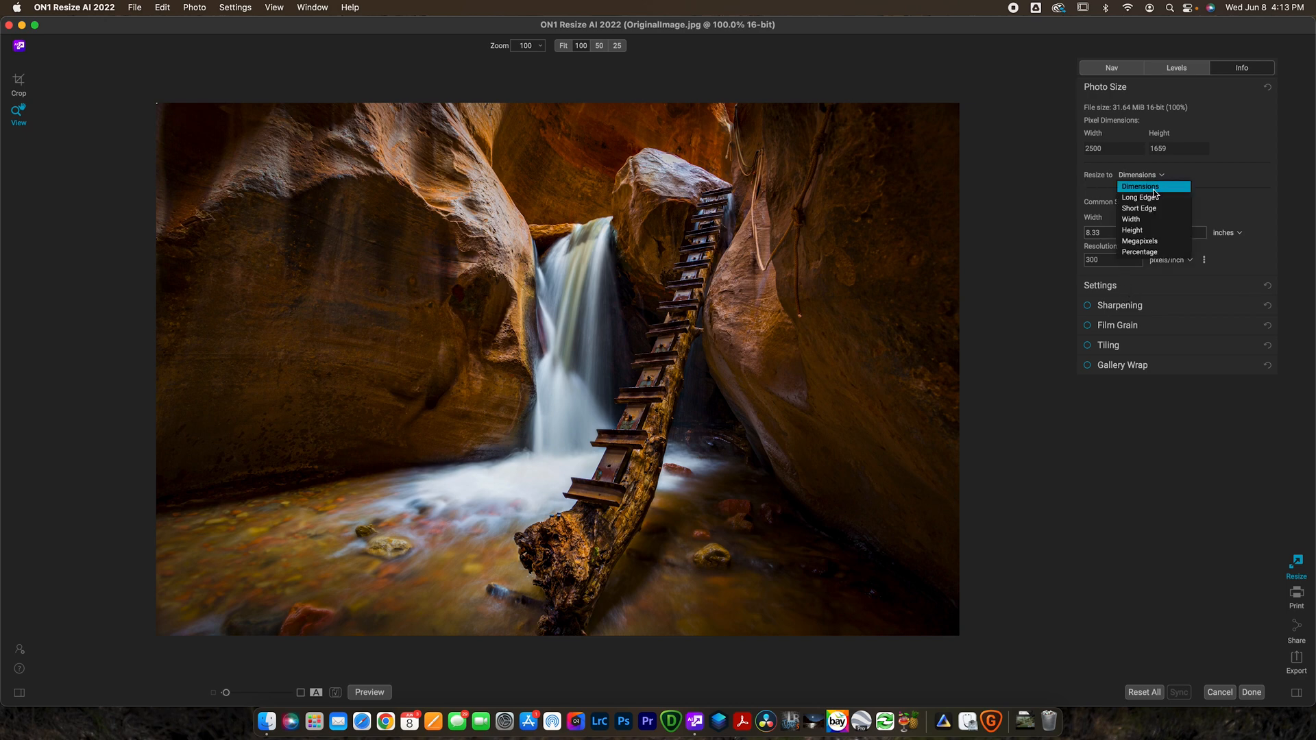
{"action": "mouse_move", "coordinate": [1140, 240]}
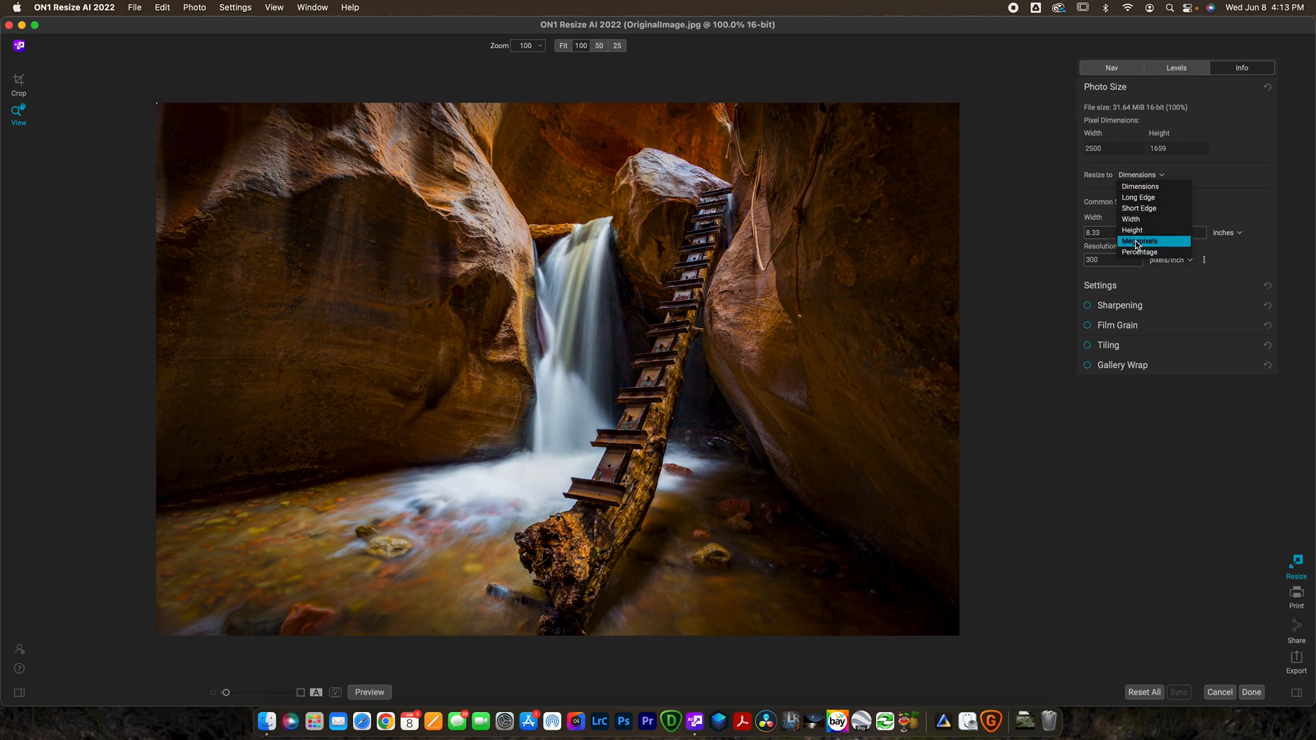
{"action": "mouse_move", "coordinate": [1144, 187]}
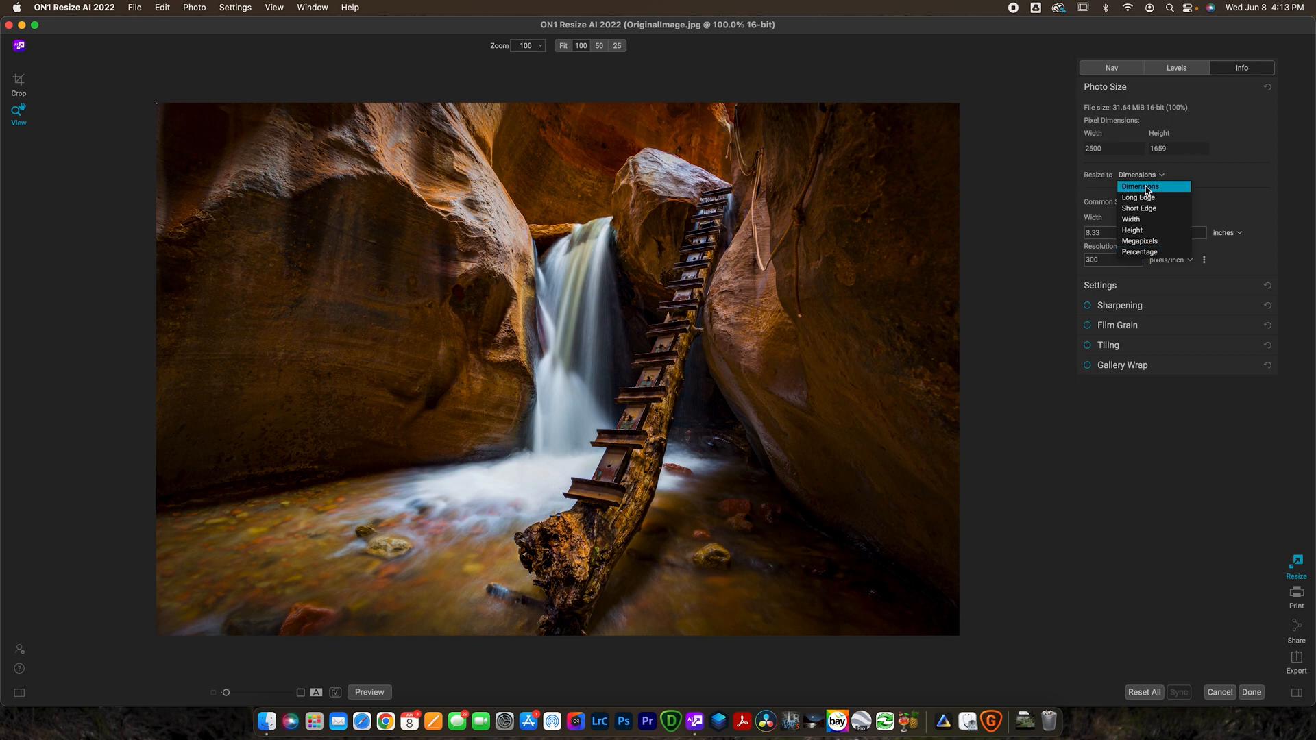
{"action": "mouse_move", "coordinate": [1165, 208]}
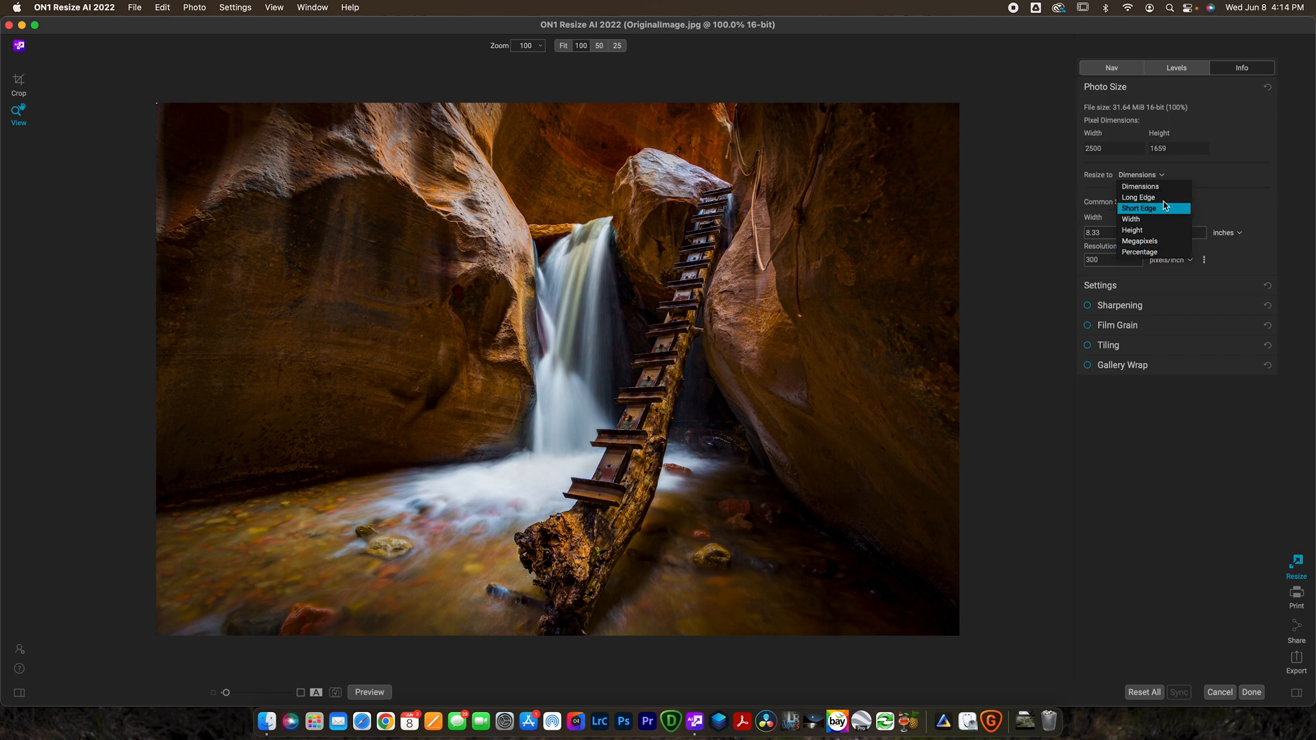
{"action": "mouse_move", "coordinate": [1164, 200]}
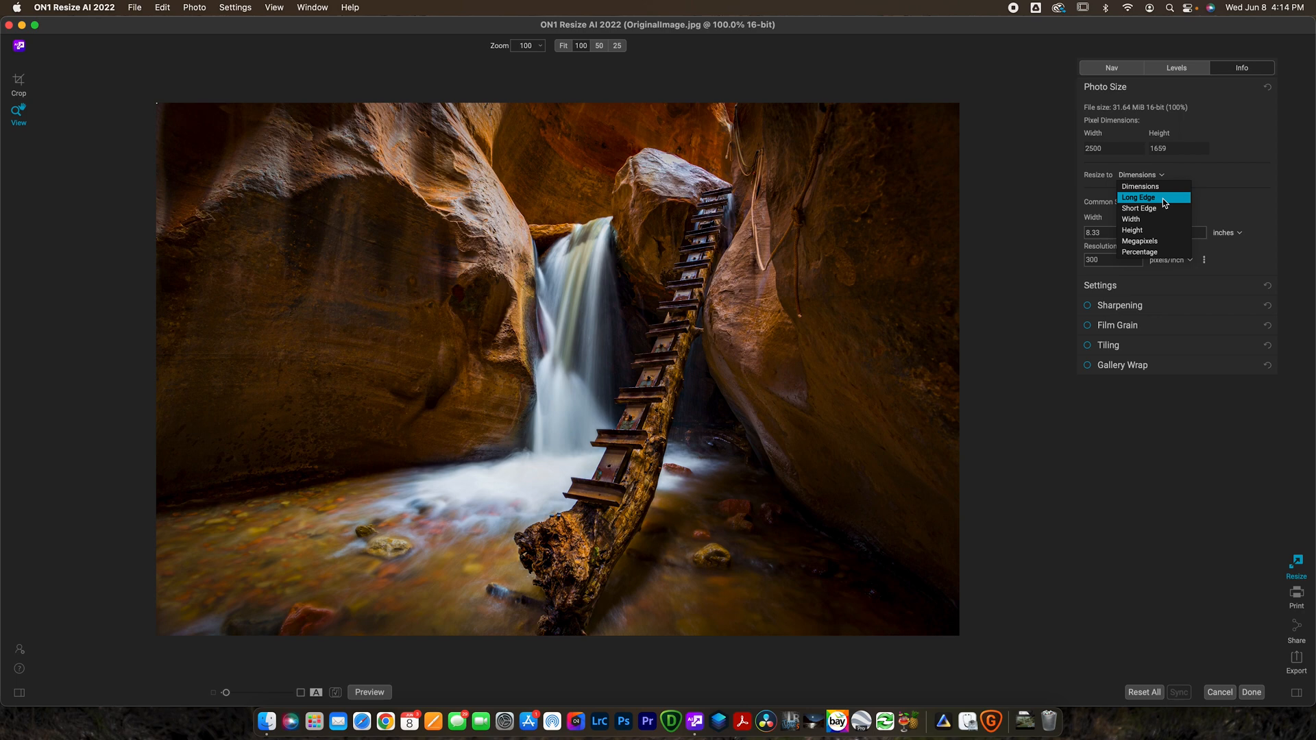
{"action": "mouse_move", "coordinate": [1089, 179]}
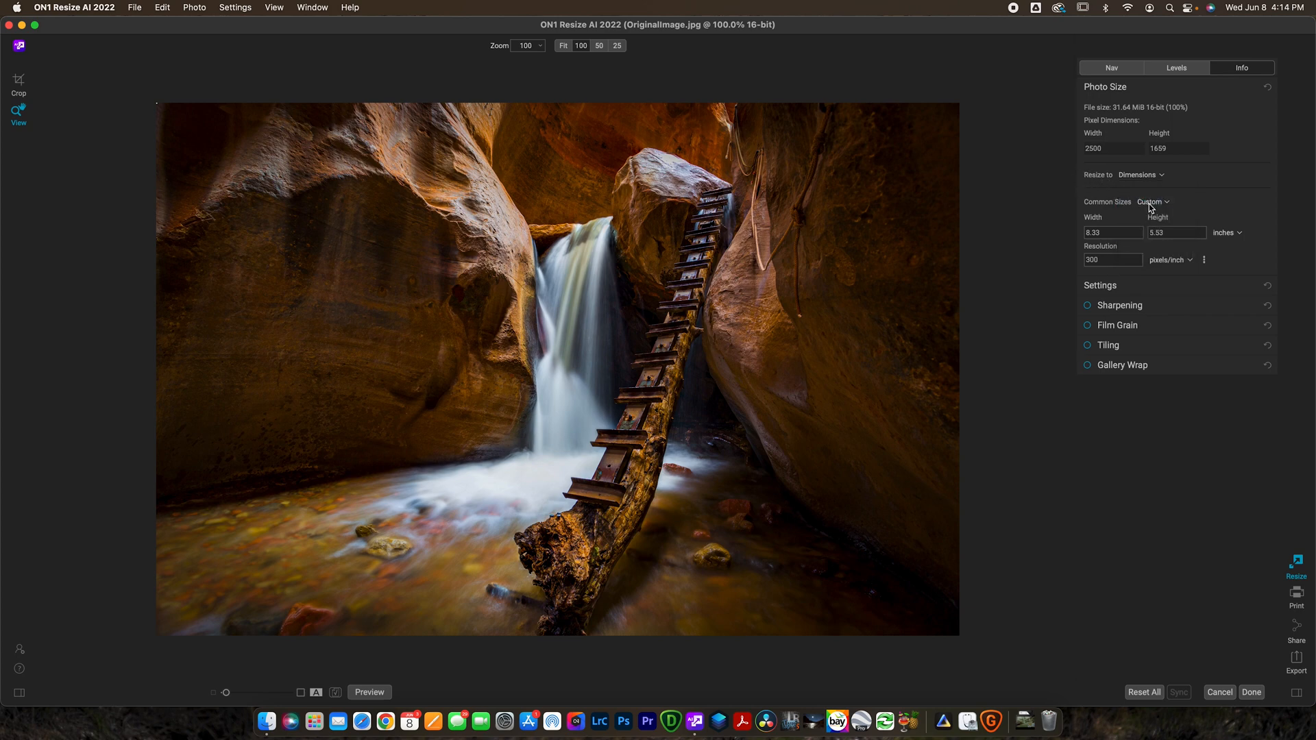
{"action": "left_click", "coordinate": [1152, 201]}
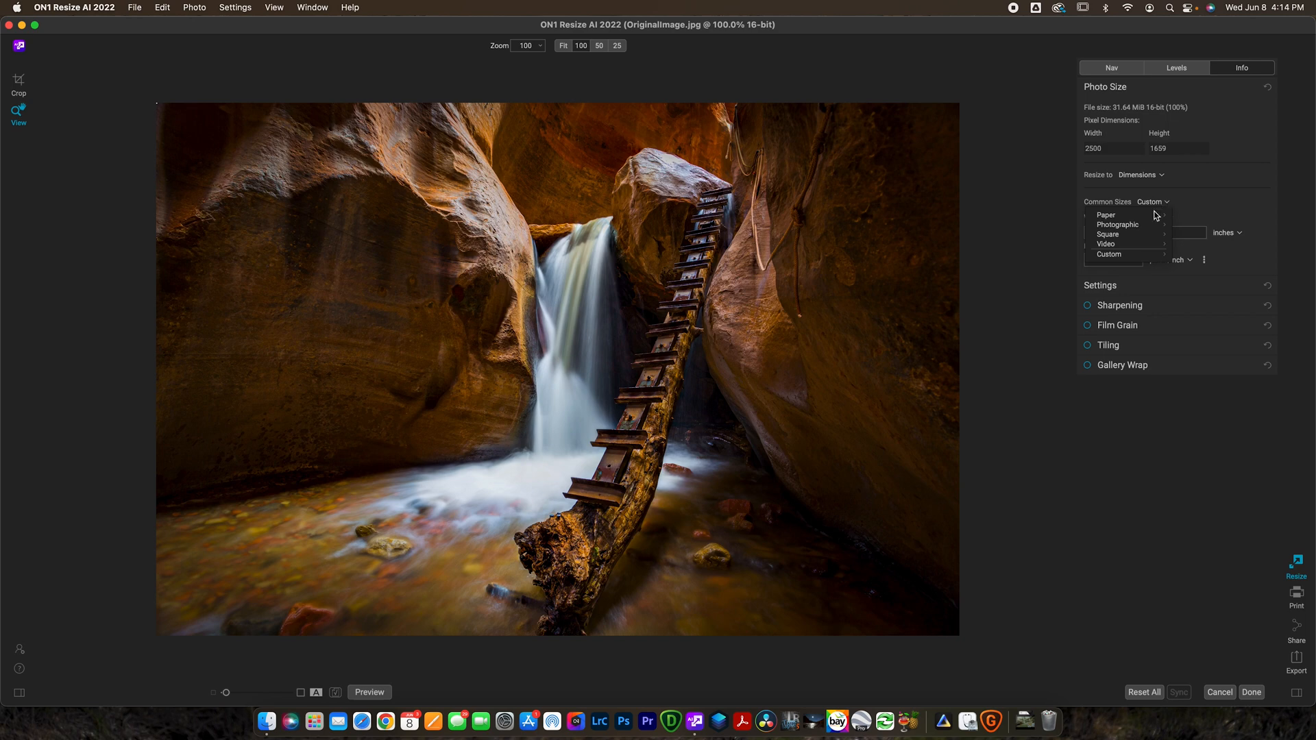
{"action": "mouse_move", "coordinate": [1126, 244]}
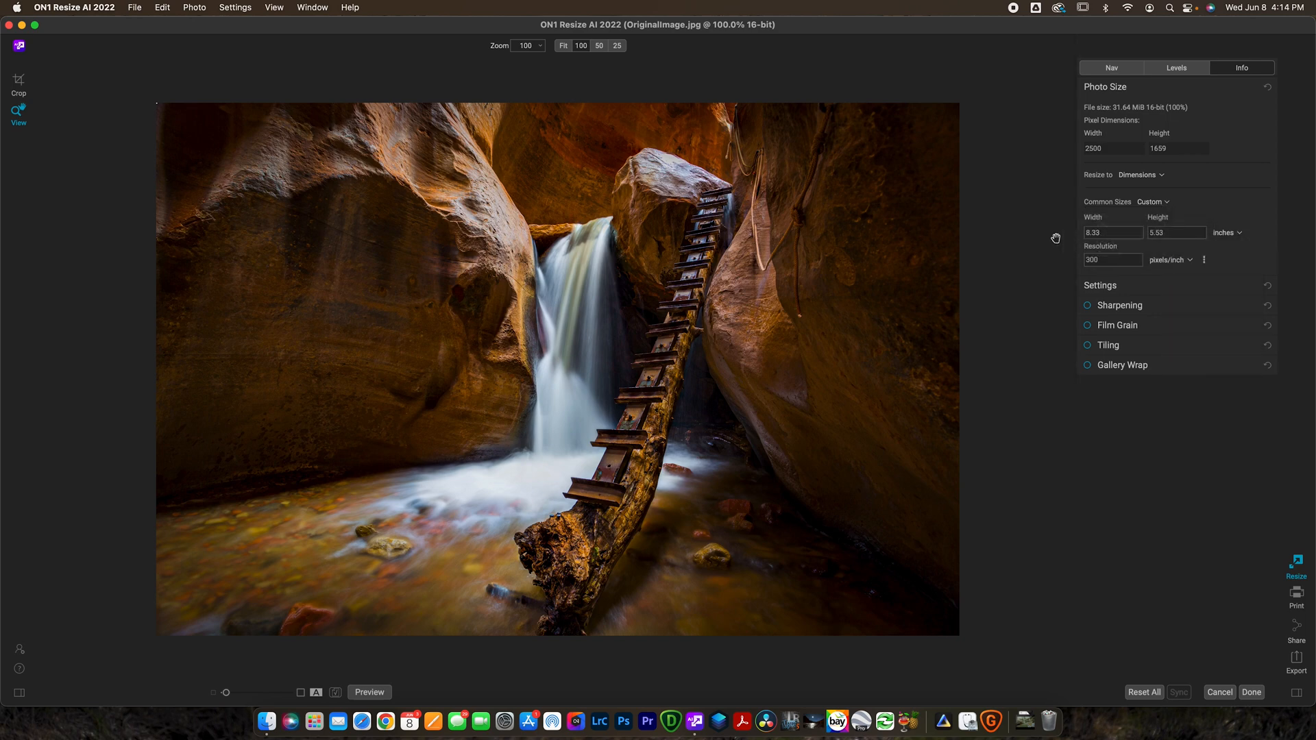
Step: Enter 30 inches as the height, giving 13562 × 9000 pixels (542%)
{"action": "left_click", "coordinate": [1177, 233]}
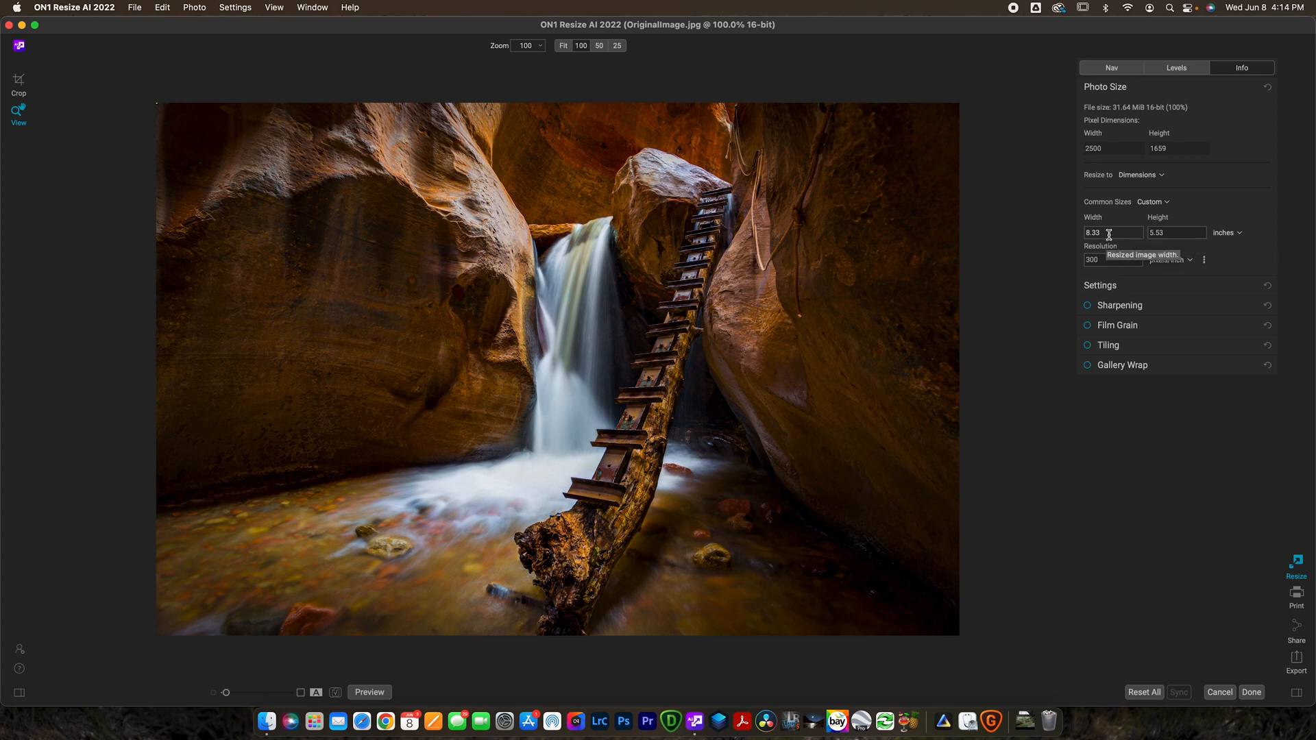
{"action": "type", "text": "30"}
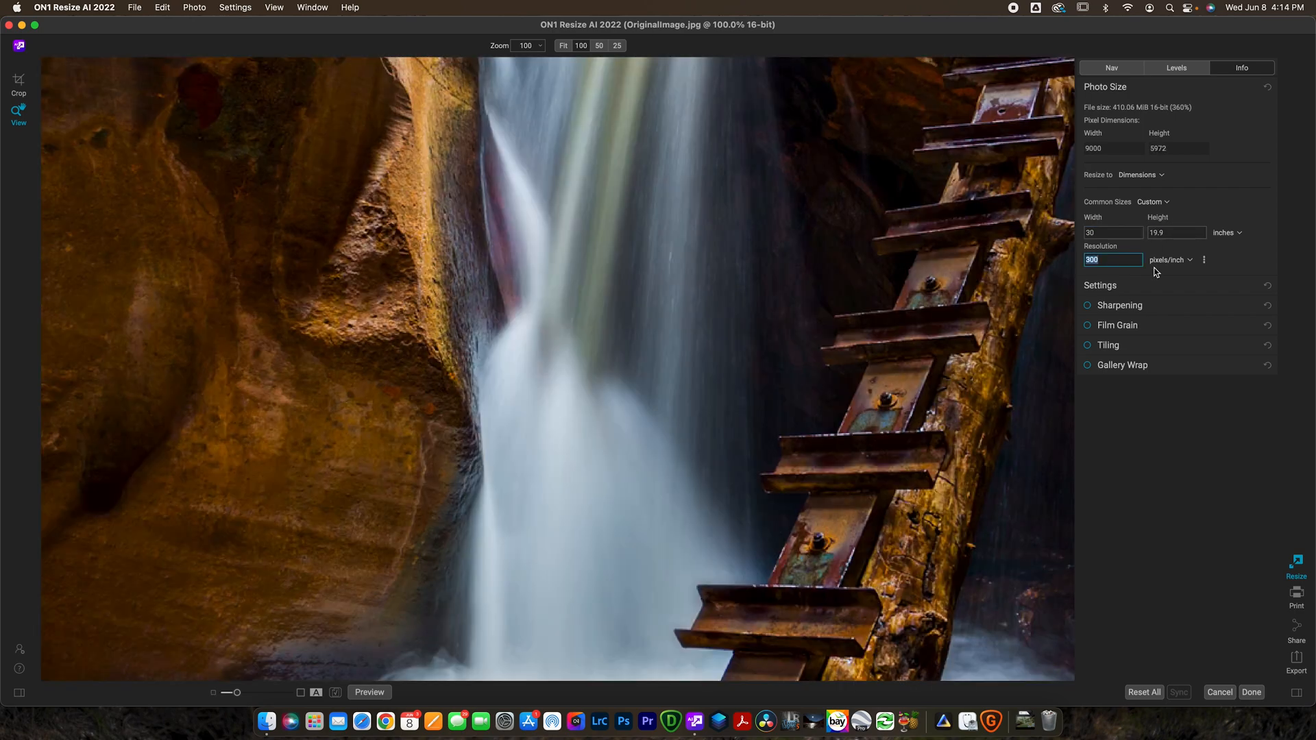
{"action": "left_click", "coordinate": [1176, 233]}
{"action": "type", "text": "30"}
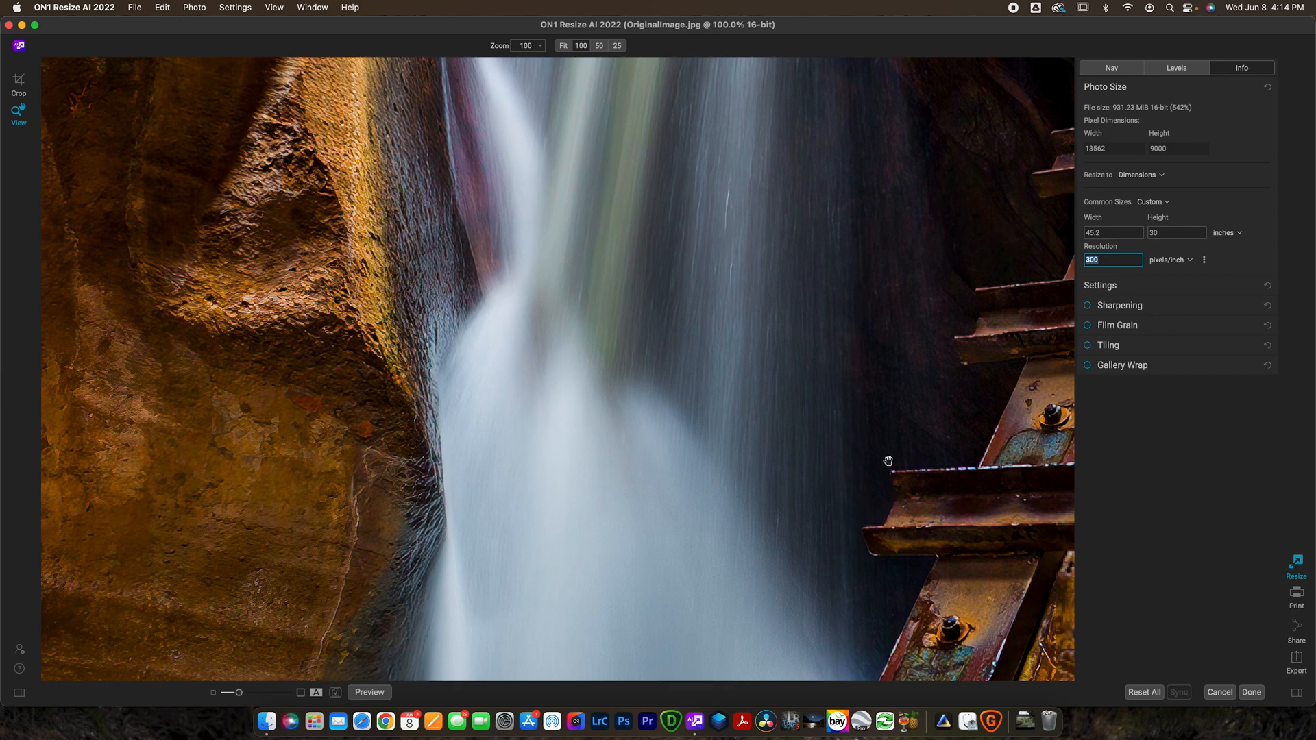
{"action": "mouse_move", "coordinate": [1023, 257]}
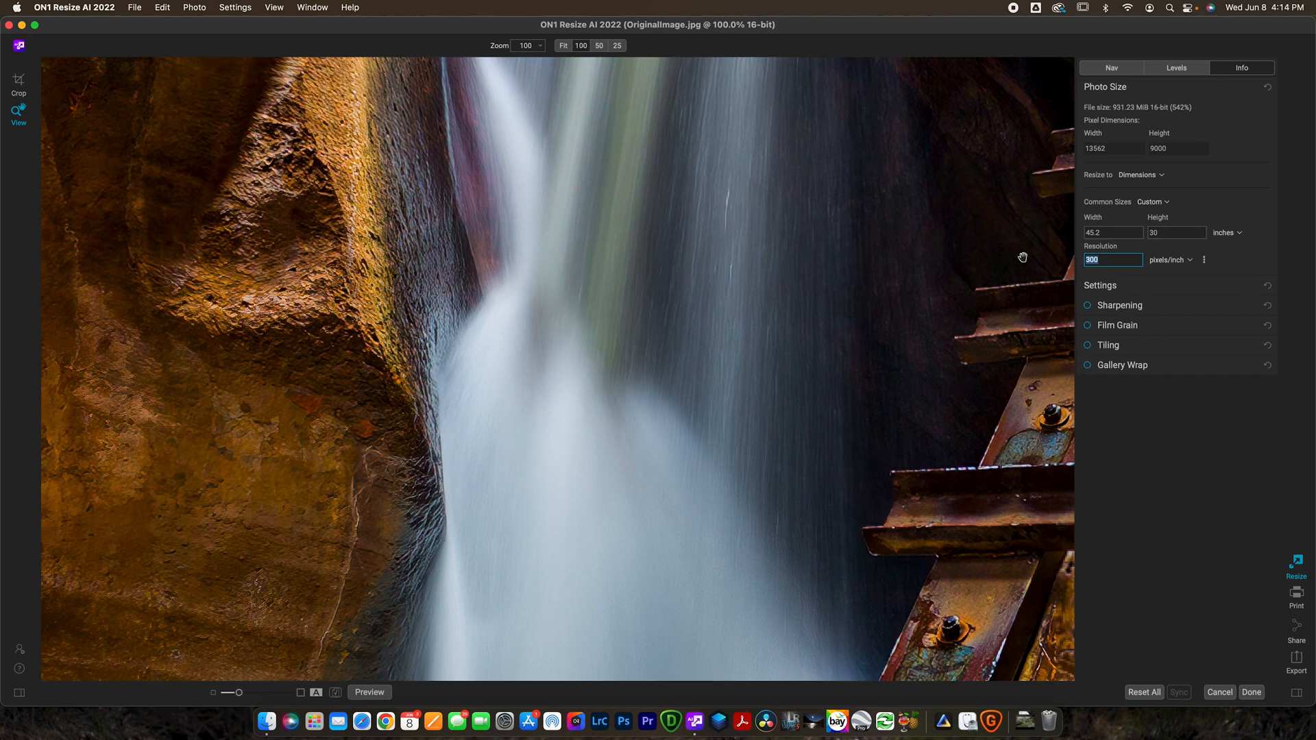
{"action": "mouse_move", "coordinate": [1224, 409]}
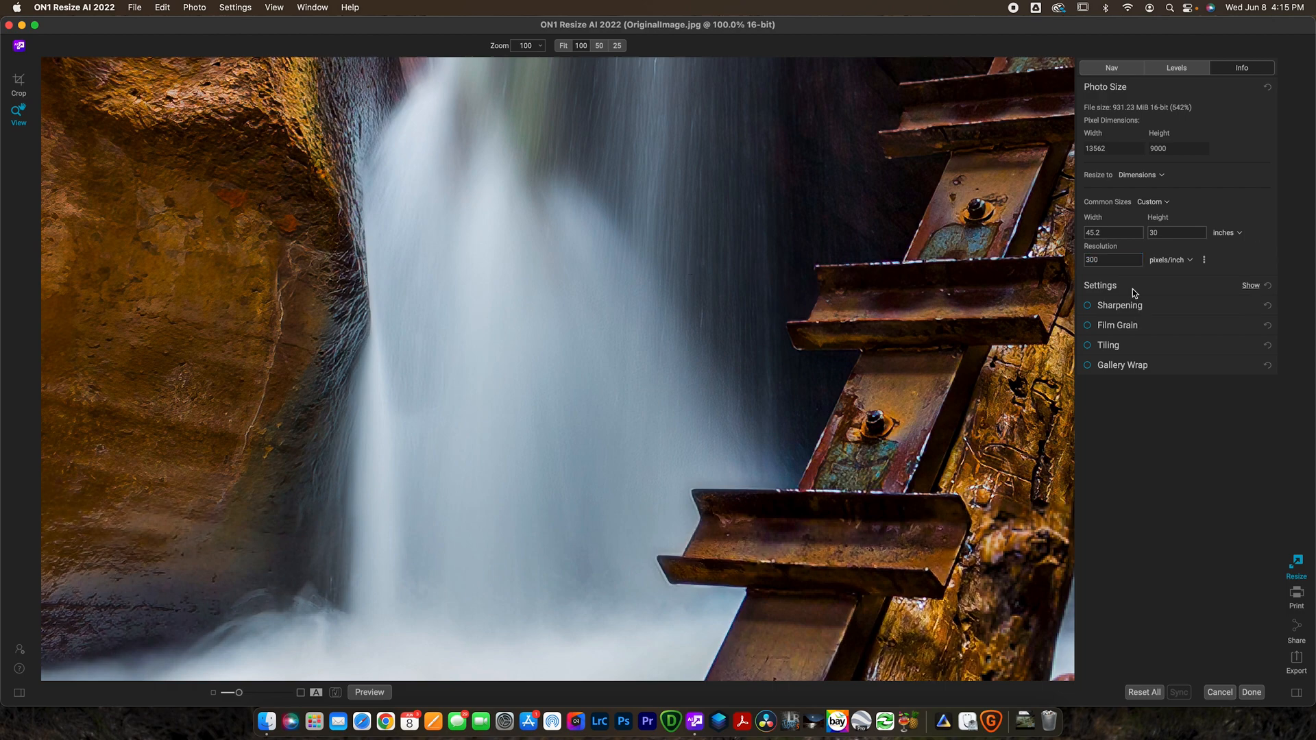
Step: Expand Settings and drag Smoothness up to 100, then back down to about 26
{"action": "left_click", "coordinate": [1250, 285]}
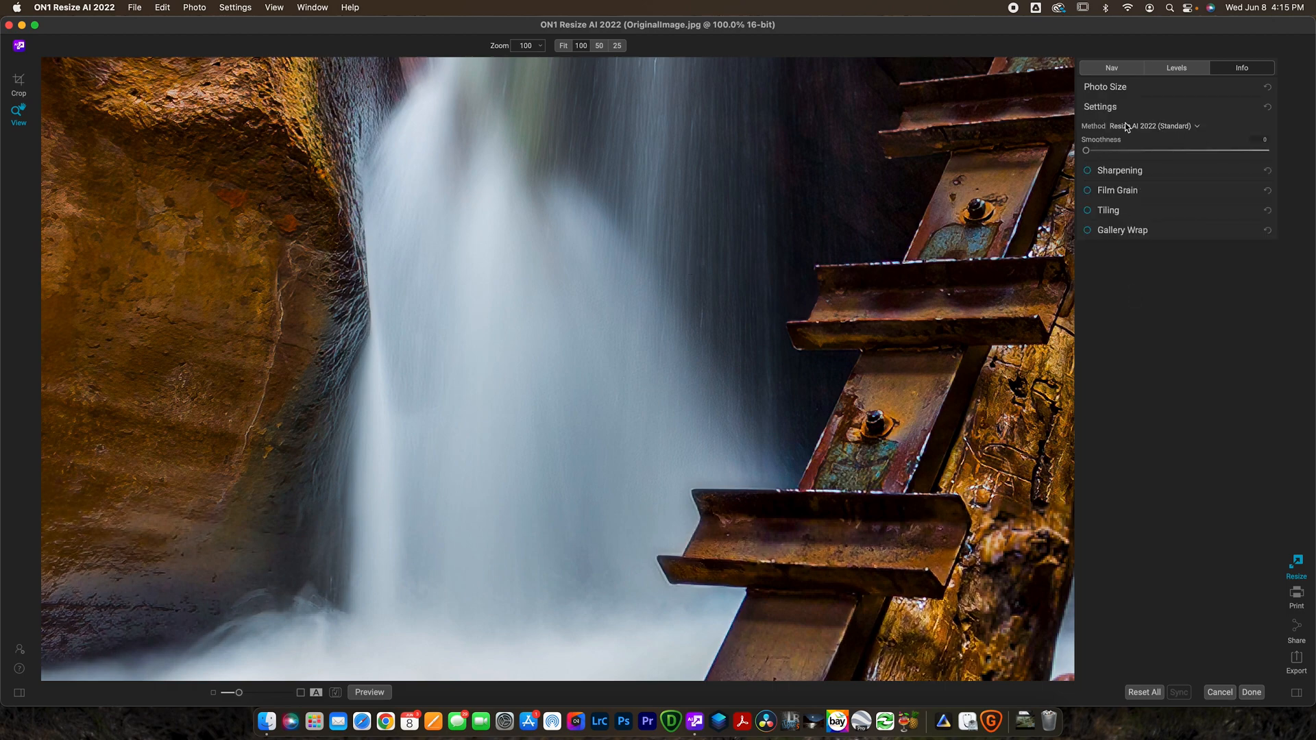
{"action": "left_click_drag", "start_coordinate": [1086, 150], "coordinate": [1263, 151]}
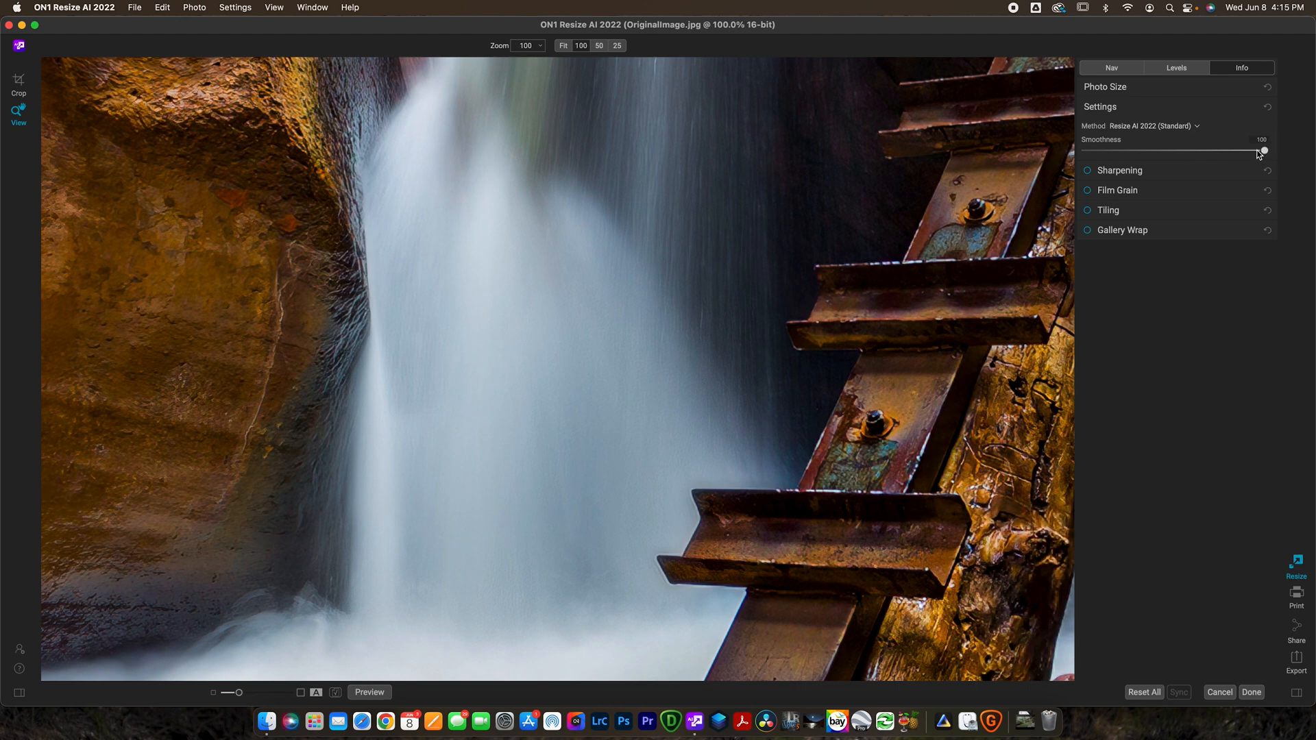
{"action": "left_click_drag", "start_coordinate": [1263, 152], "coordinate": [1131, 152]}
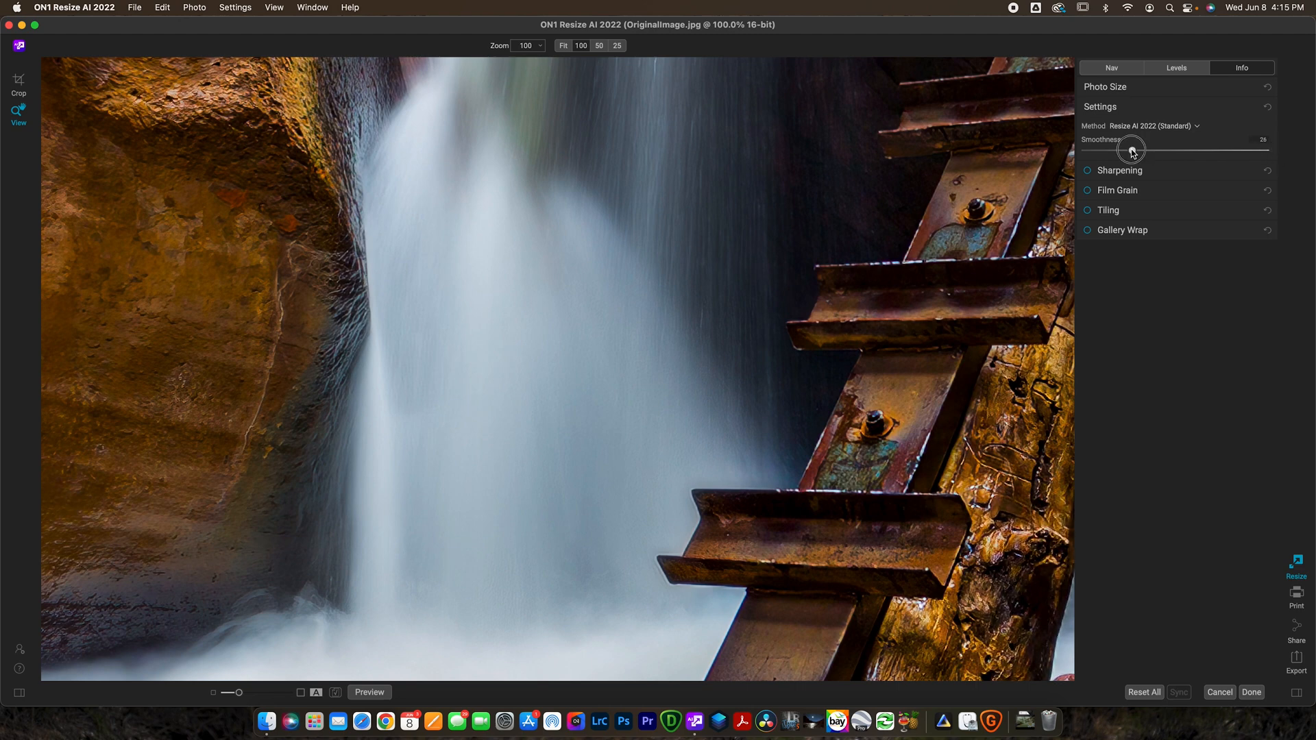
{"action": "left_click_drag", "start_coordinate": [1132, 150], "coordinate": [1104, 150]}
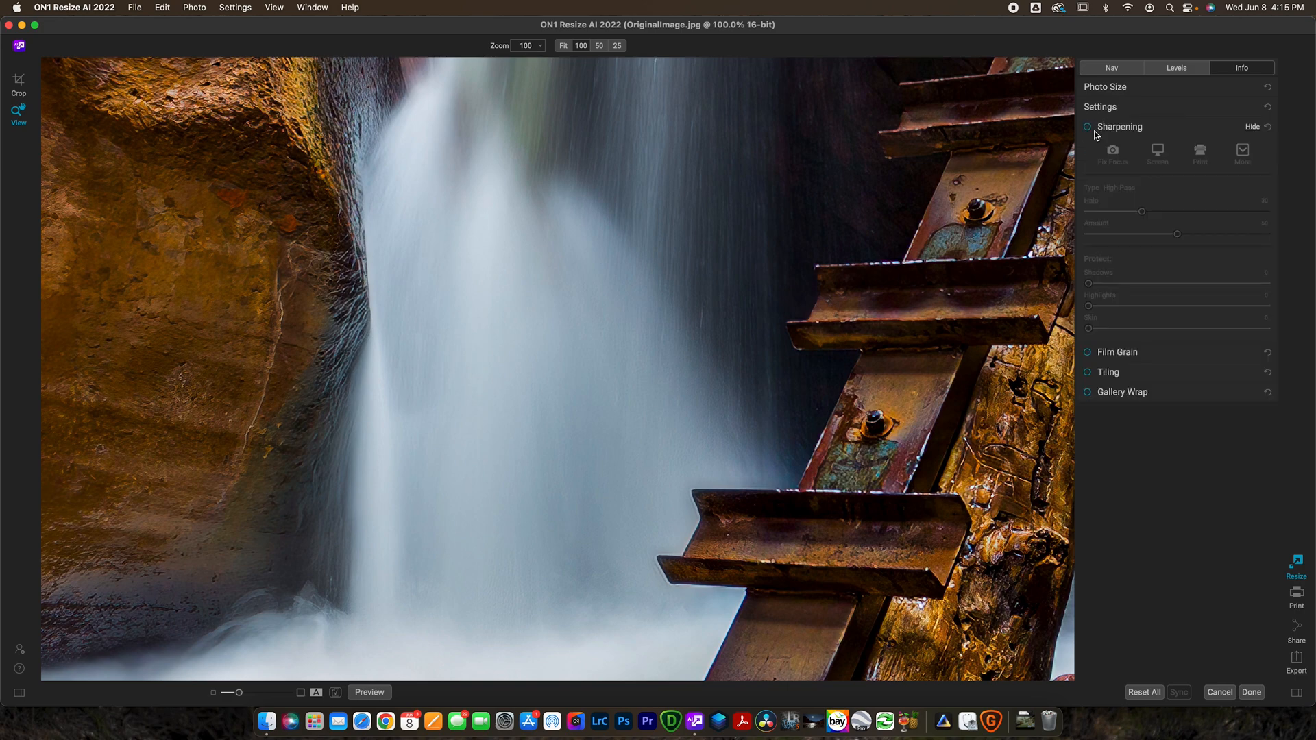
Step: Enable sharpening, try the Screen and Fix Focus presets, and toggle it to compare
{"action": "left_click", "coordinate": [1087, 126]}
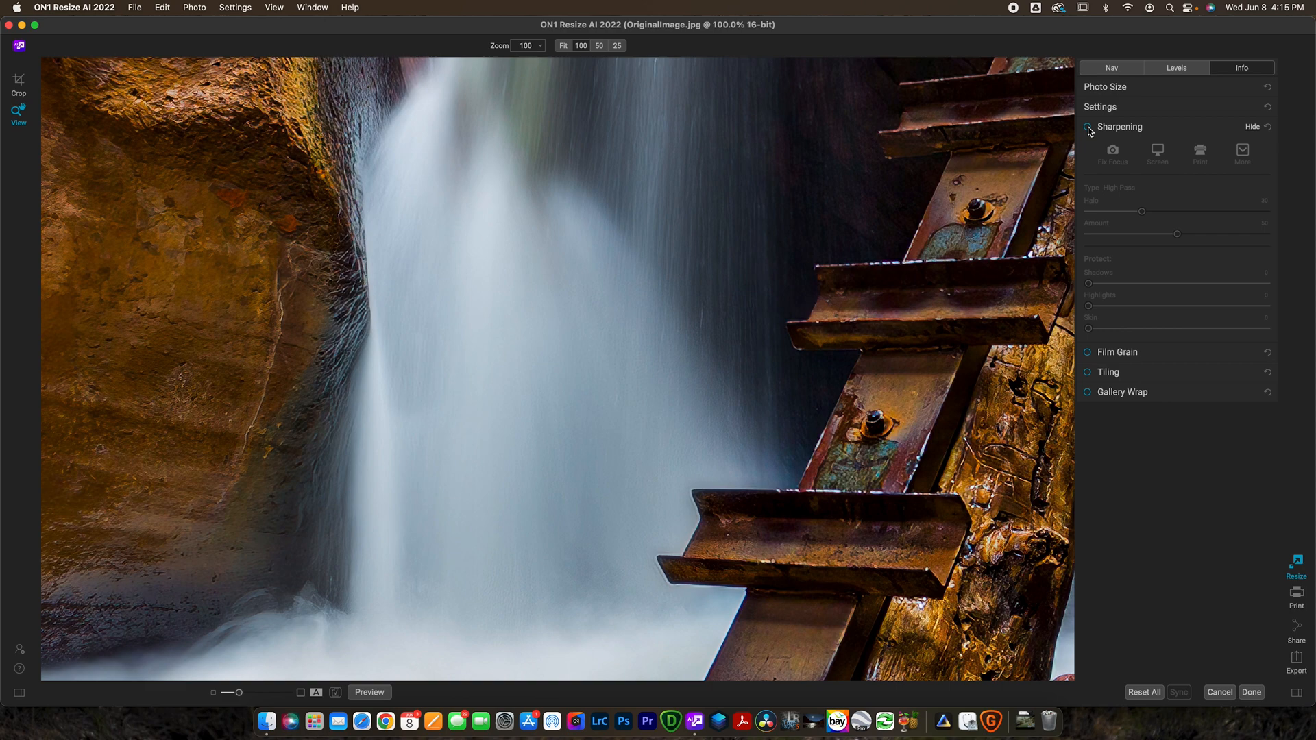
{"action": "left_click", "coordinate": [1088, 127]}
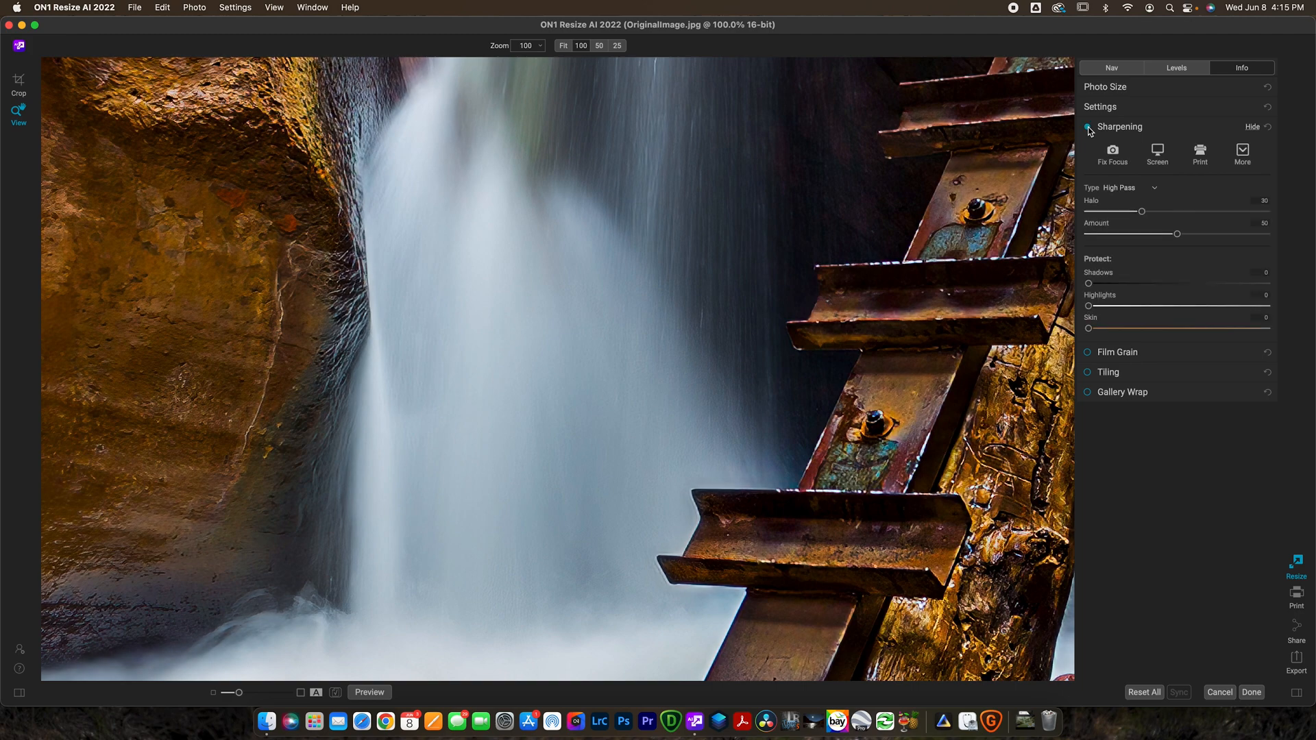
{"action": "left_click", "coordinate": [1088, 127]}
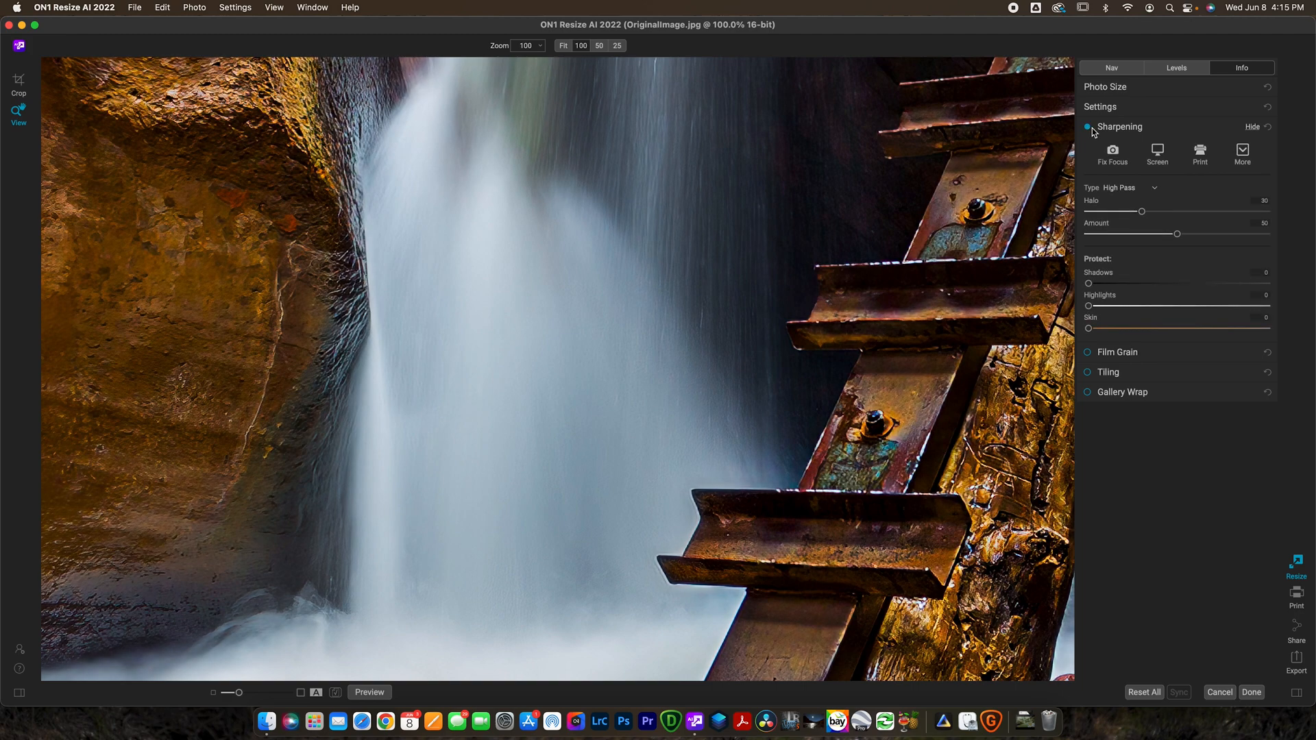
{"action": "left_click", "coordinate": [1157, 150]}
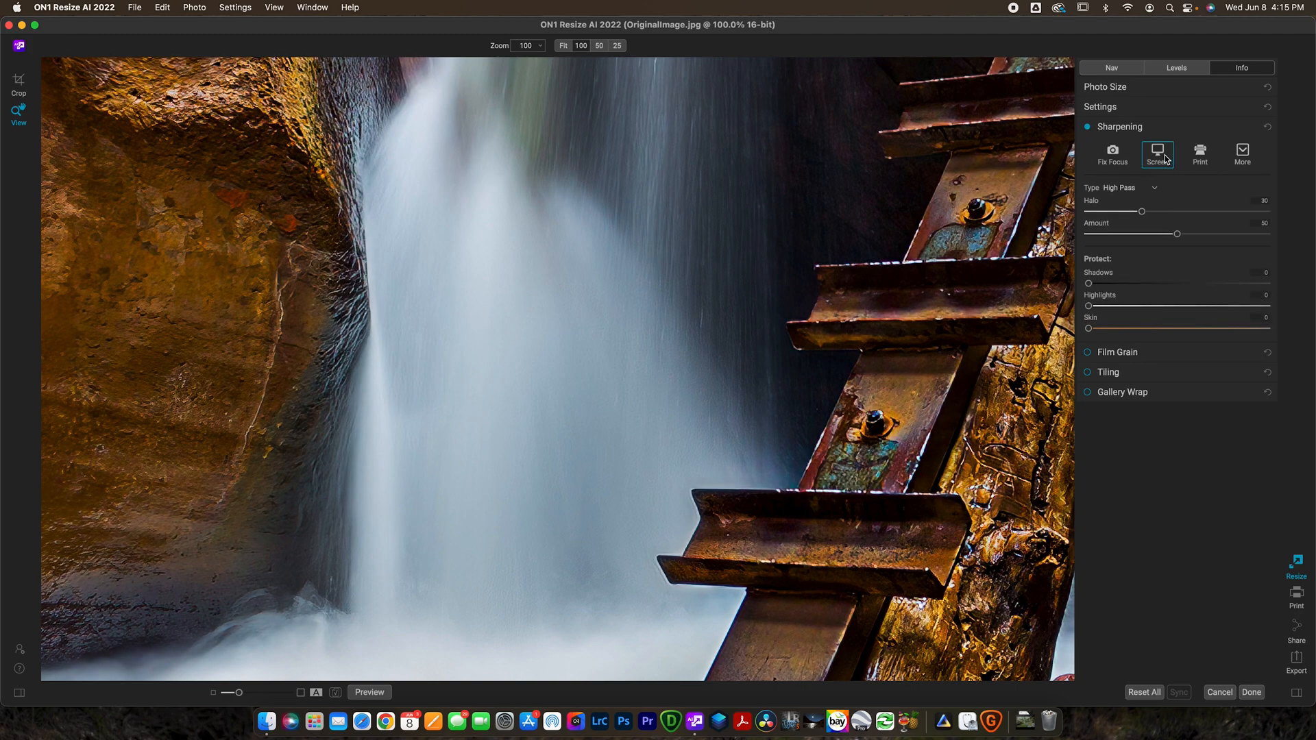
{"action": "left_click", "coordinate": [1112, 154]}
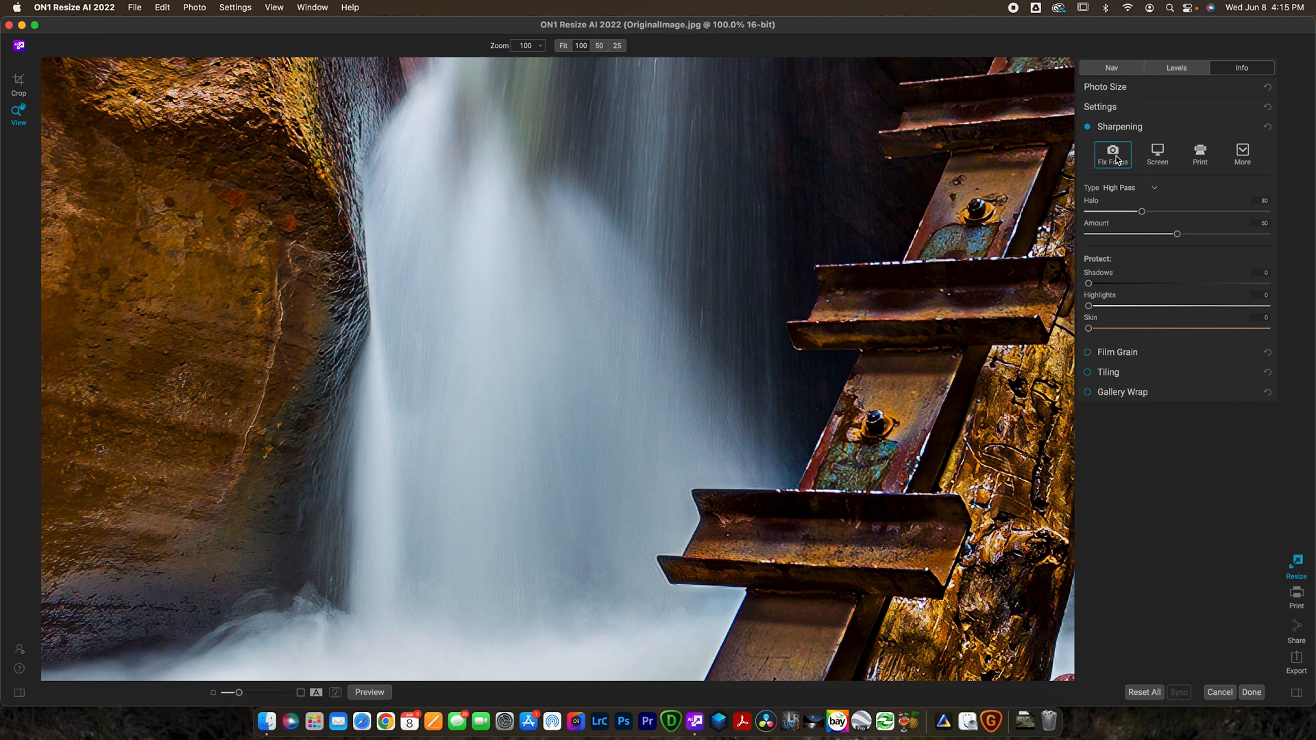
{"action": "mouse_move", "coordinate": [1157, 153]}
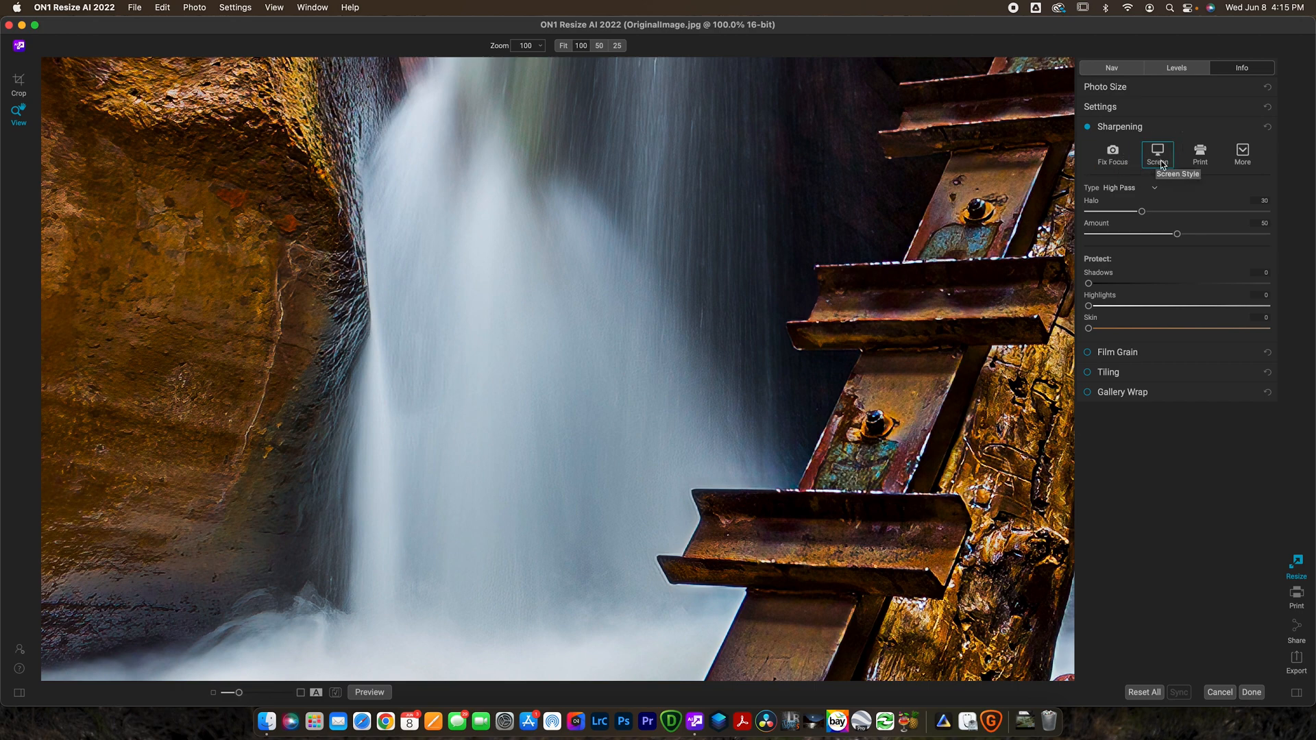
{"action": "mouse_move", "coordinate": [1166, 206]}
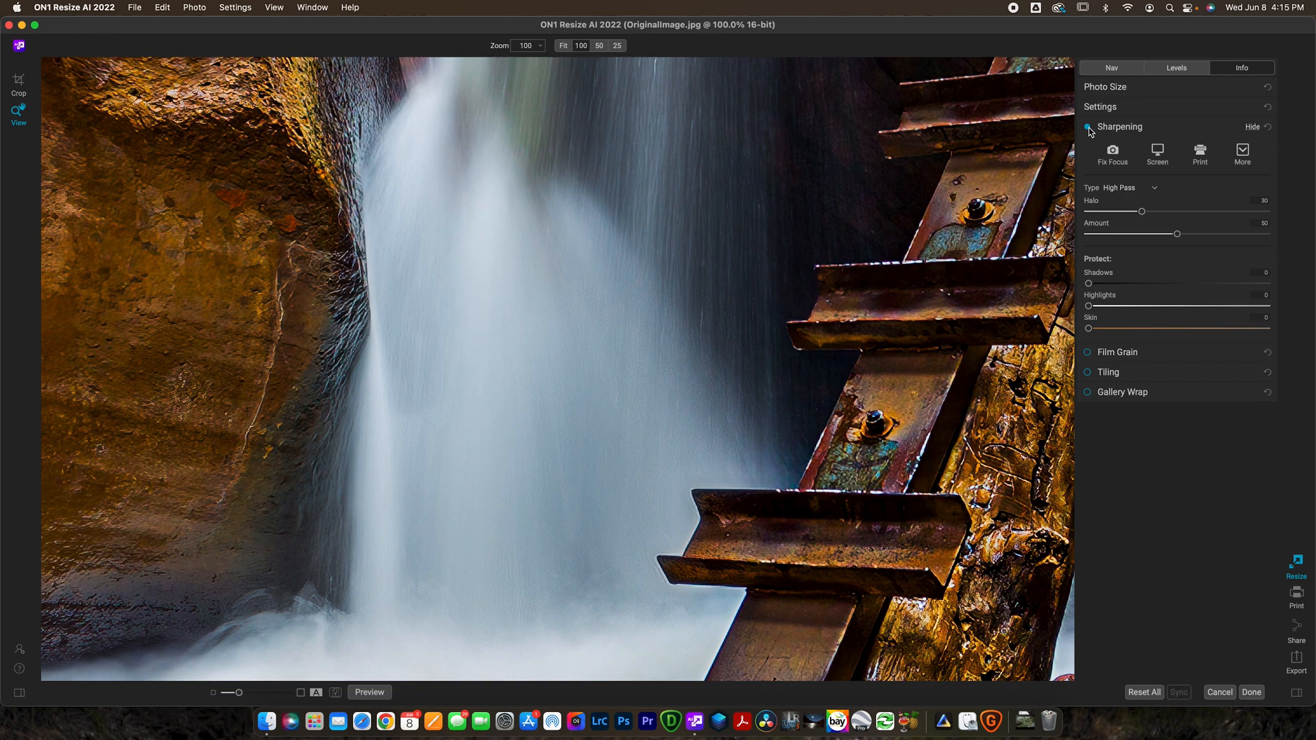
{"action": "left_click", "coordinate": [1089, 127]}
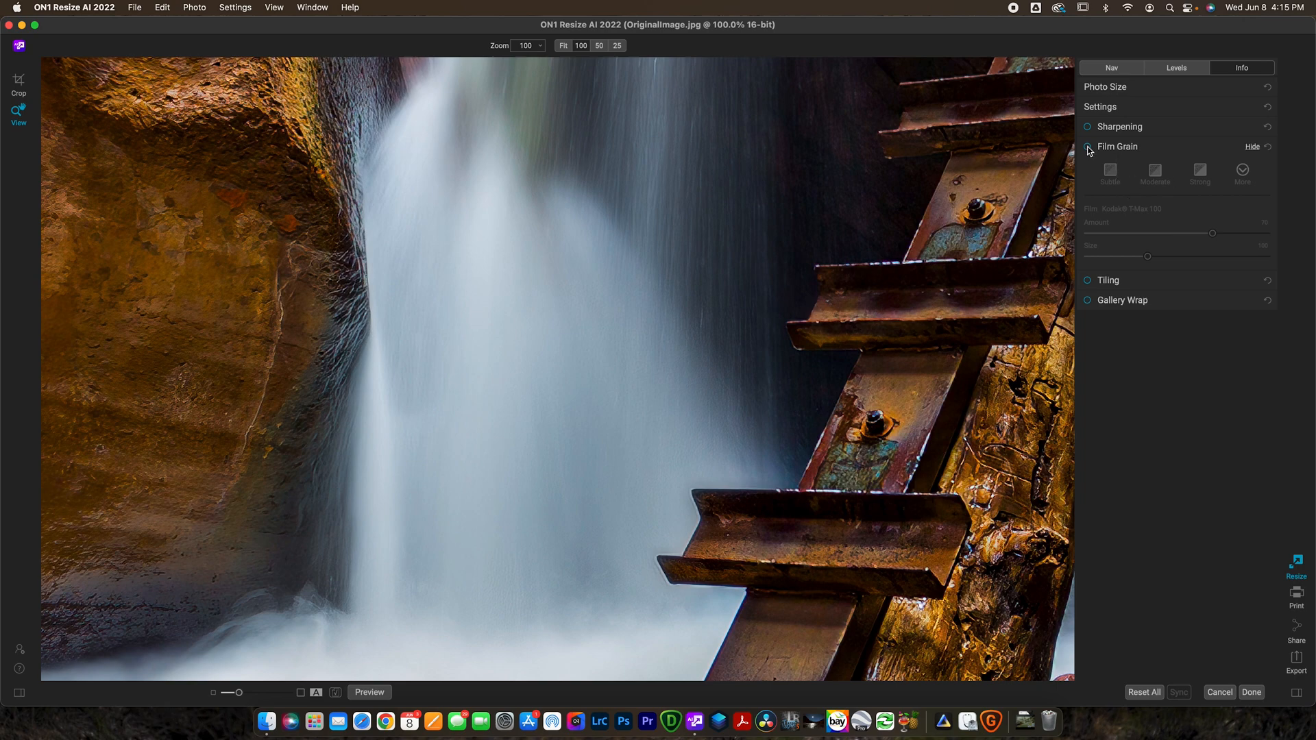
Step: Try Film Grain's Subtle preset, then turn grain off and expand Gallery Wrap
{"action": "left_click", "coordinate": [1089, 147]}
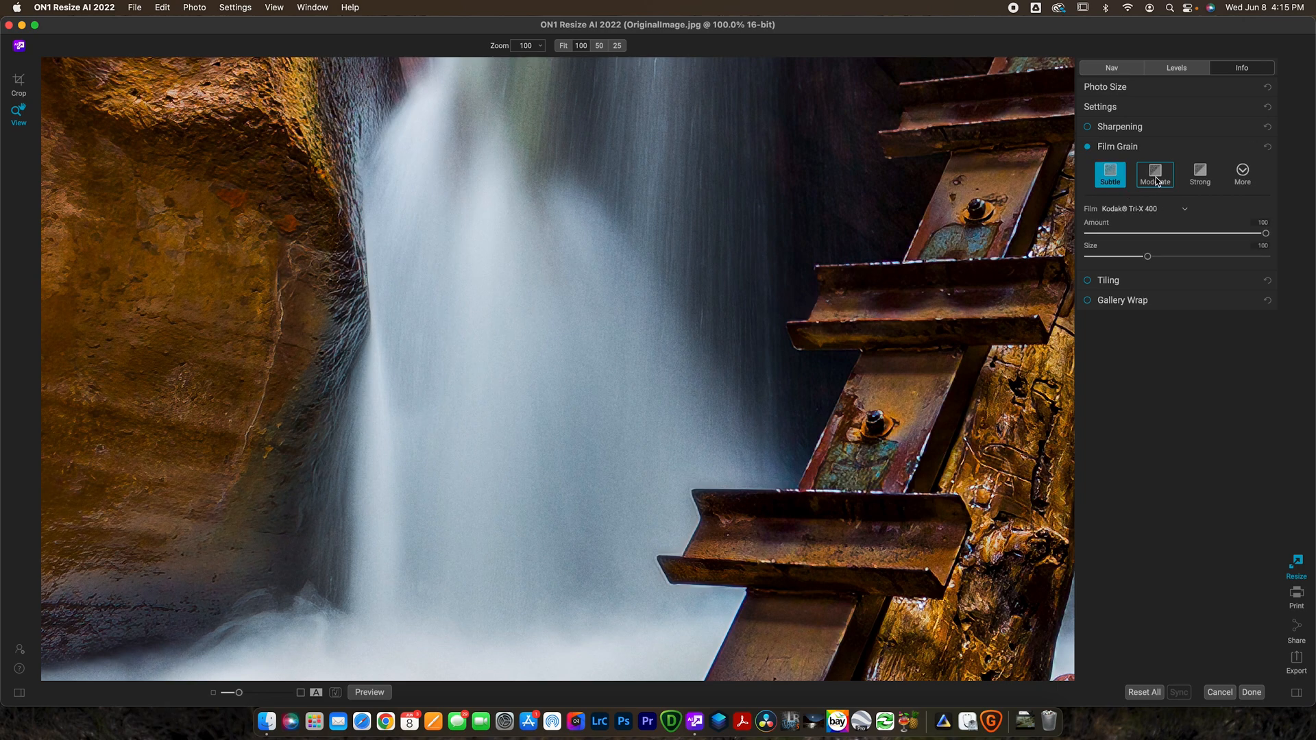
{"action": "left_click", "coordinate": [1200, 175]}
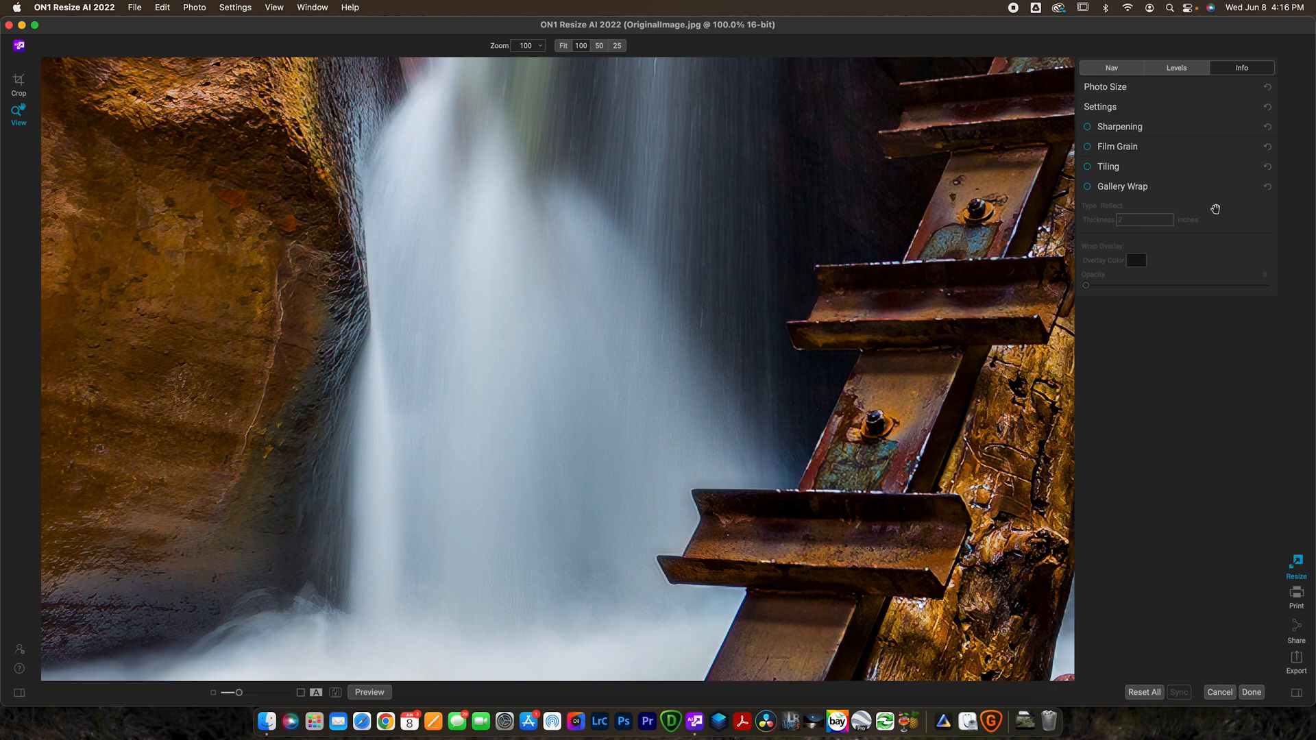
{"action": "mouse_move", "coordinate": [1097, 146]}
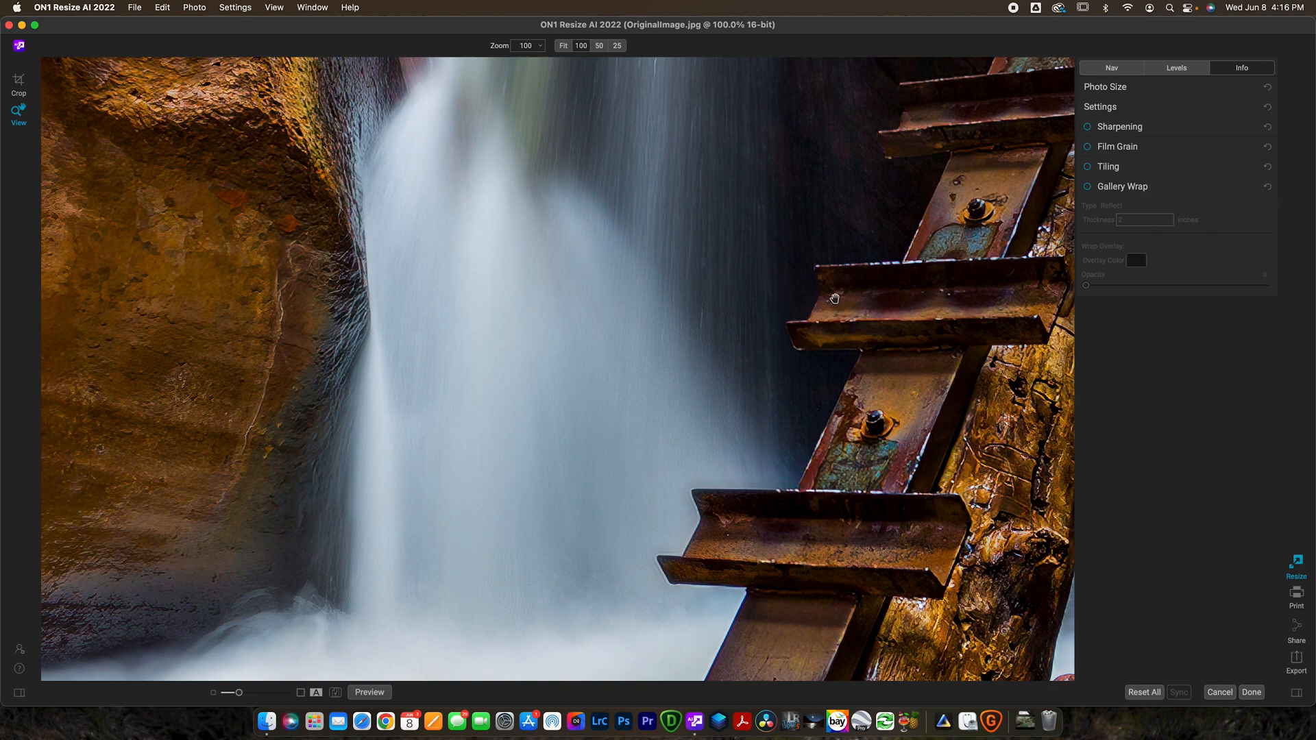
Step: Fit the whole photo, review Sharpening and Photo Size, and start the export
{"action": "left_click", "coordinate": [570, 46]}
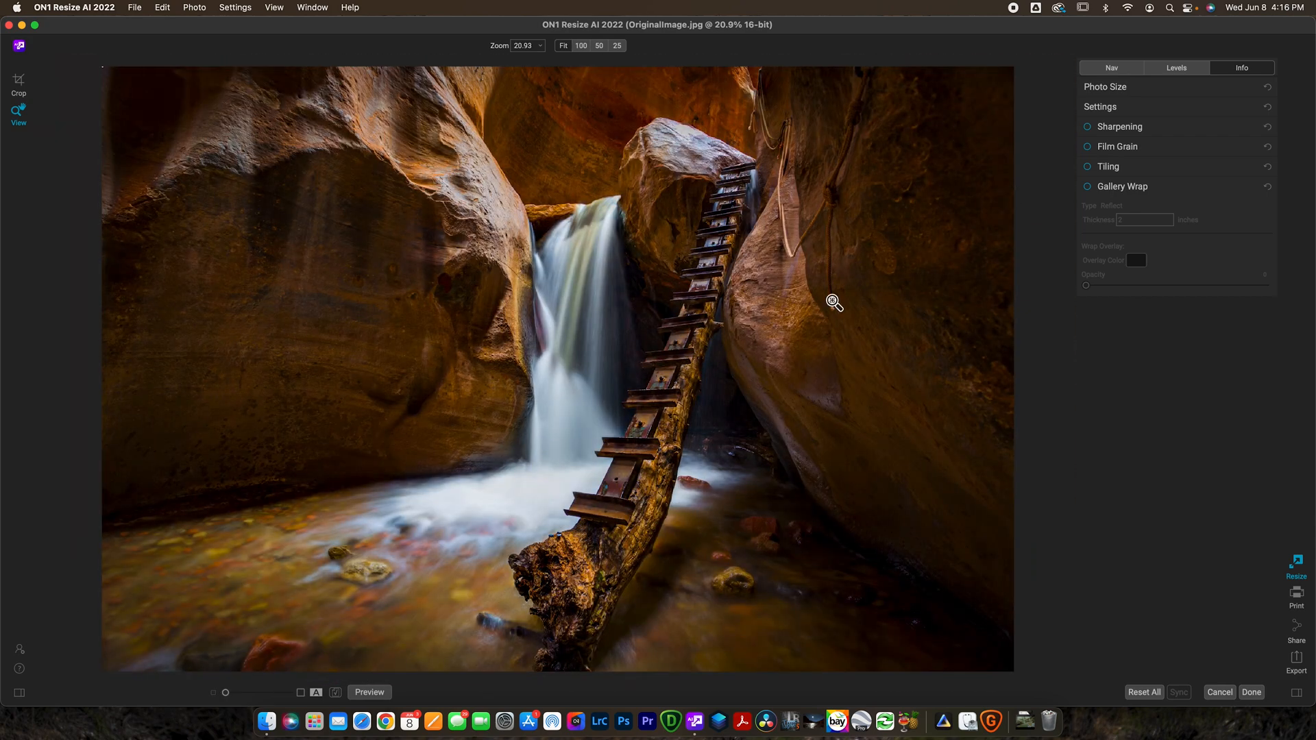
{"action": "mouse_move", "coordinate": [568, 342]}
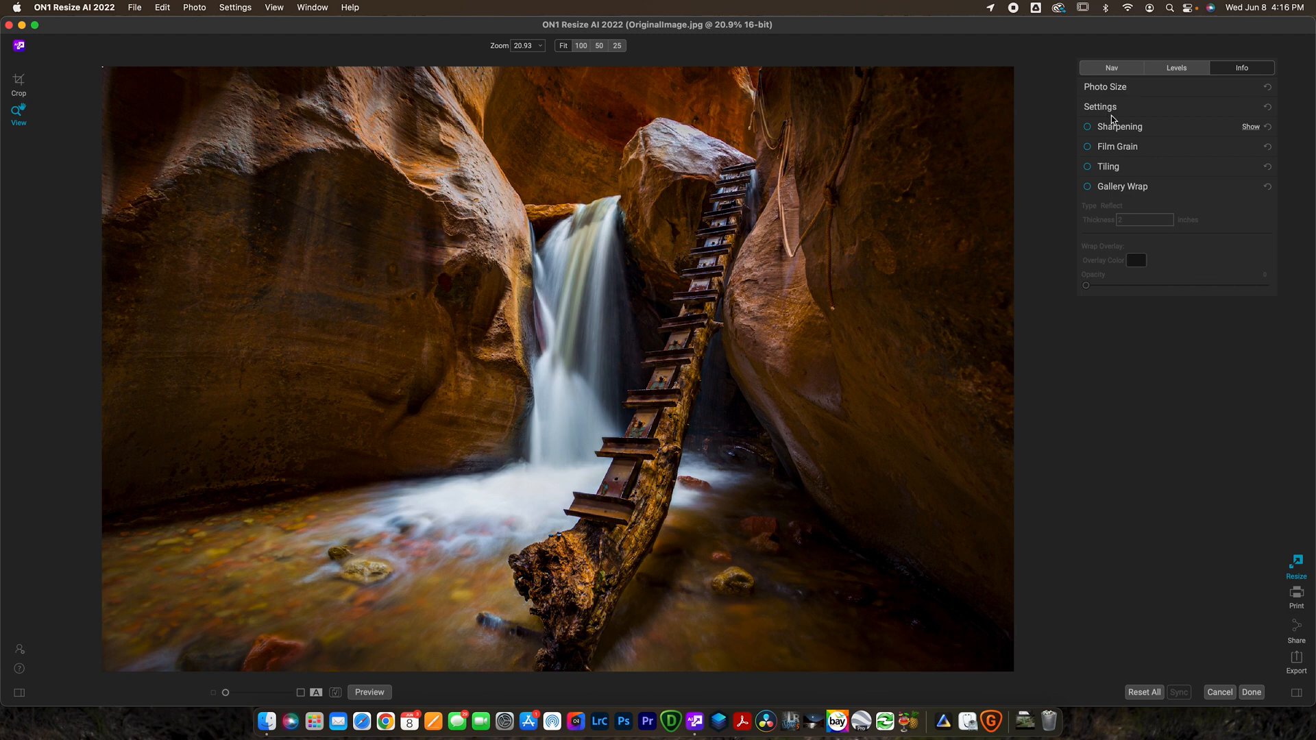
{"action": "left_click", "coordinate": [1086, 126]}
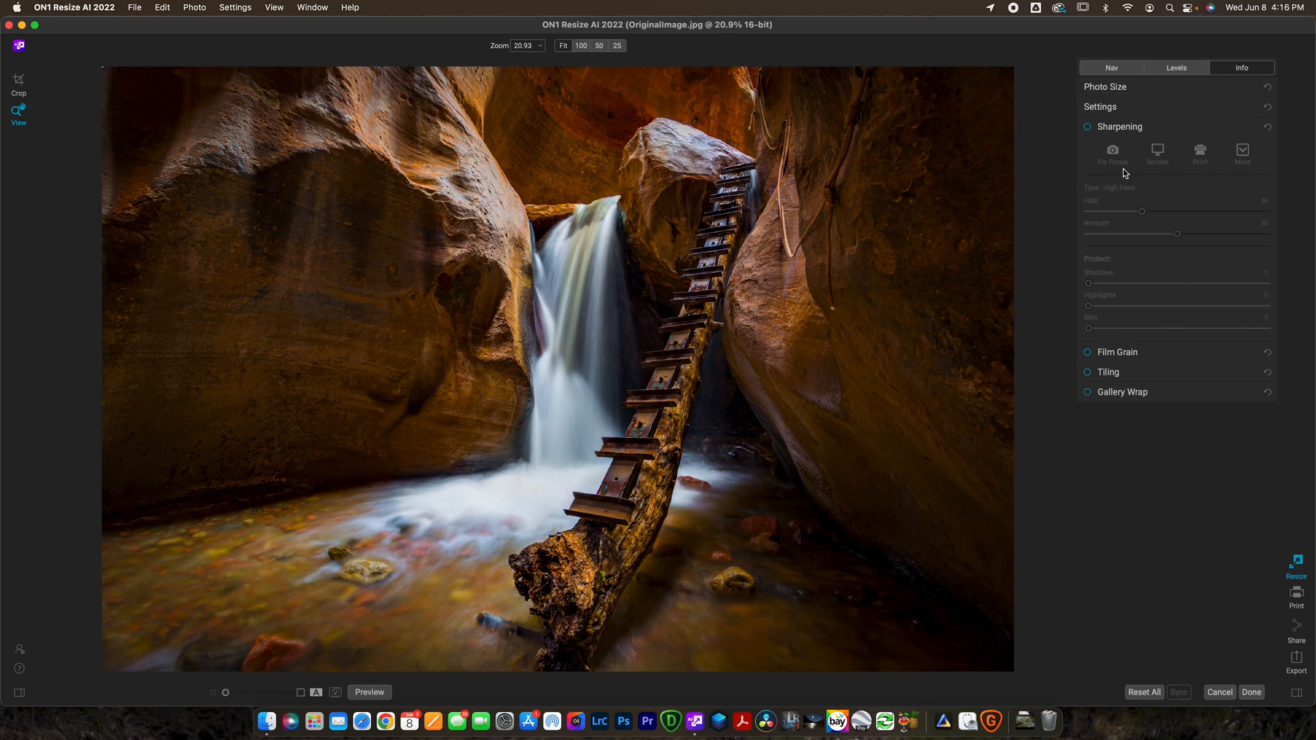
{"action": "left_click", "coordinate": [1105, 87]}
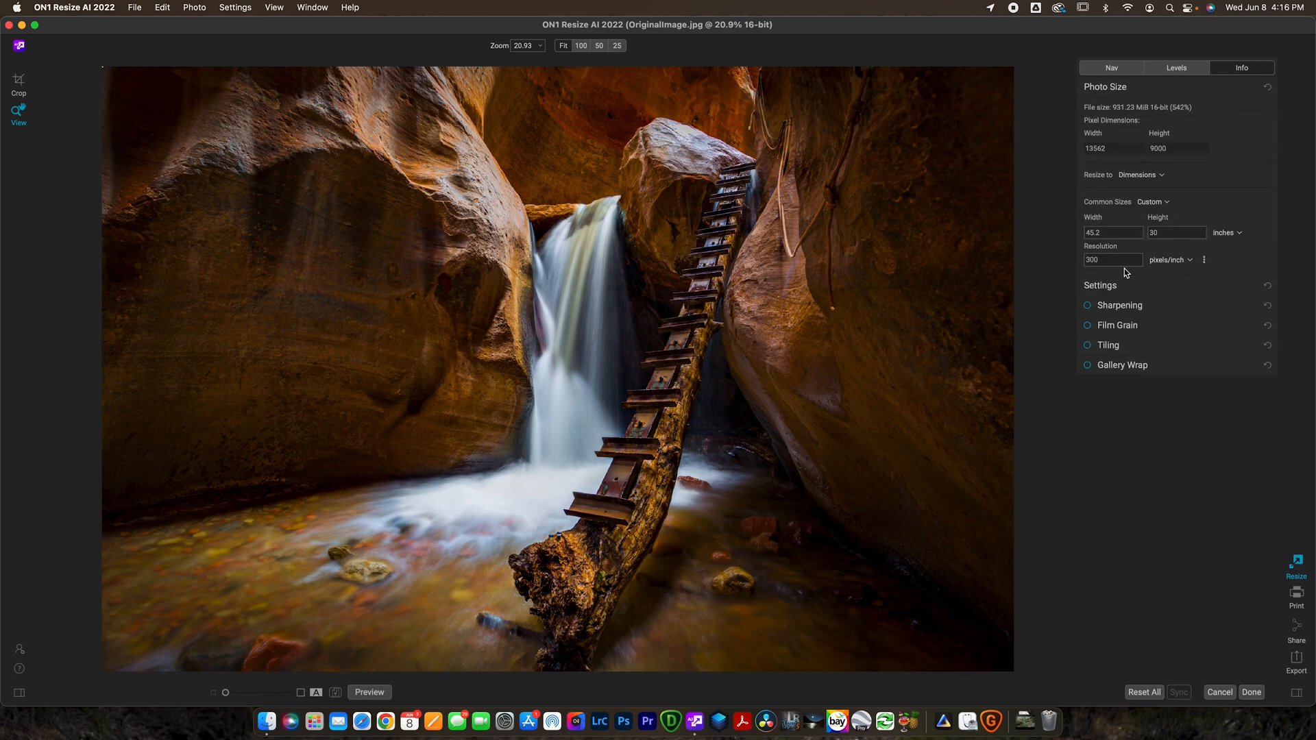
{"action": "left_click", "coordinate": [1112, 232]}
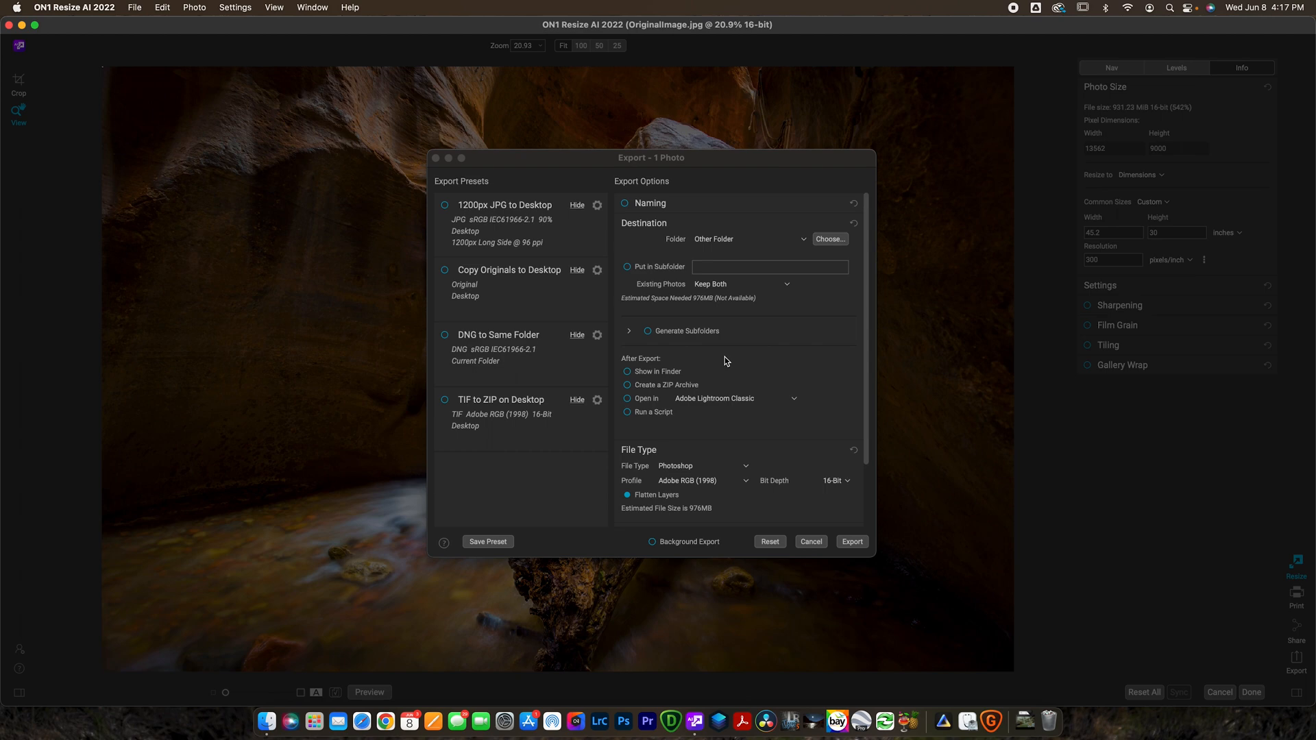
{"action": "mouse_move", "coordinate": [716, 250]}
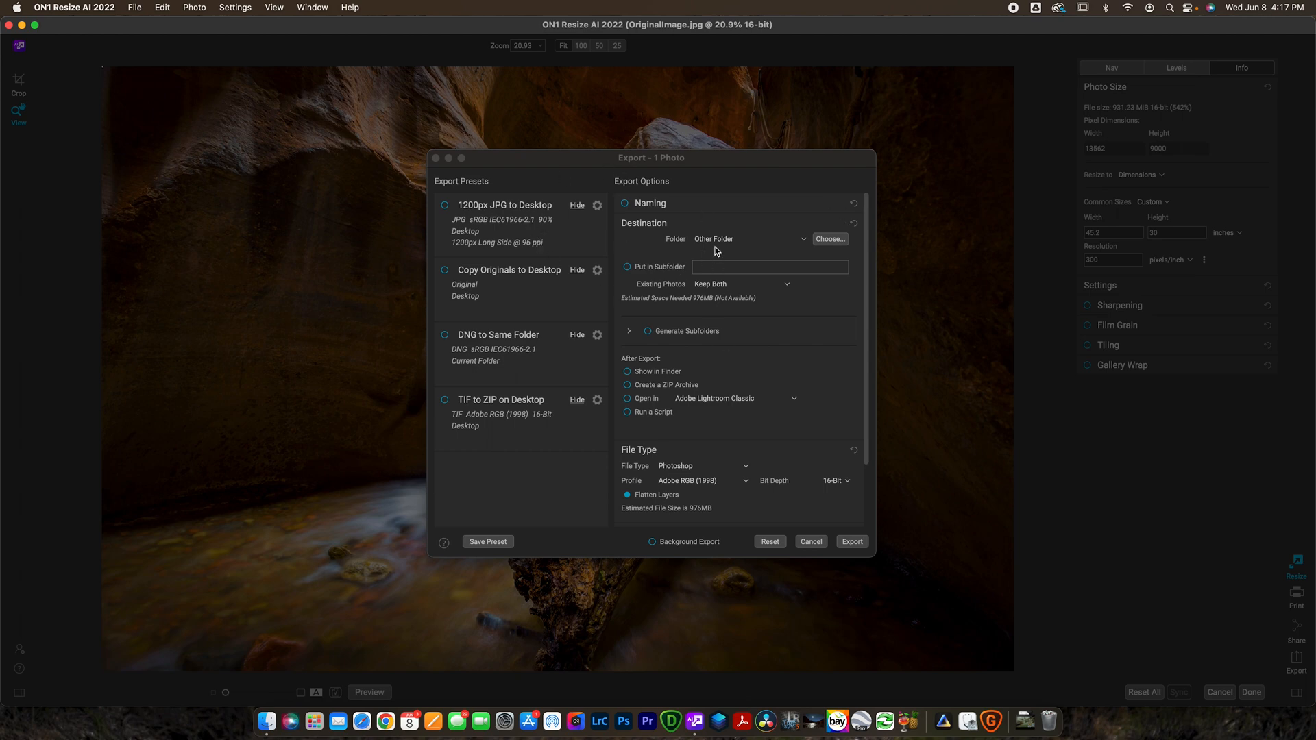
{"action": "mouse_move", "coordinate": [747, 249]}
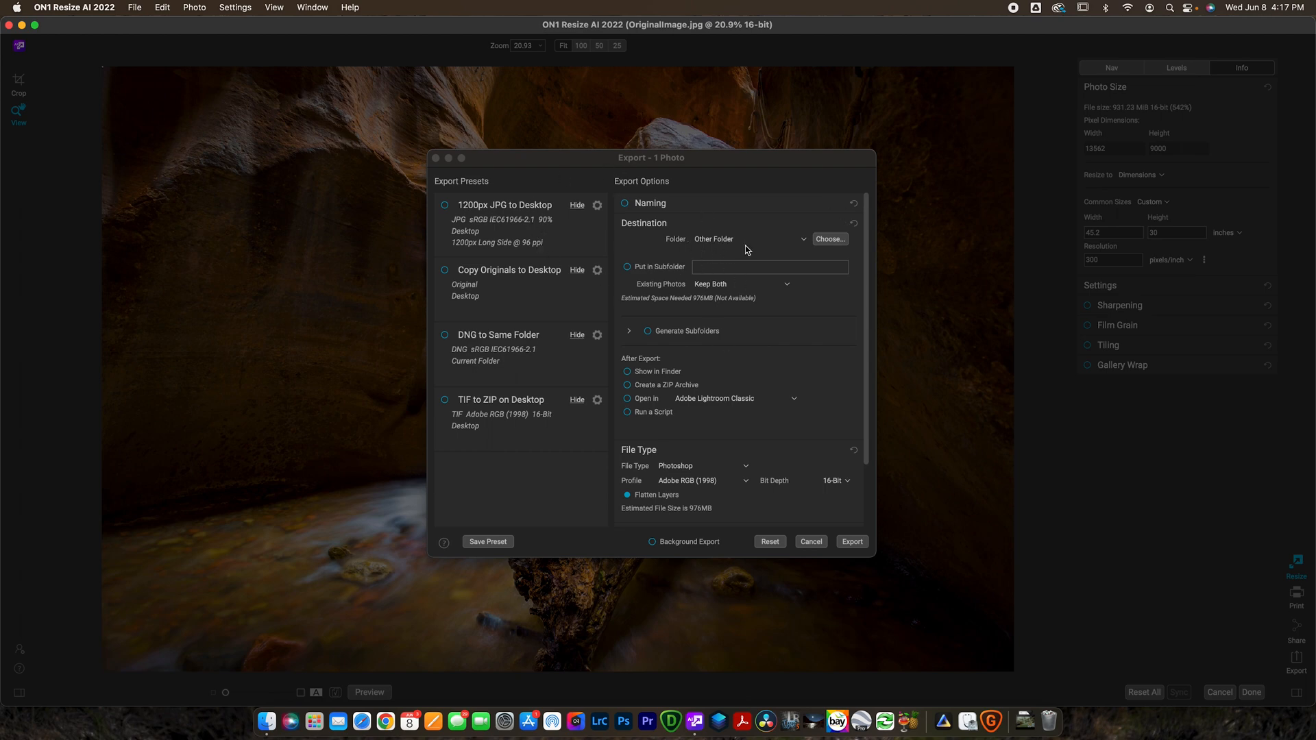
{"action": "mouse_move", "coordinate": [784, 250]}
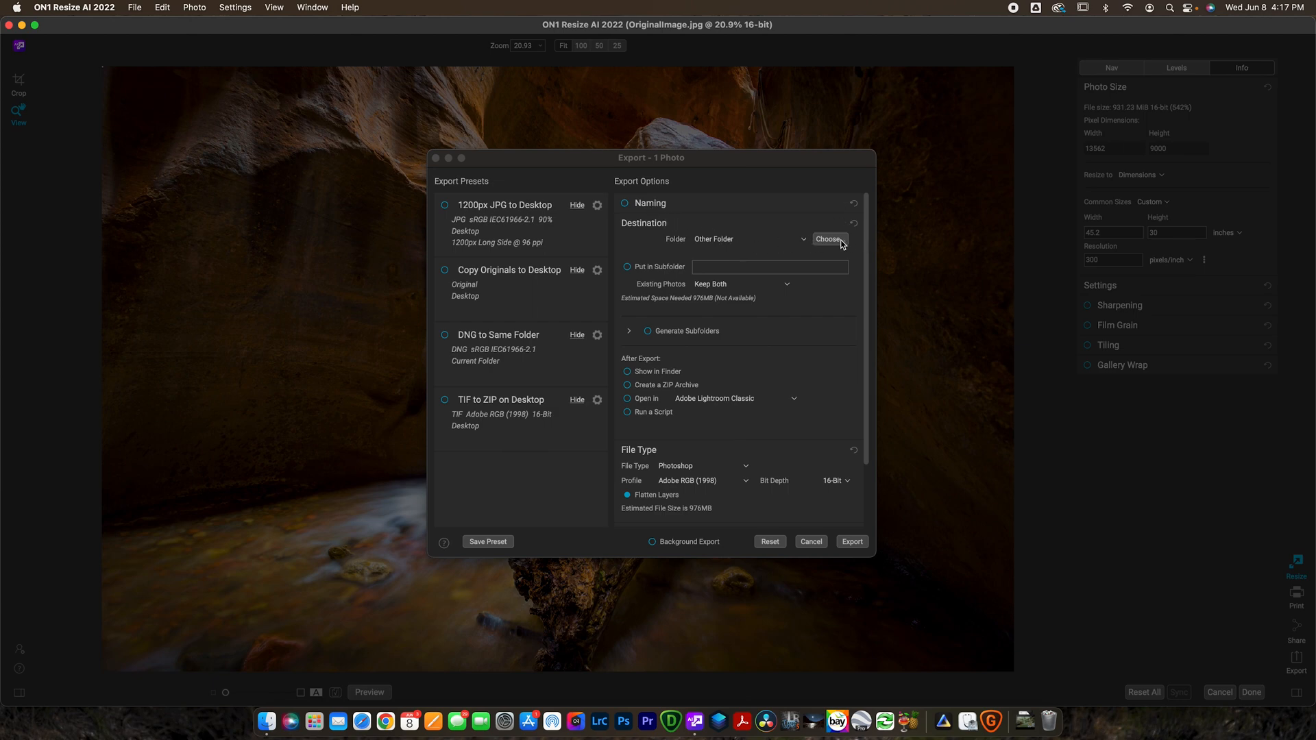
Step: Set the export destination to the Desktop and the file type to LZW TIFF
{"action": "left_click", "coordinate": [830, 239]}
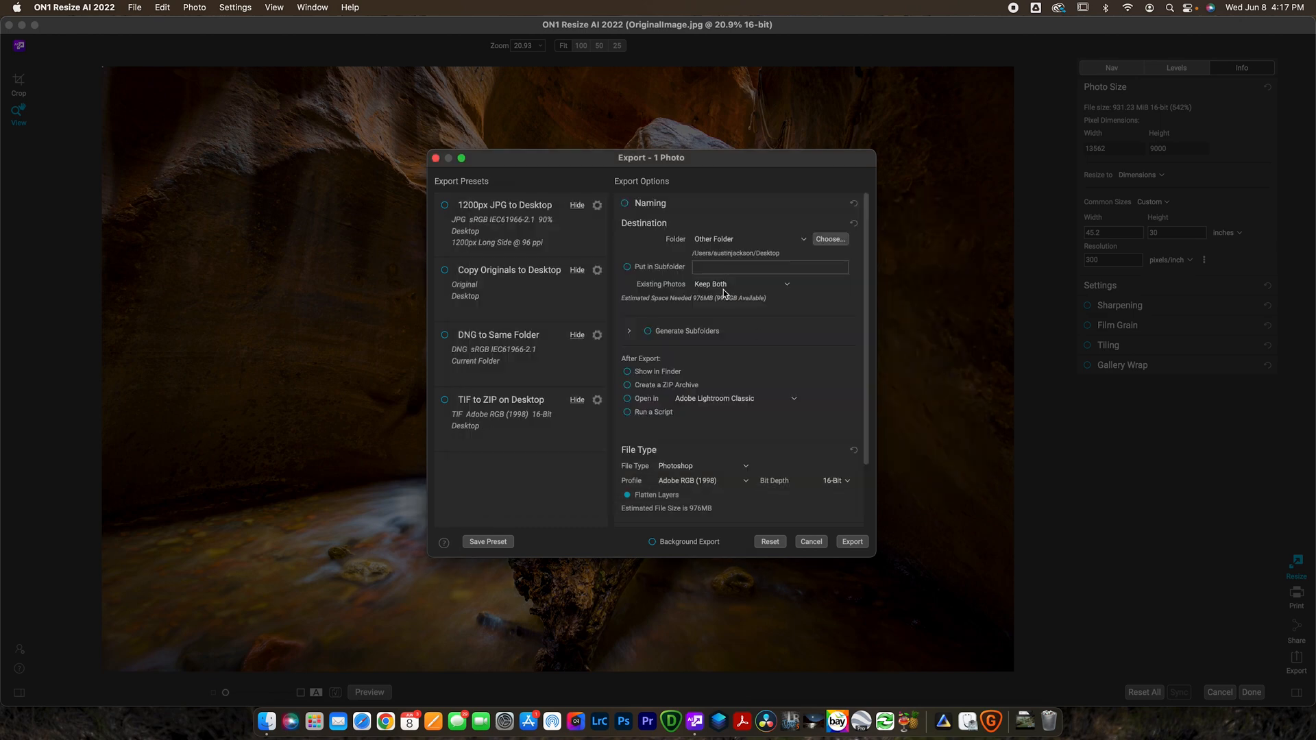
{"action": "mouse_move", "coordinate": [685, 341]}
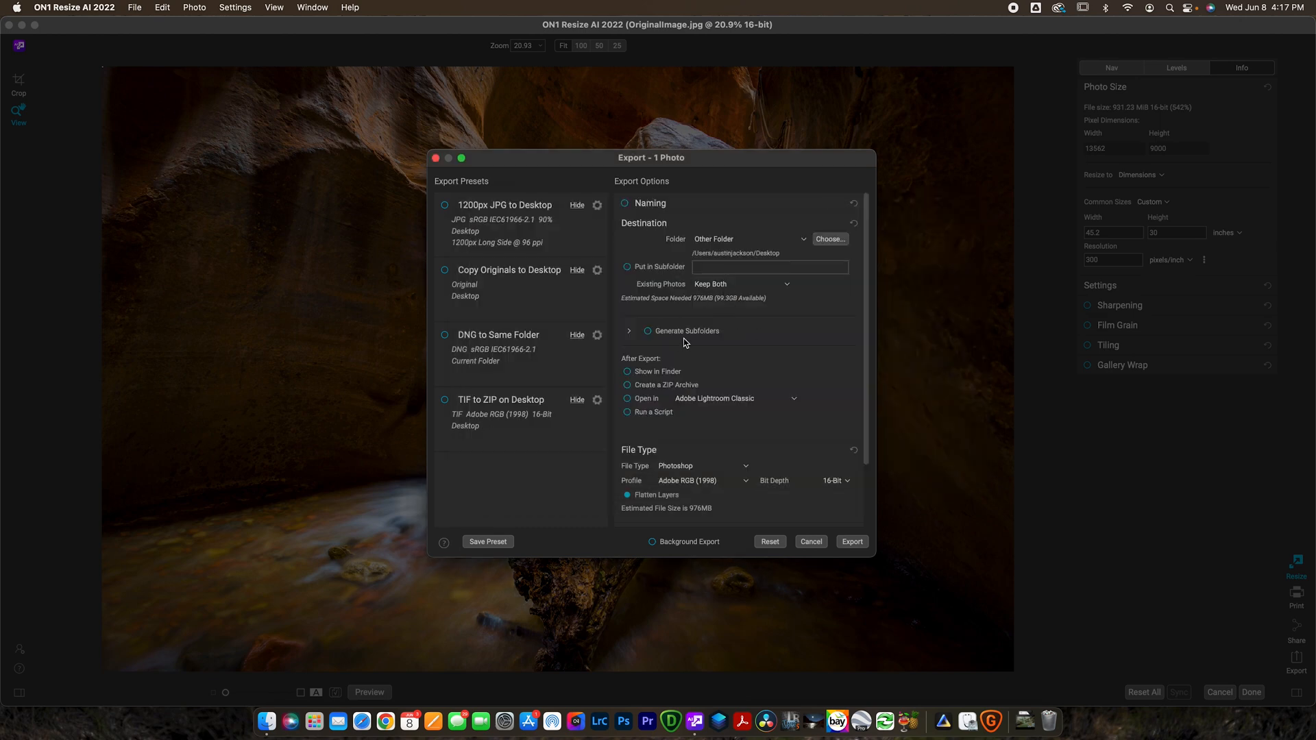
{"action": "scroll", "scroll_direction": "down", "scroll_amount": 3}
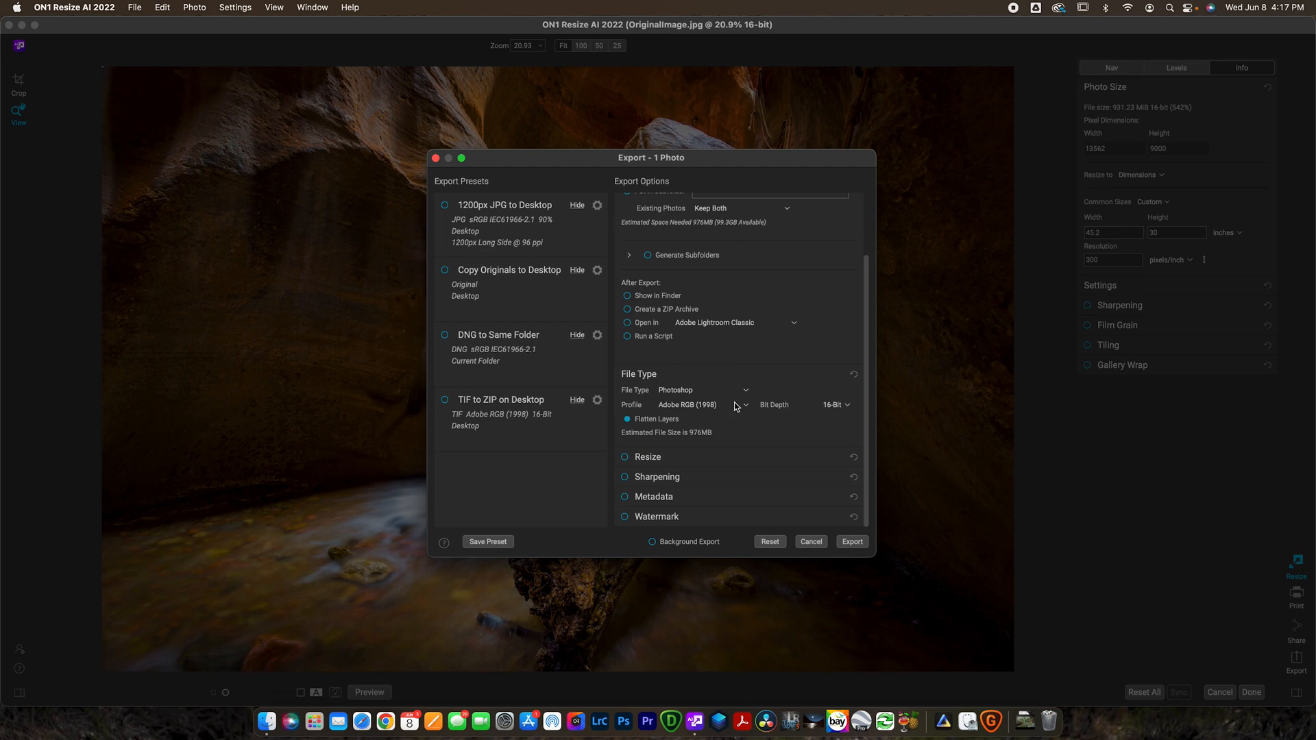
{"action": "left_click", "coordinate": [701, 390]}
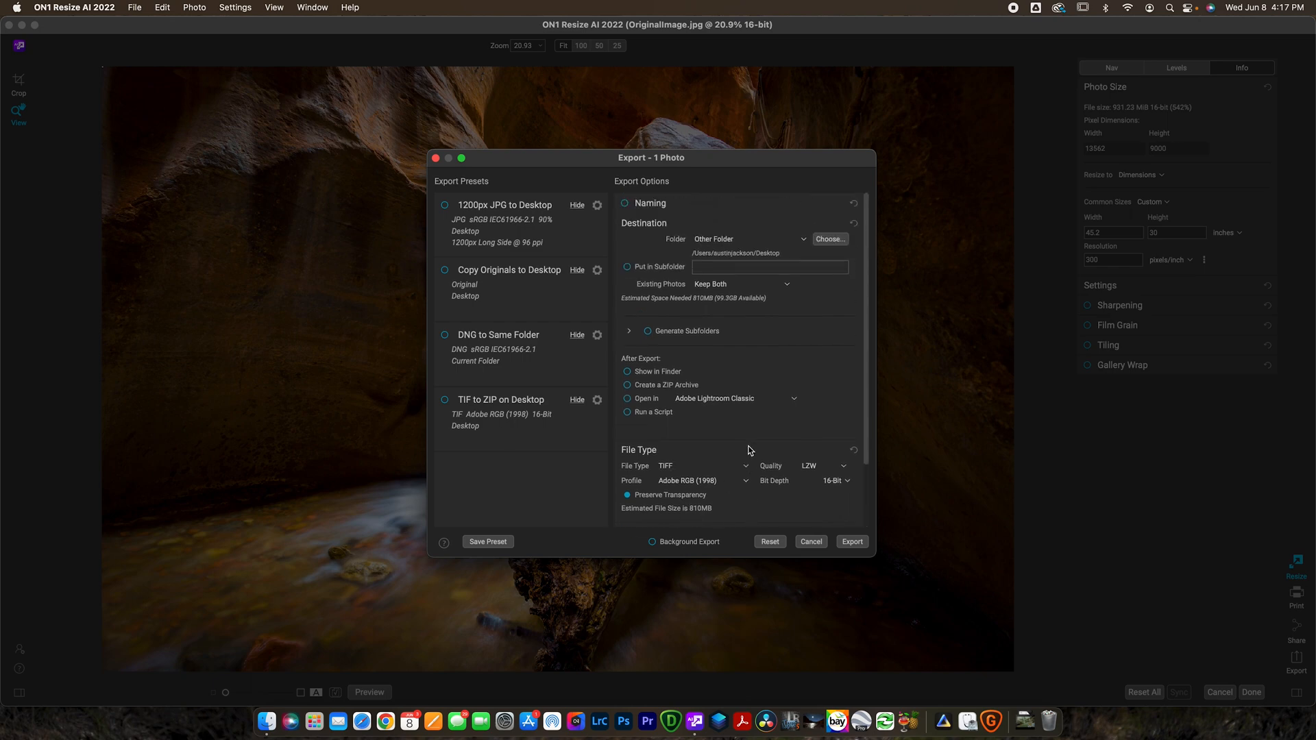
{"action": "scroll", "scroll_direction": "down", "scroll_amount": 3}
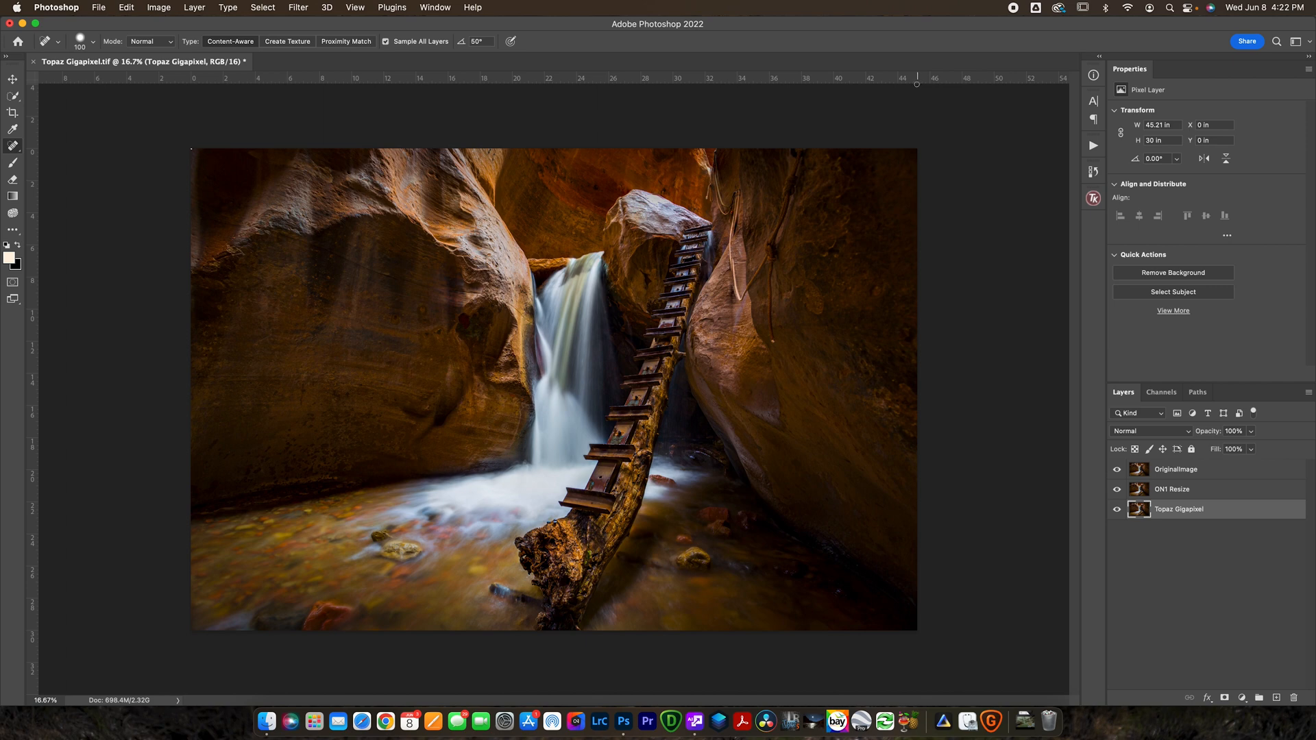
{"action": "mouse_move", "coordinate": [604, 389]}
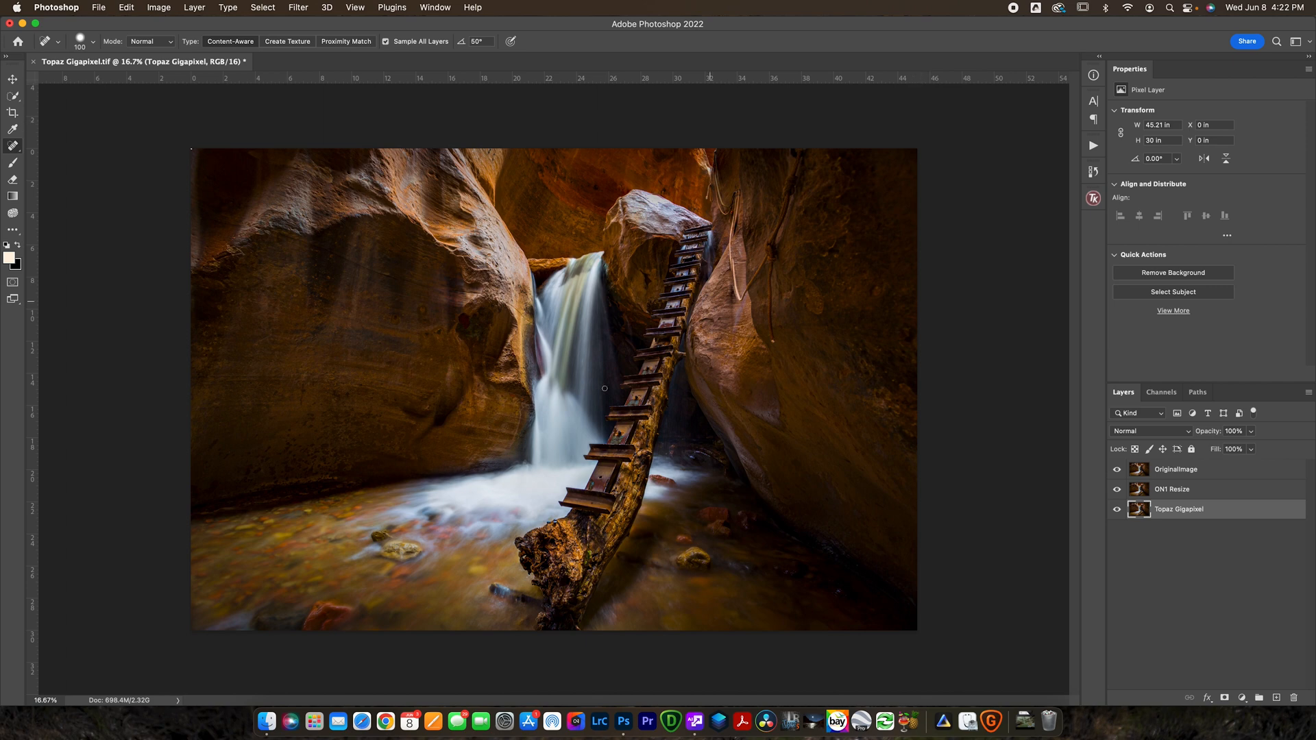
{"action": "mouse_move", "coordinate": [152, 635]}
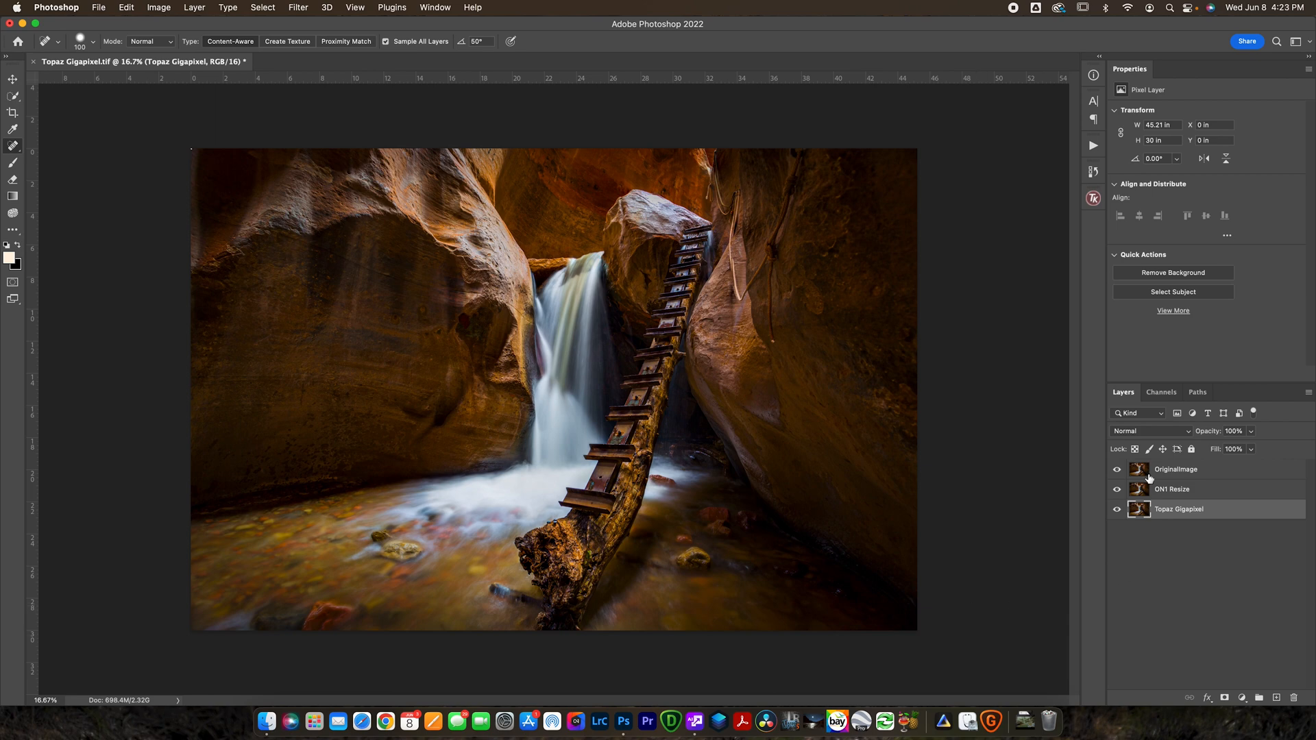
Step: Select the OriginalImage layer and toggle its visibility off to reveal the ON1 Resize waterfall
{"action": "left_click", "coordinate": [1203, 469]}
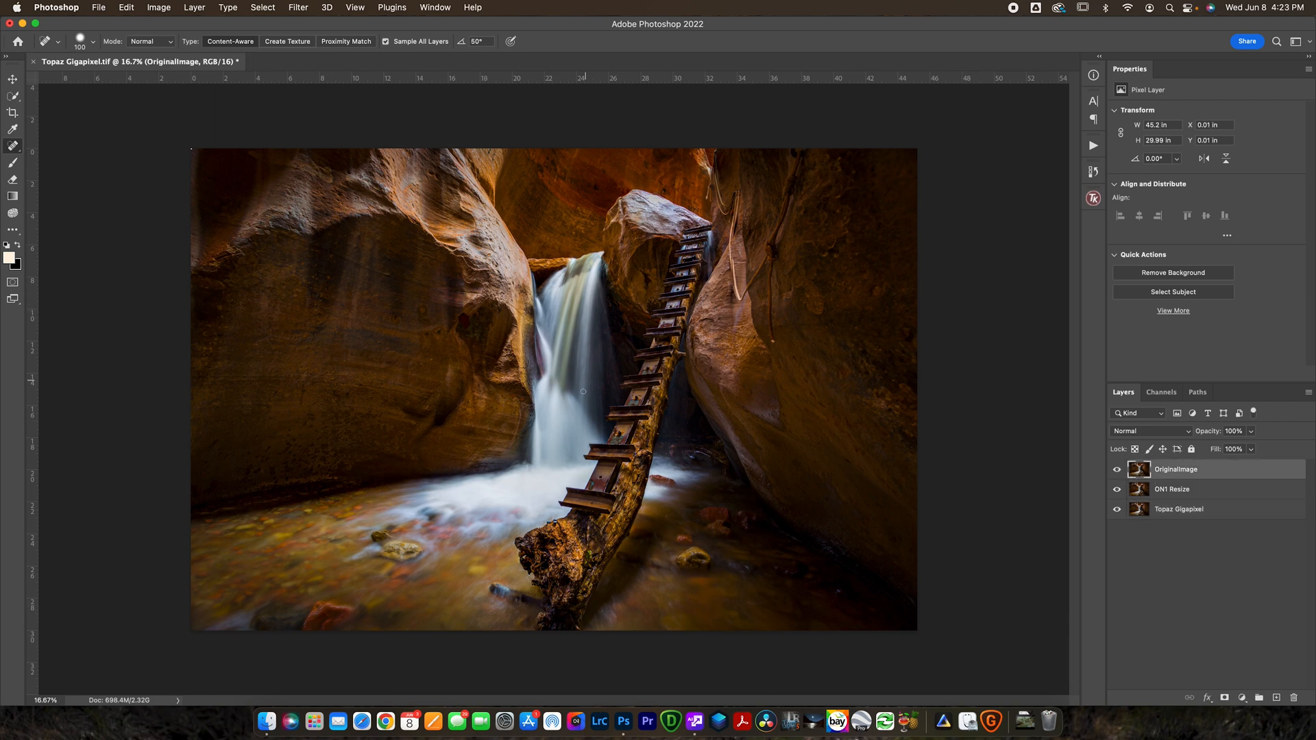
{"action": "mouse_move", "coordinate": [600, 388]}
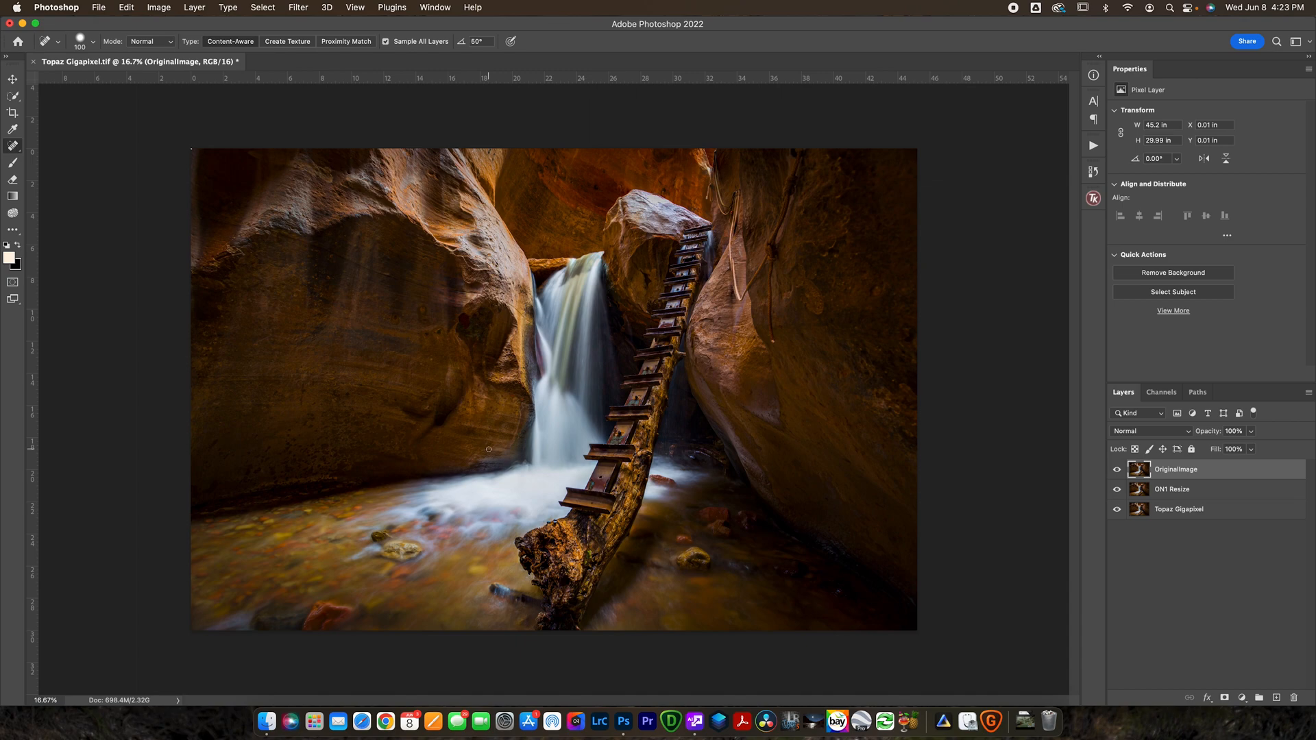
{"action": "mouse_move", "coordinate": [491, 455]}
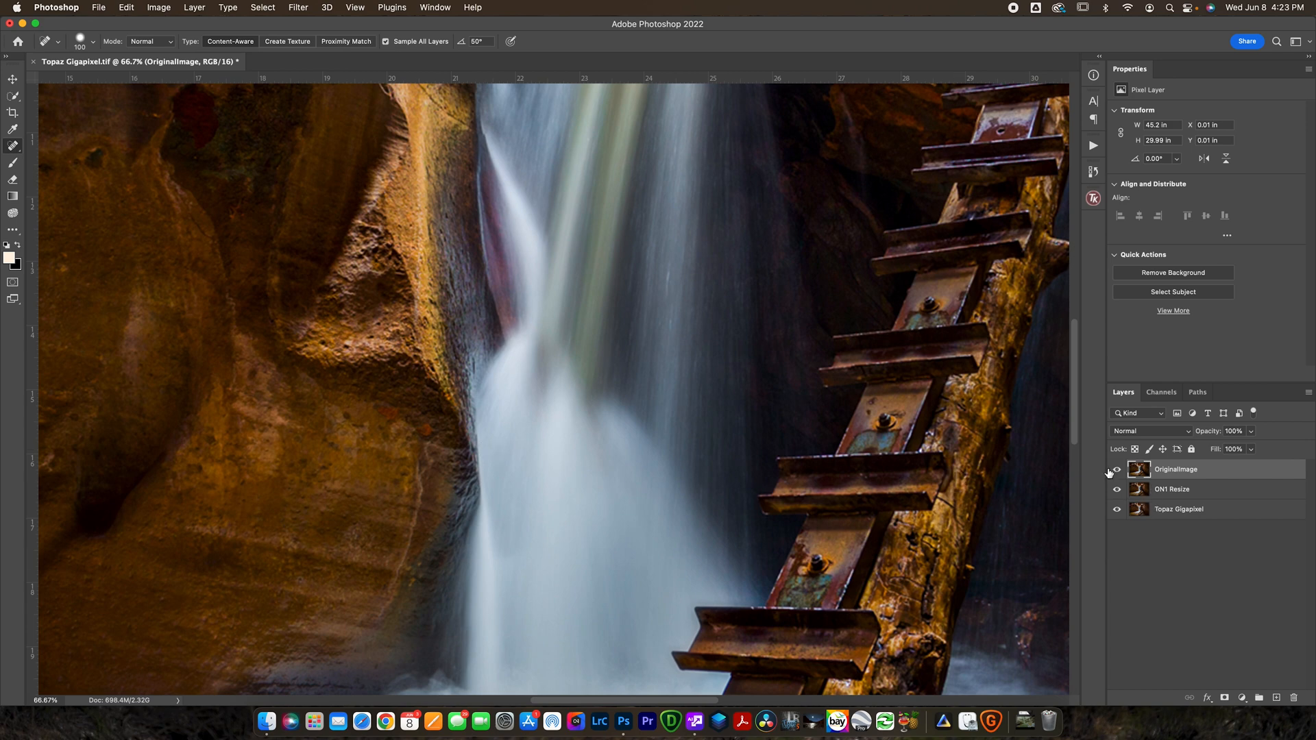
{"action": "left_click", "coordinate": [1116, 490]}
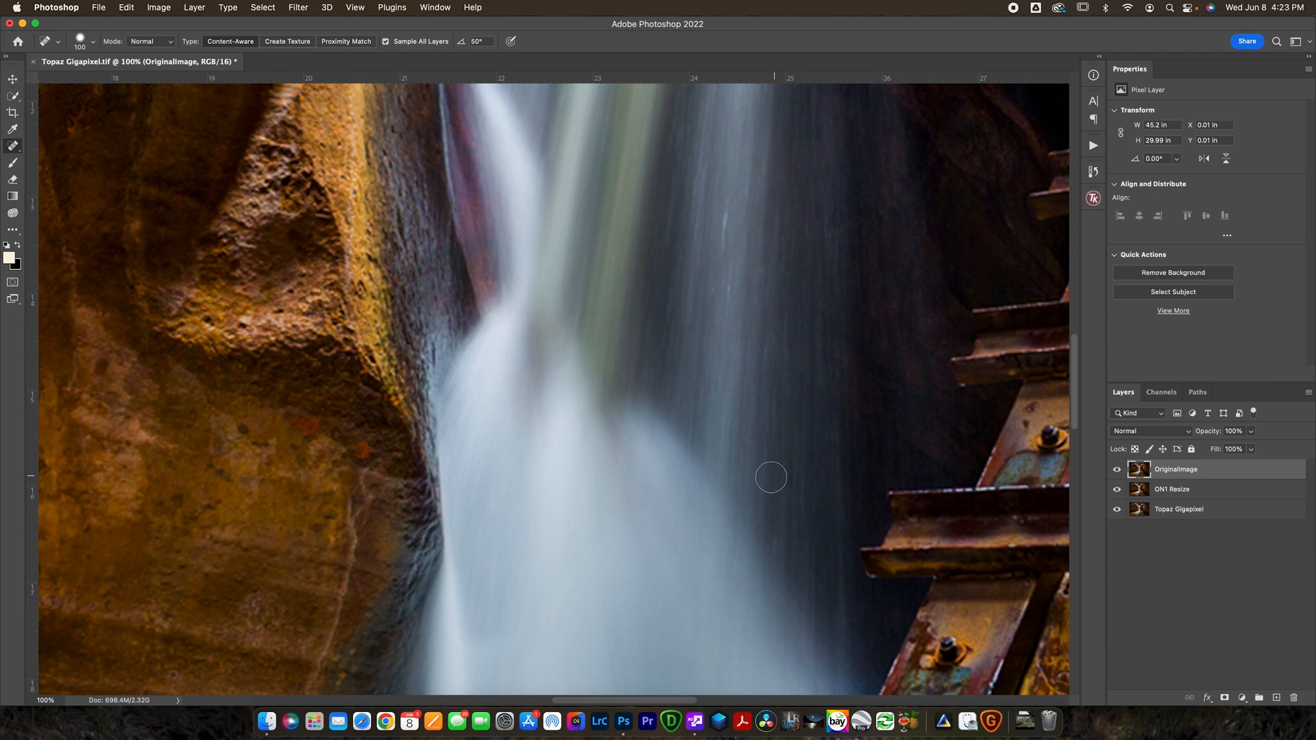
{"action": "mouse_move", "coordinate": [884, 189]}
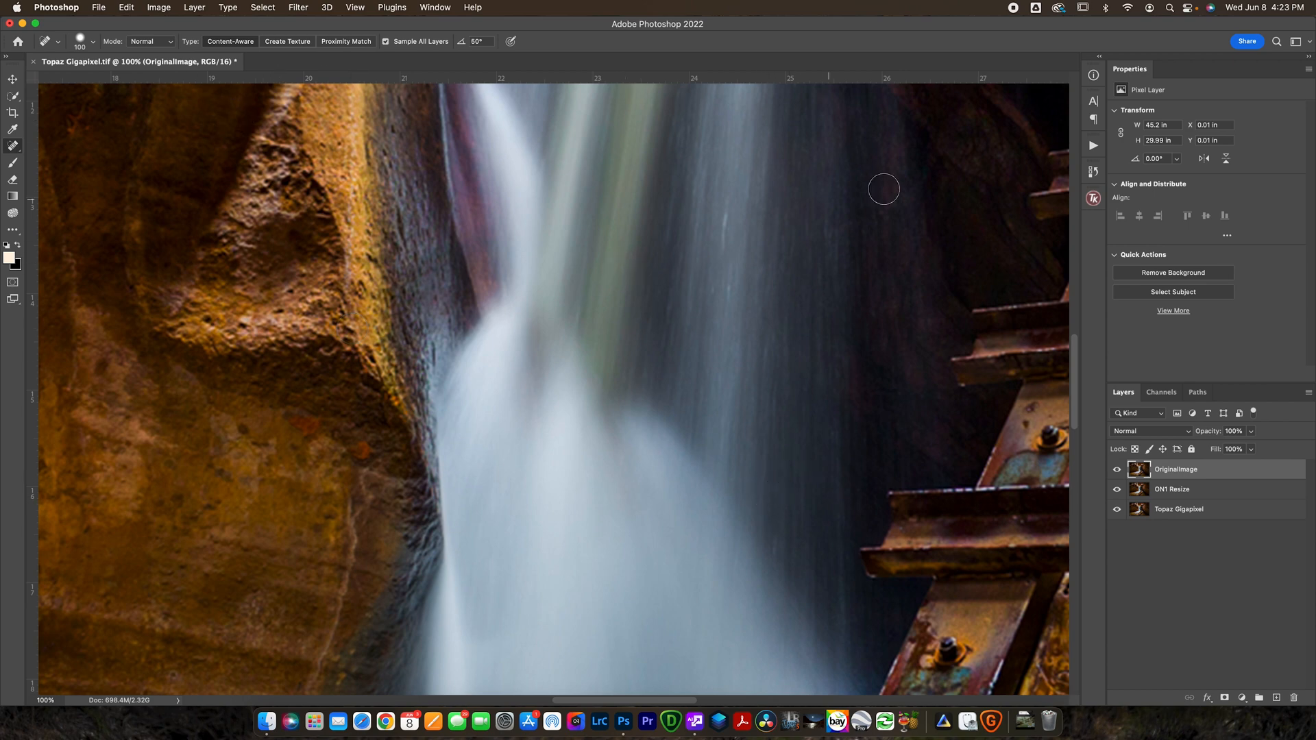
{"action": "mouse_move", "coordinate": [685, 293]}
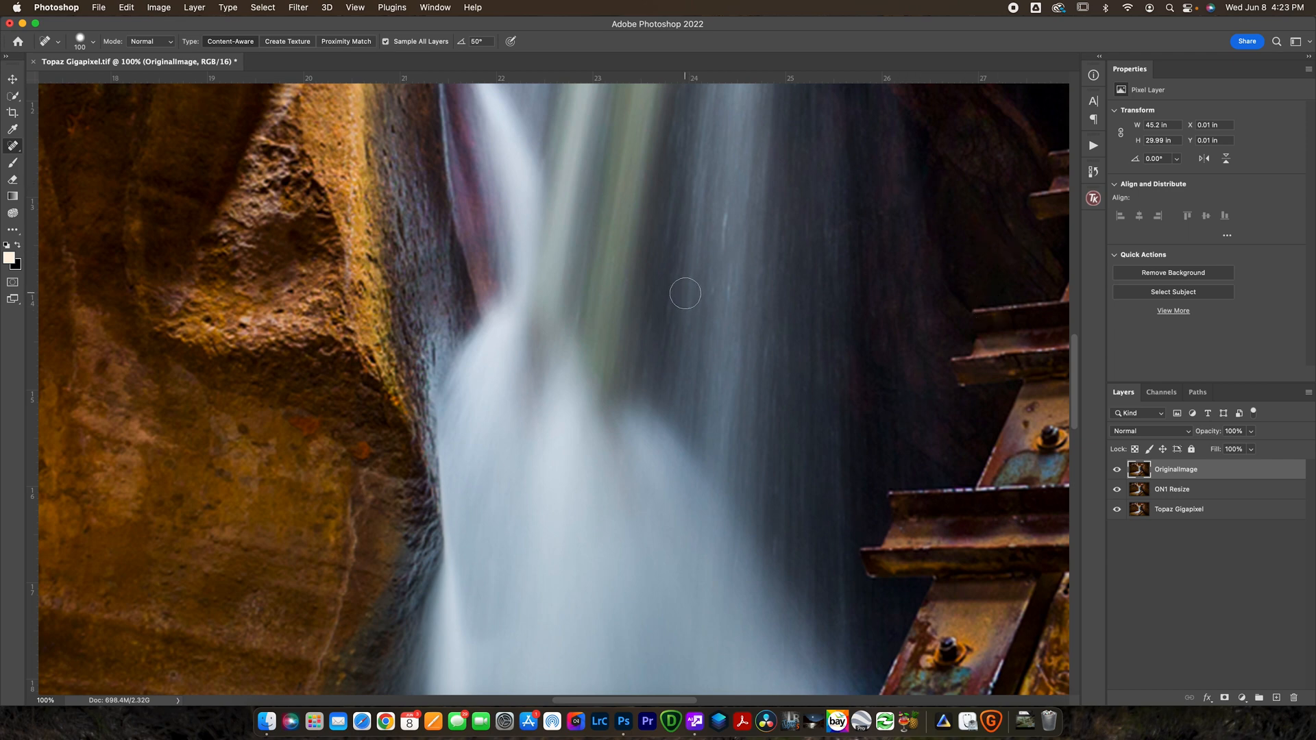
{"action": "mouse_move", "coordinate": [98, 703]}
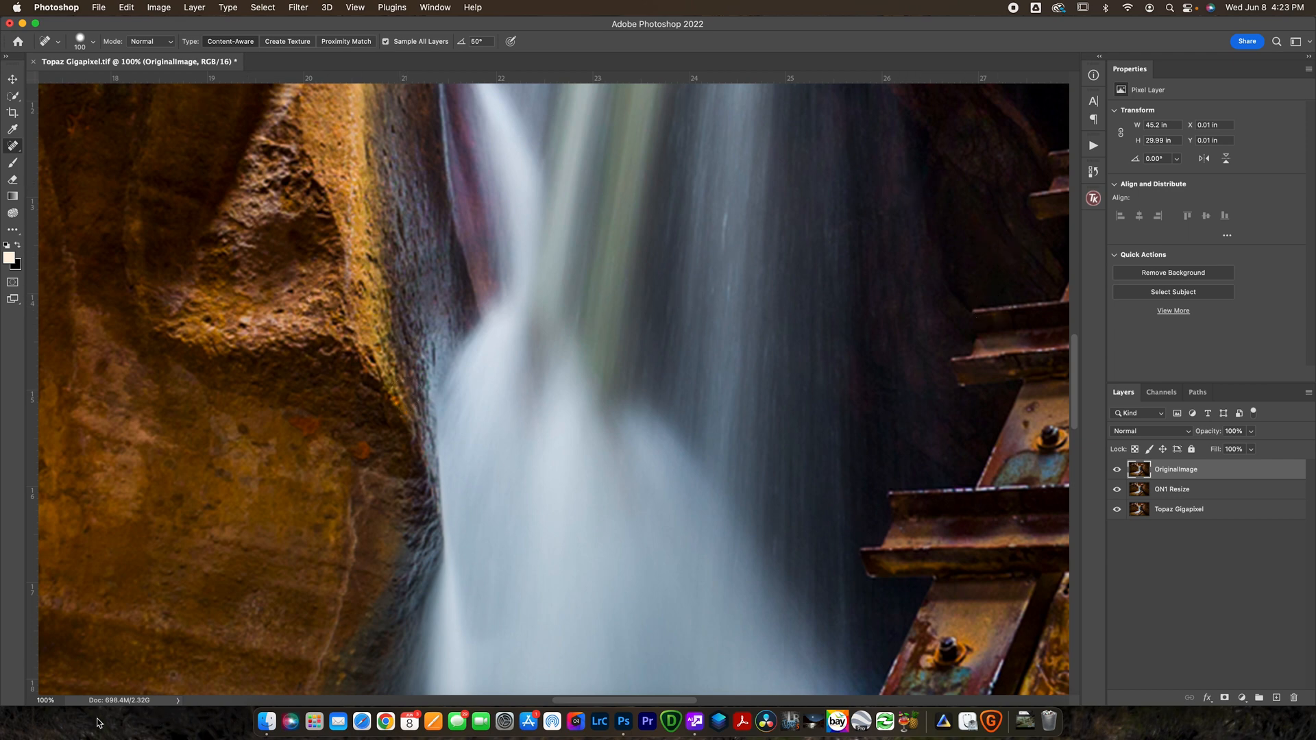
{"action": "left_click", "coordinate": [1116, 469]}
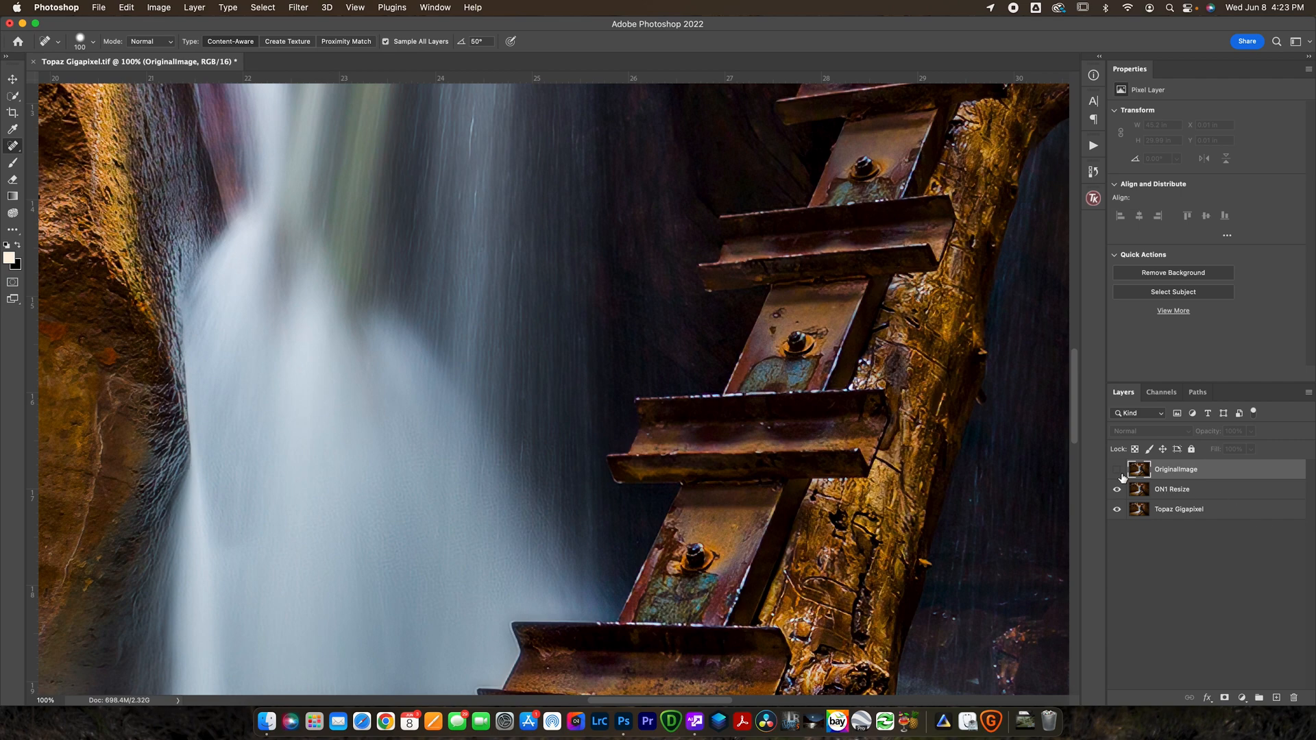
Step: Flick OriginalImage visibility on and off, then hide the ON1 Resize layer
{"action": "left_click", "coordinate": [1116, 469]}
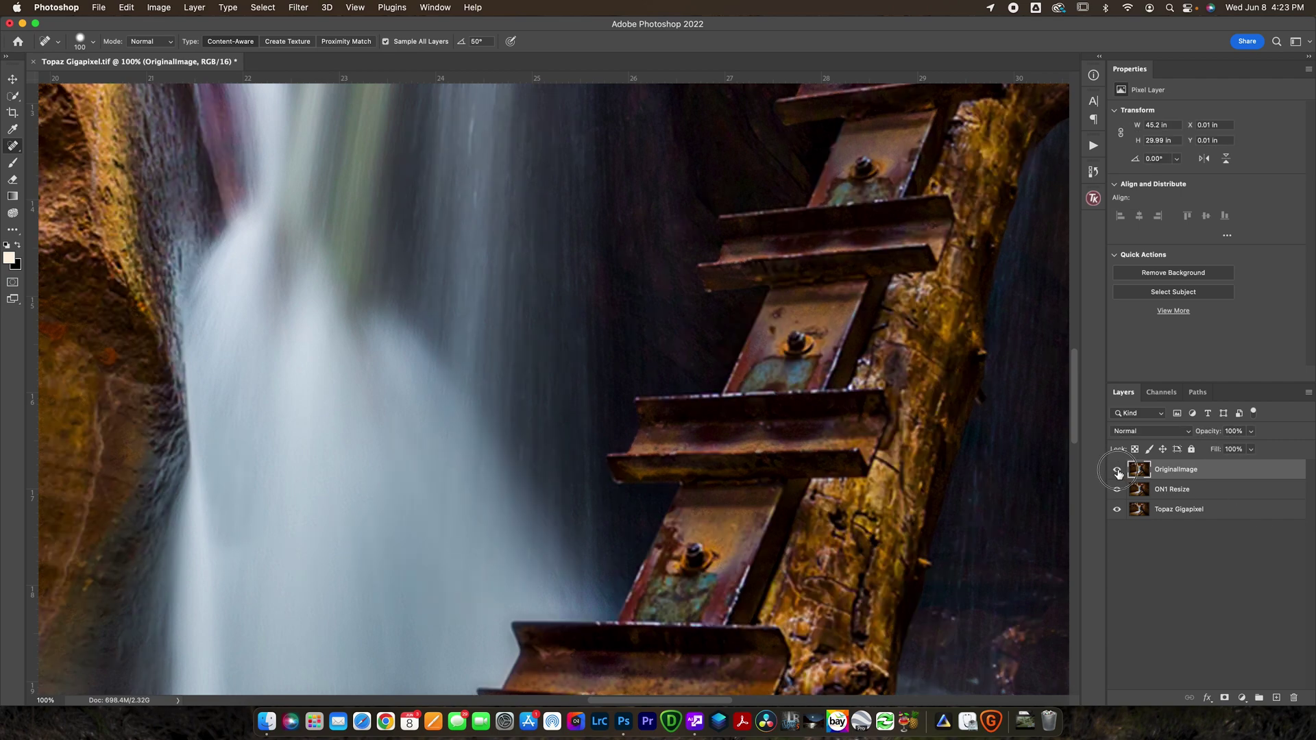
{"action": "left_click", "coordinate": [1117, 469]}
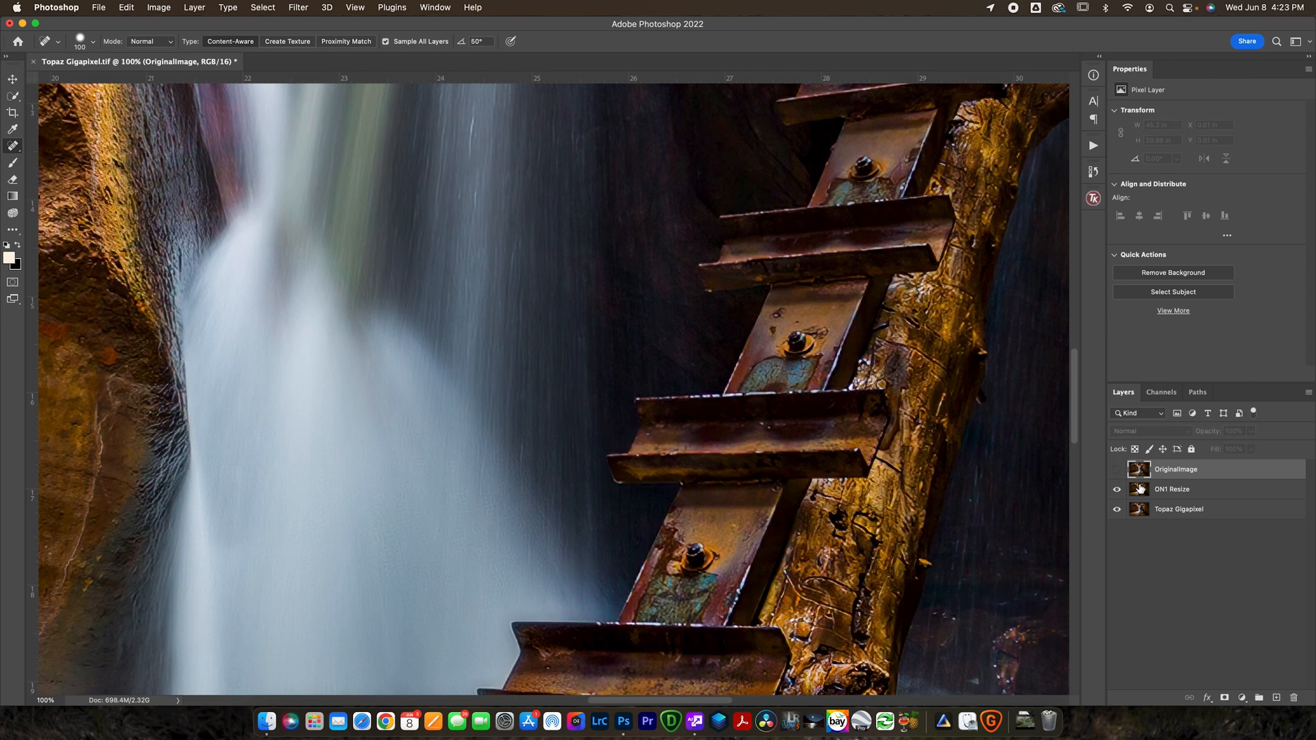
{"action": "left_click", "coordinate": [1116, 489]}
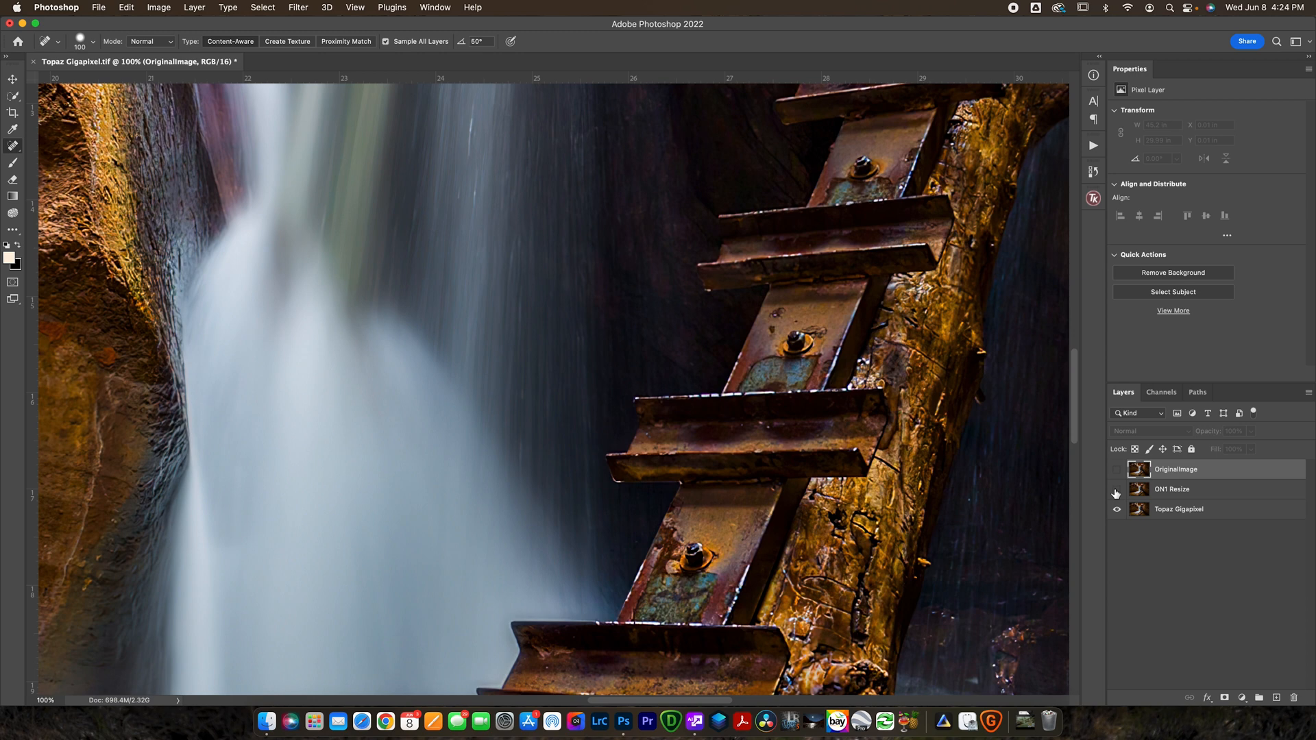
Step: Toggle layer visibility on the boulder to compare ON1 Resize against Topaz Gigapixel
{"action": "left_click", "coordinate": [1116, 490]}
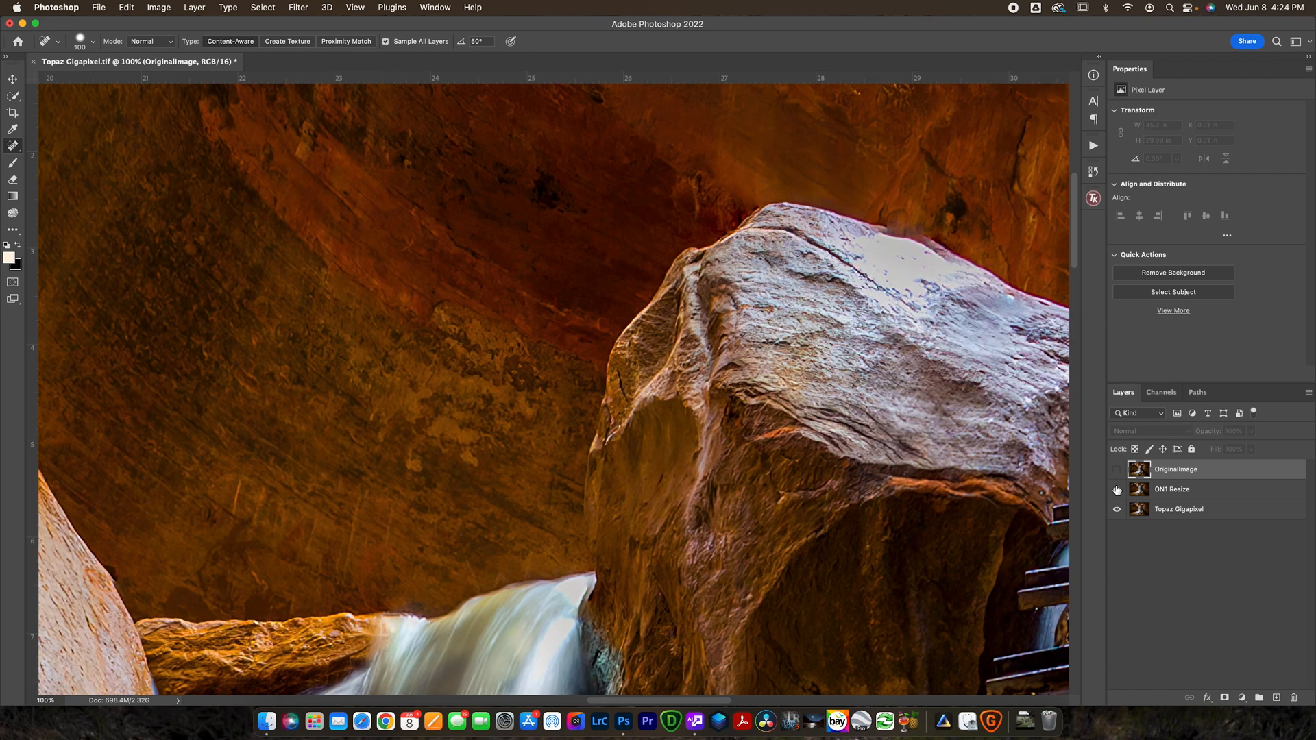
{"action": "left_click", "coordinate": [1118, 469]}
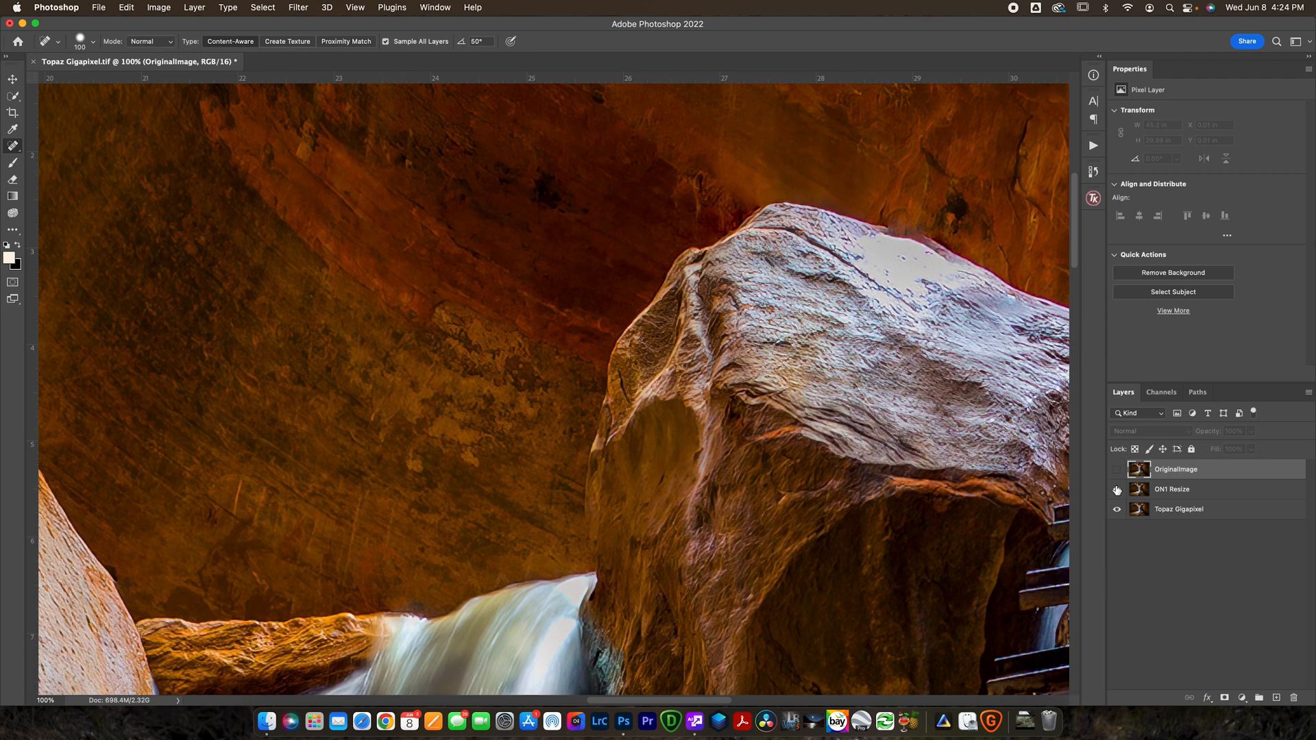